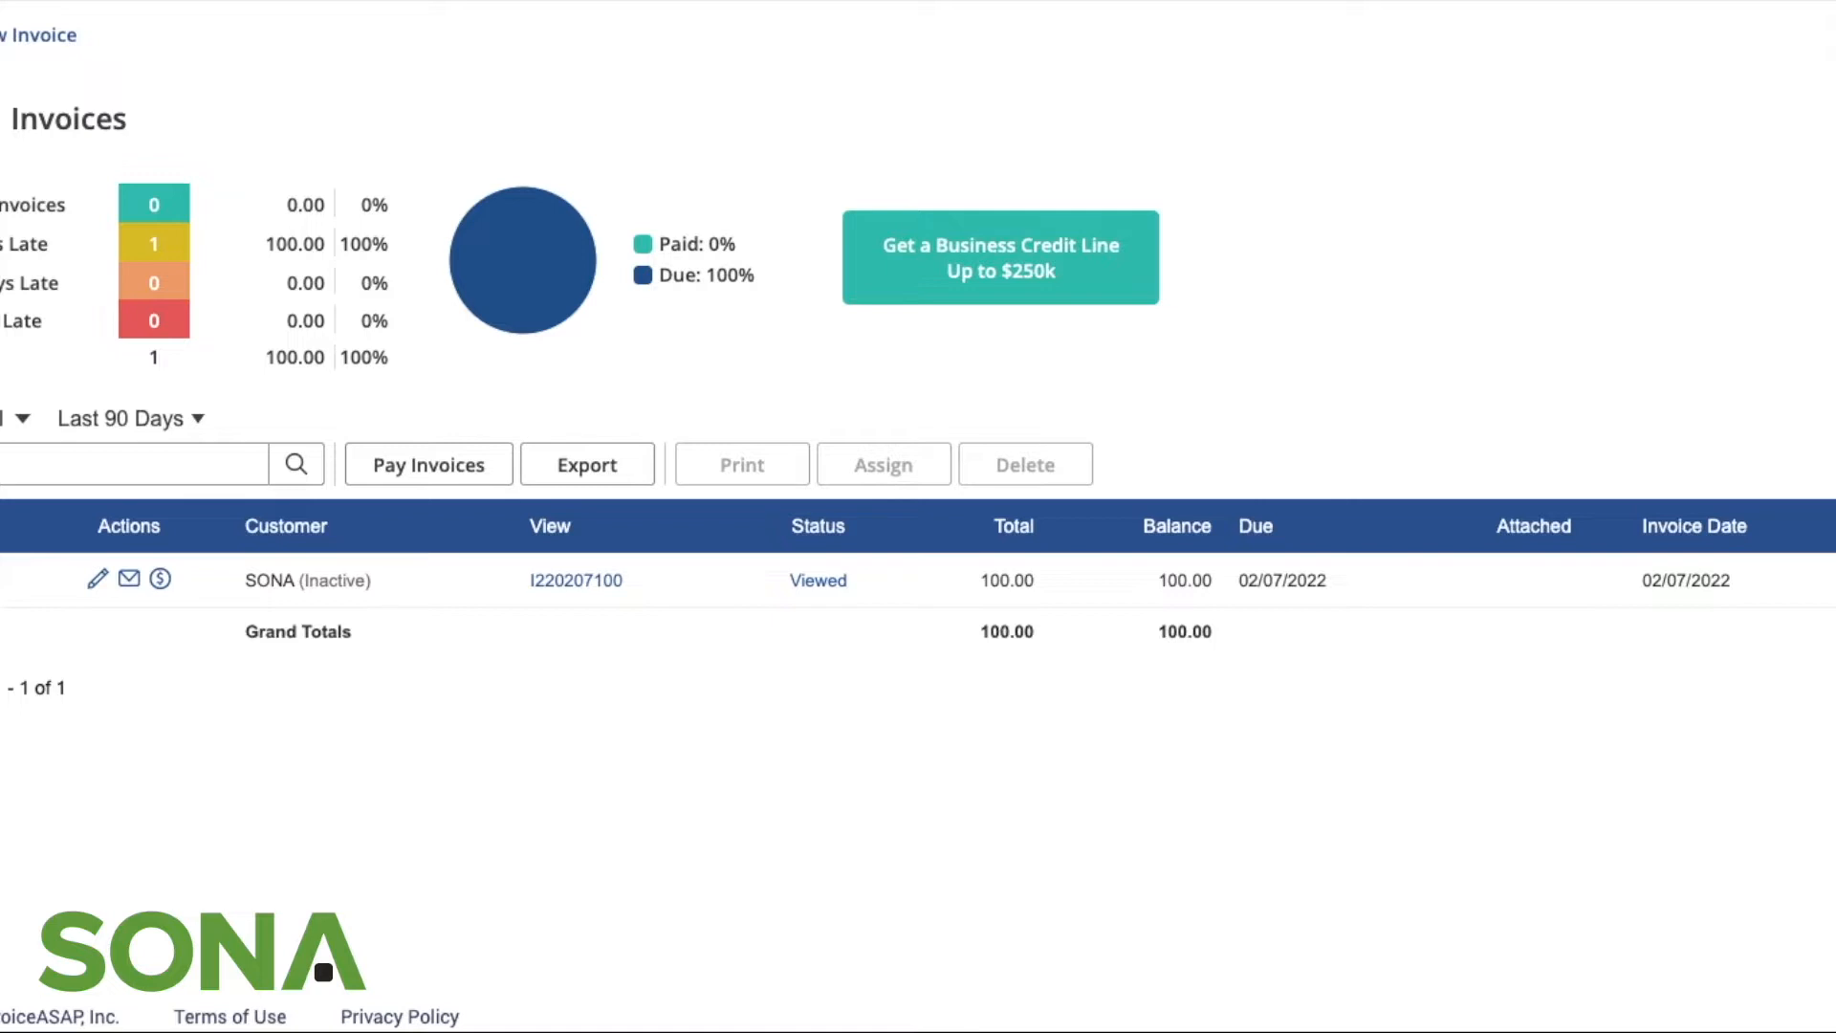
mouse_move(732, 654)
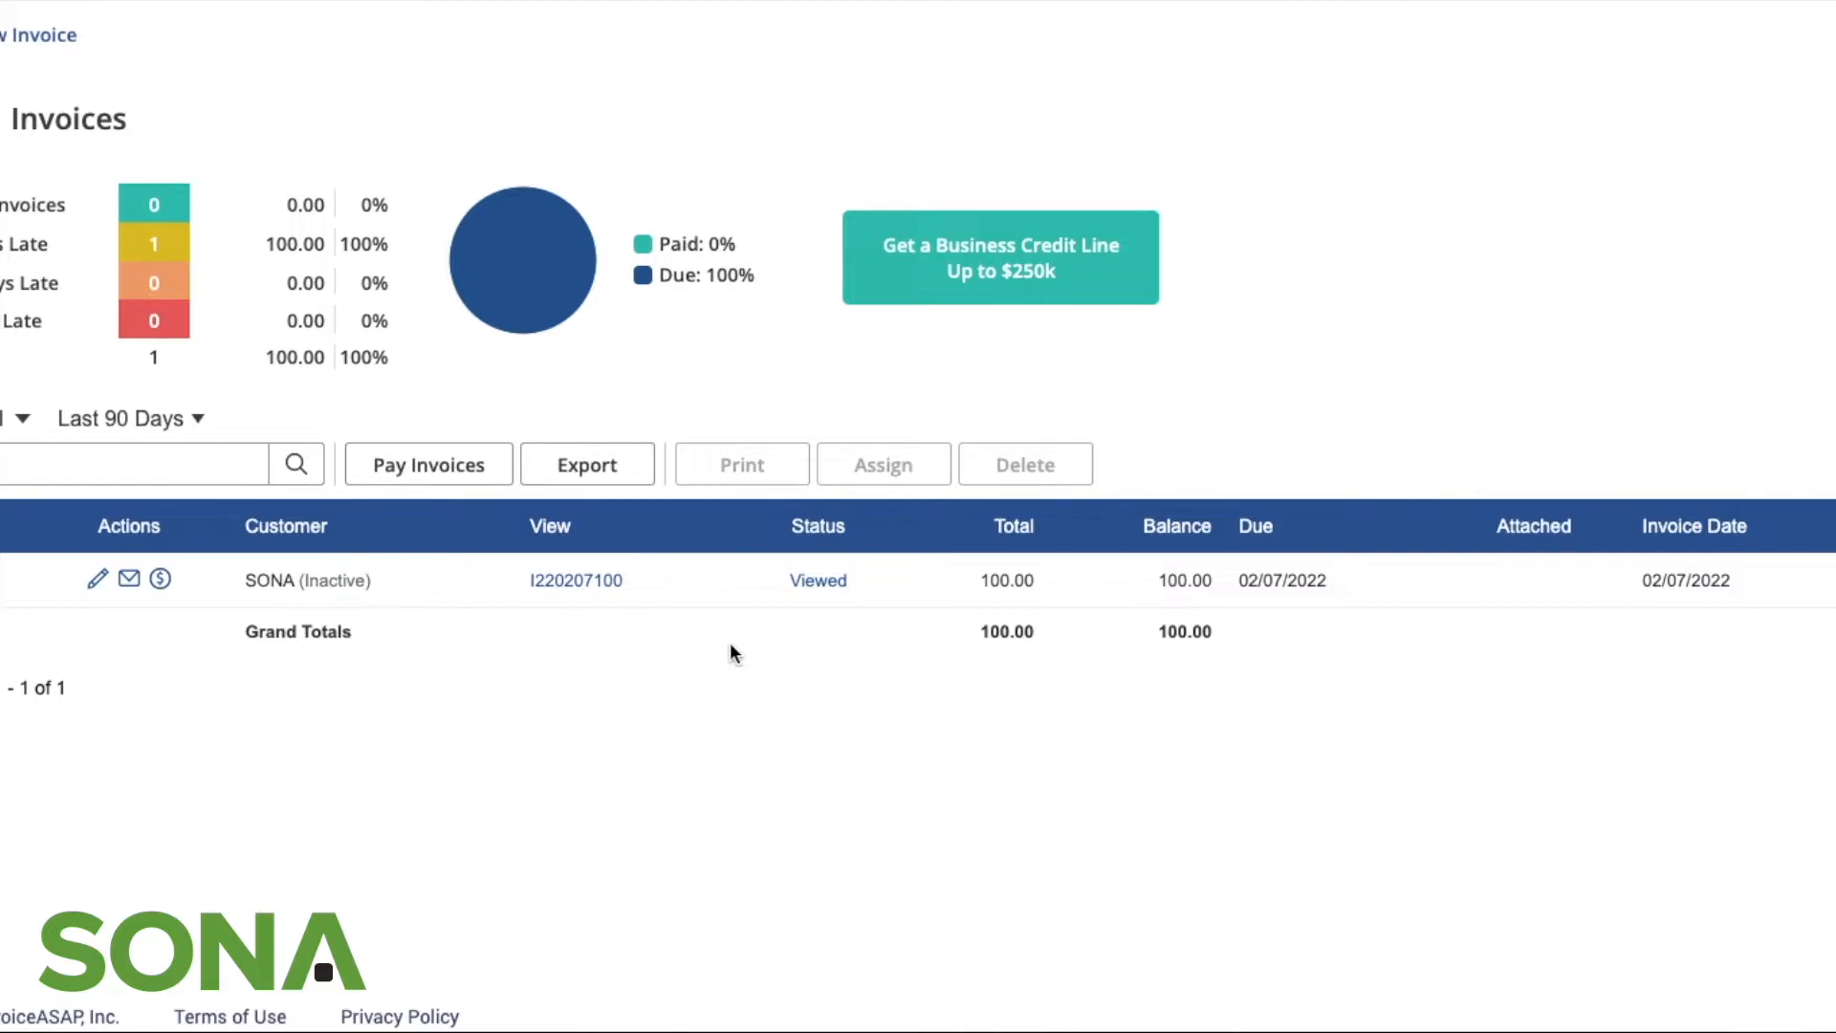
mouse_move(503, 581)
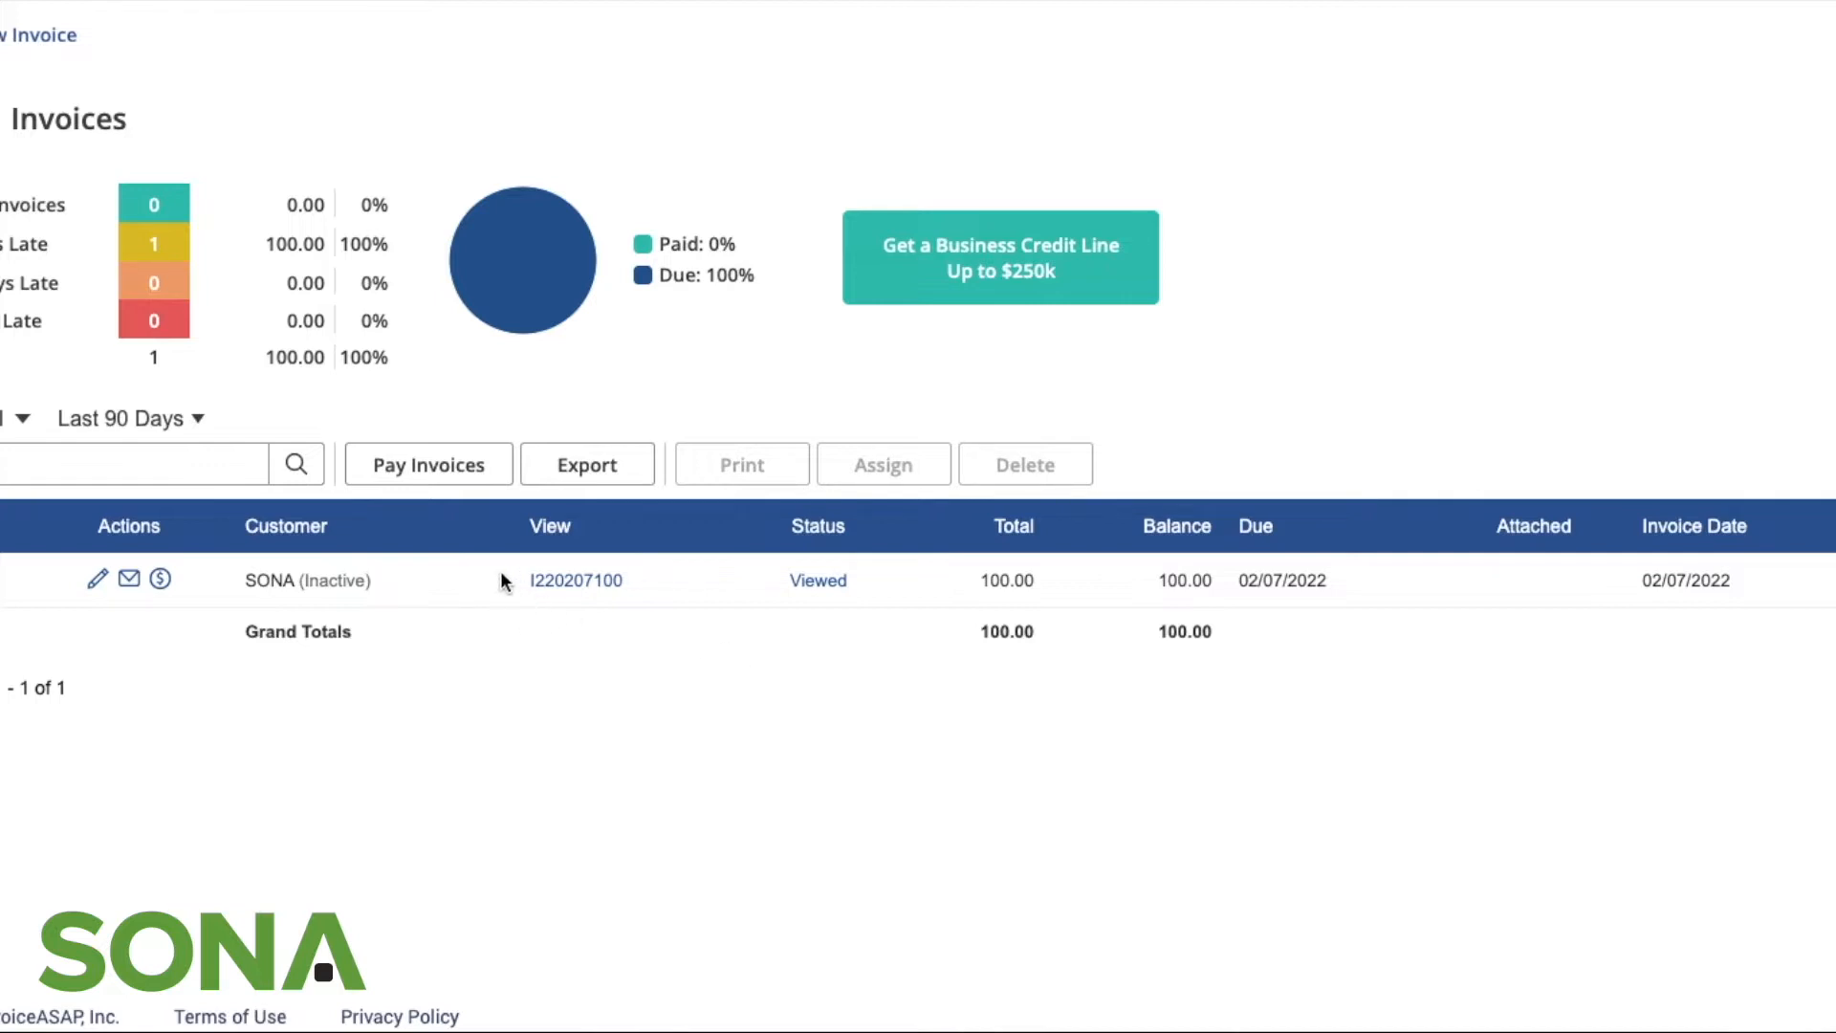
mouse_move(173, 574)
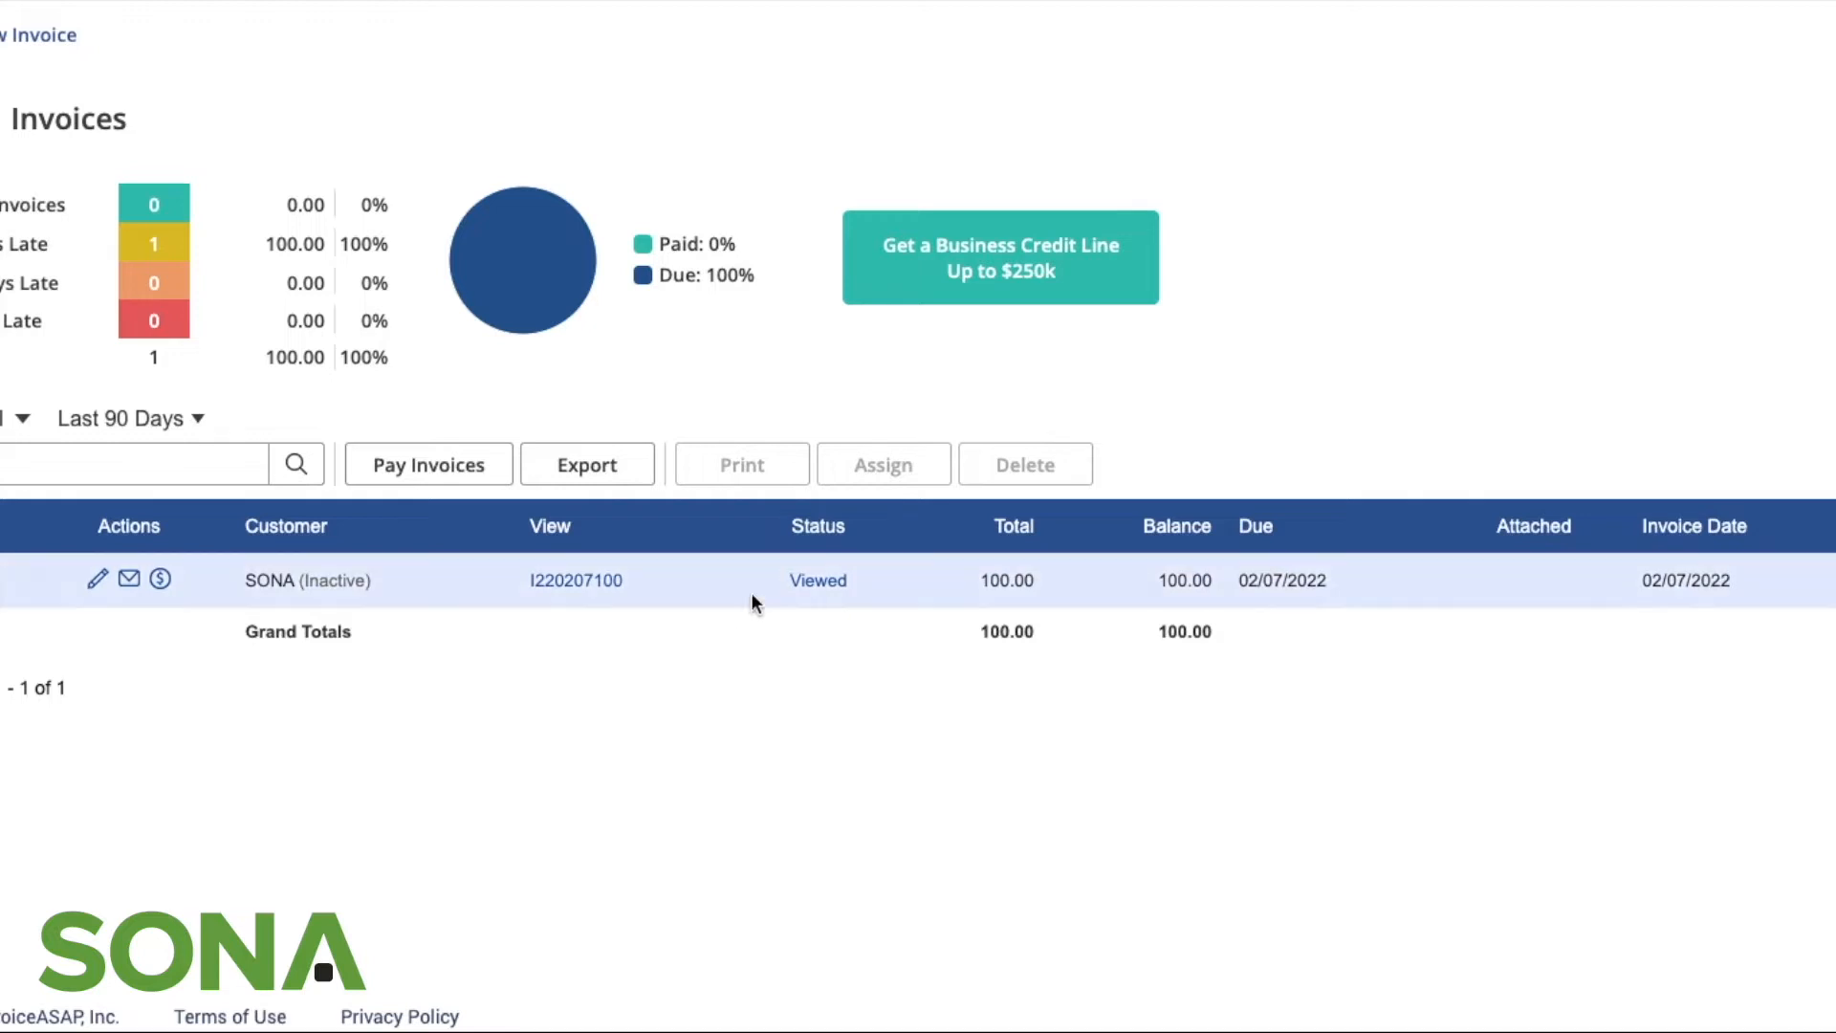
mouse_move(830, 600)
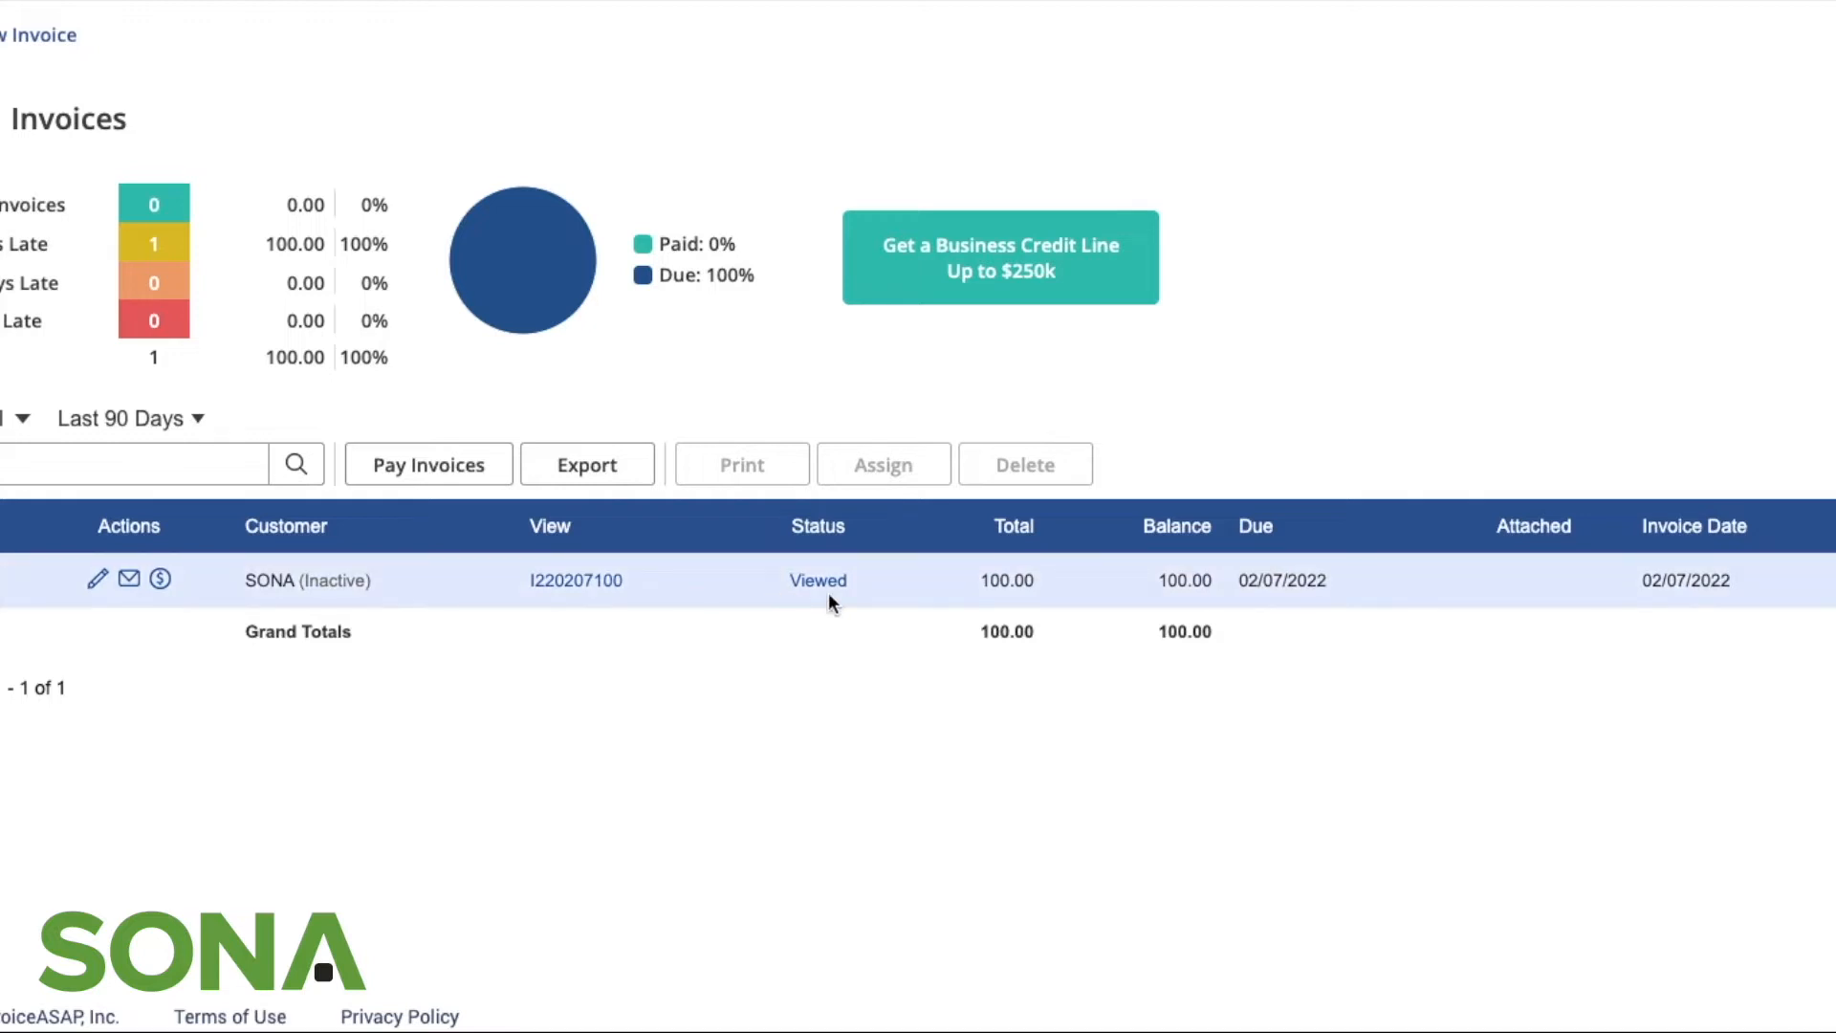
mouse_move(1606, 589)
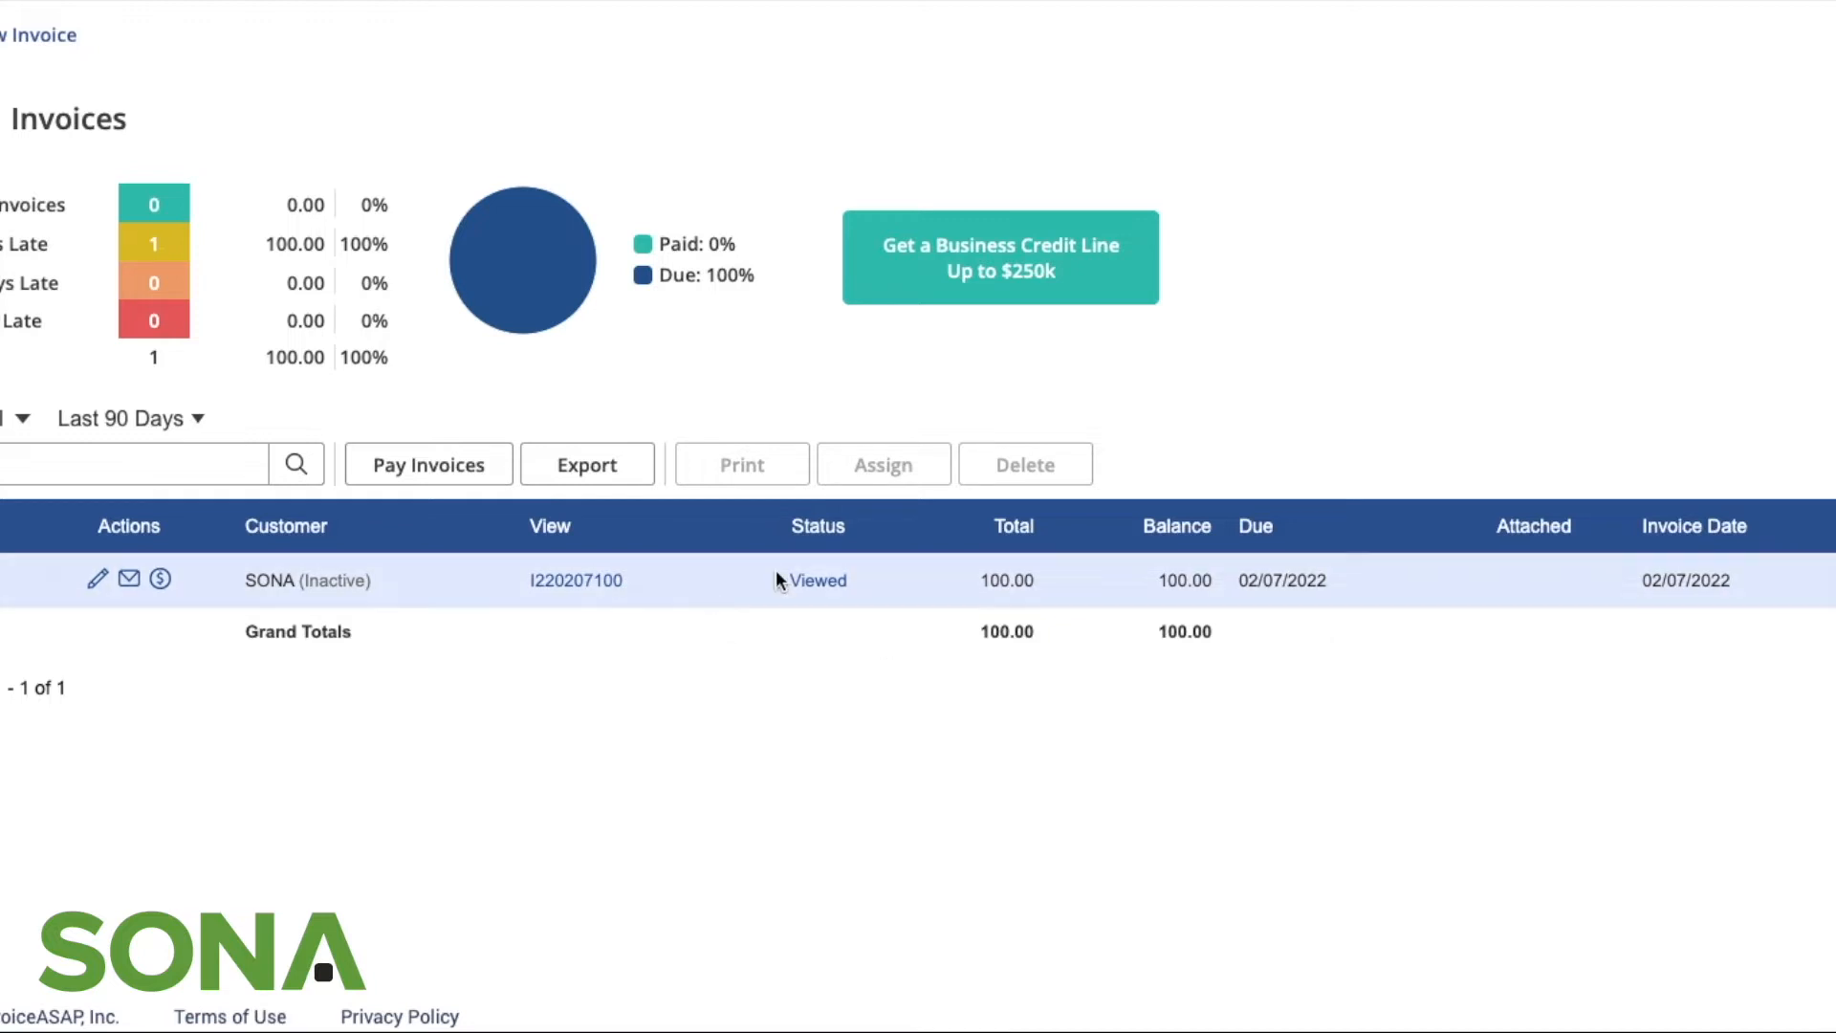
mouse_move(851, 612)
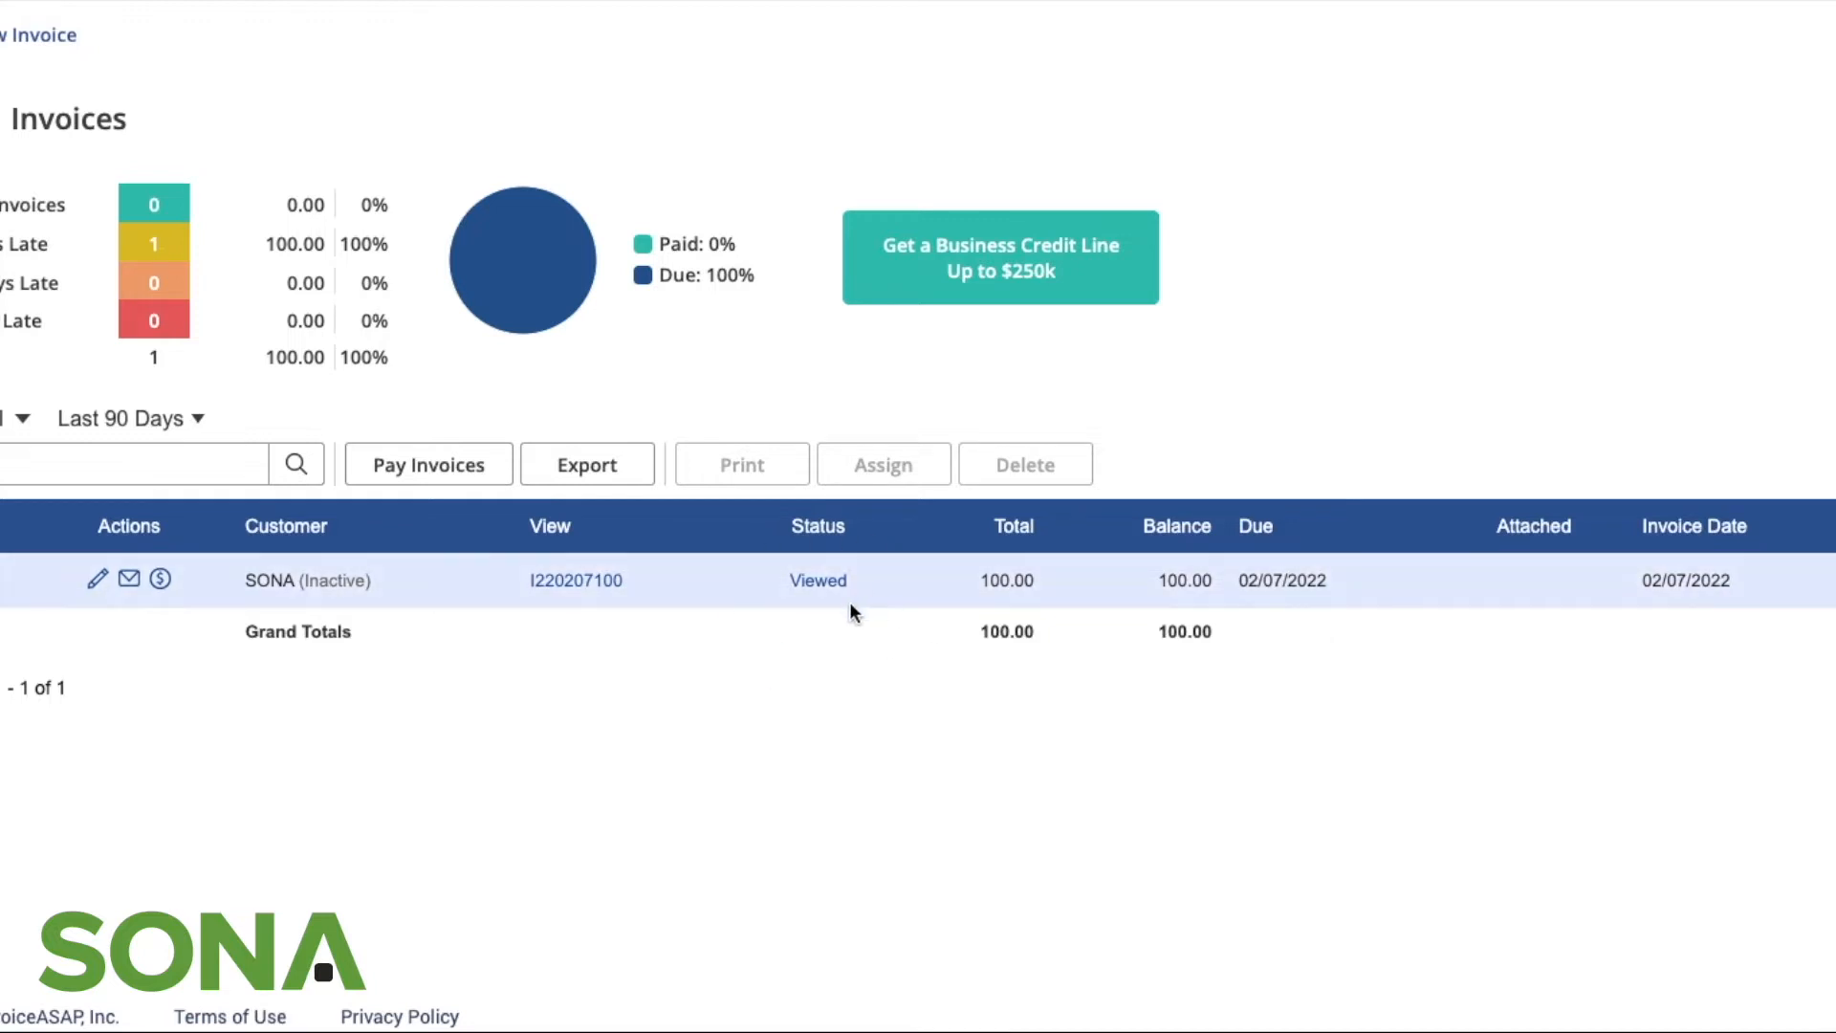
Step: Review the invoice's sent, opened and viewed status history, then return to the invoice list
left_click(817, 580)
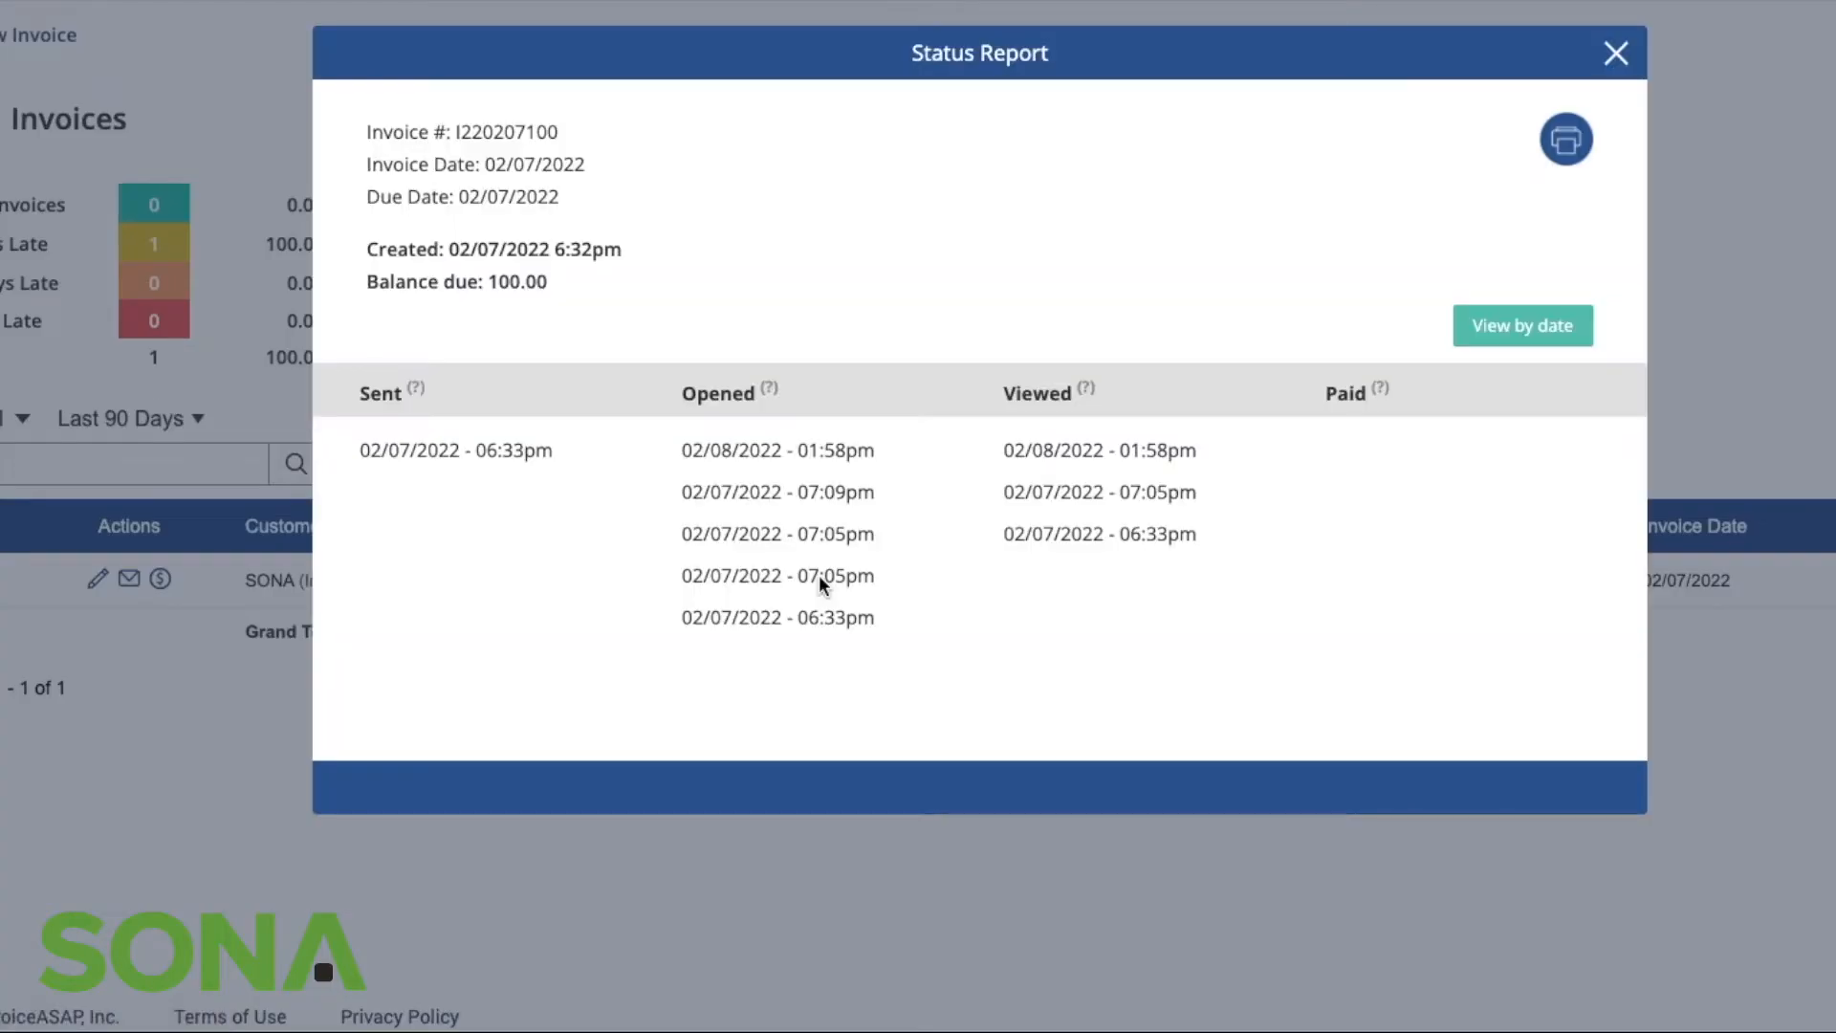
mouse_move(943, 635)
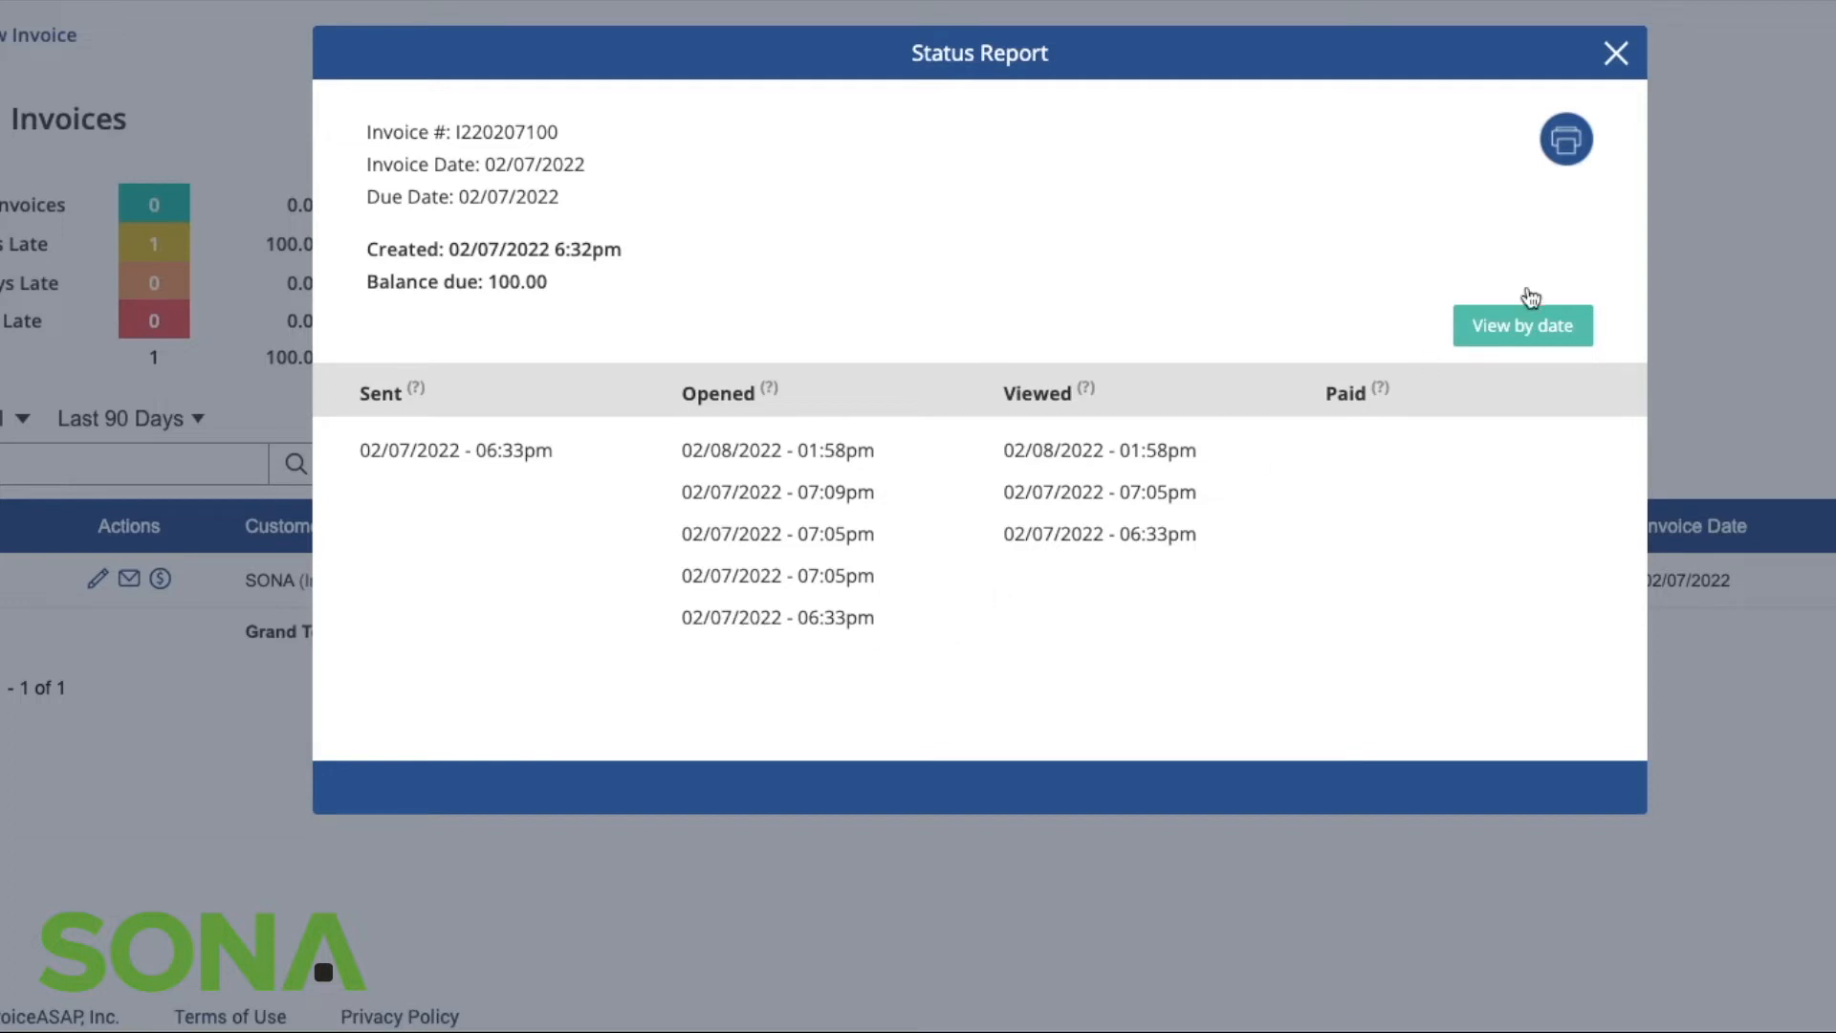
left_click(1614, 53)
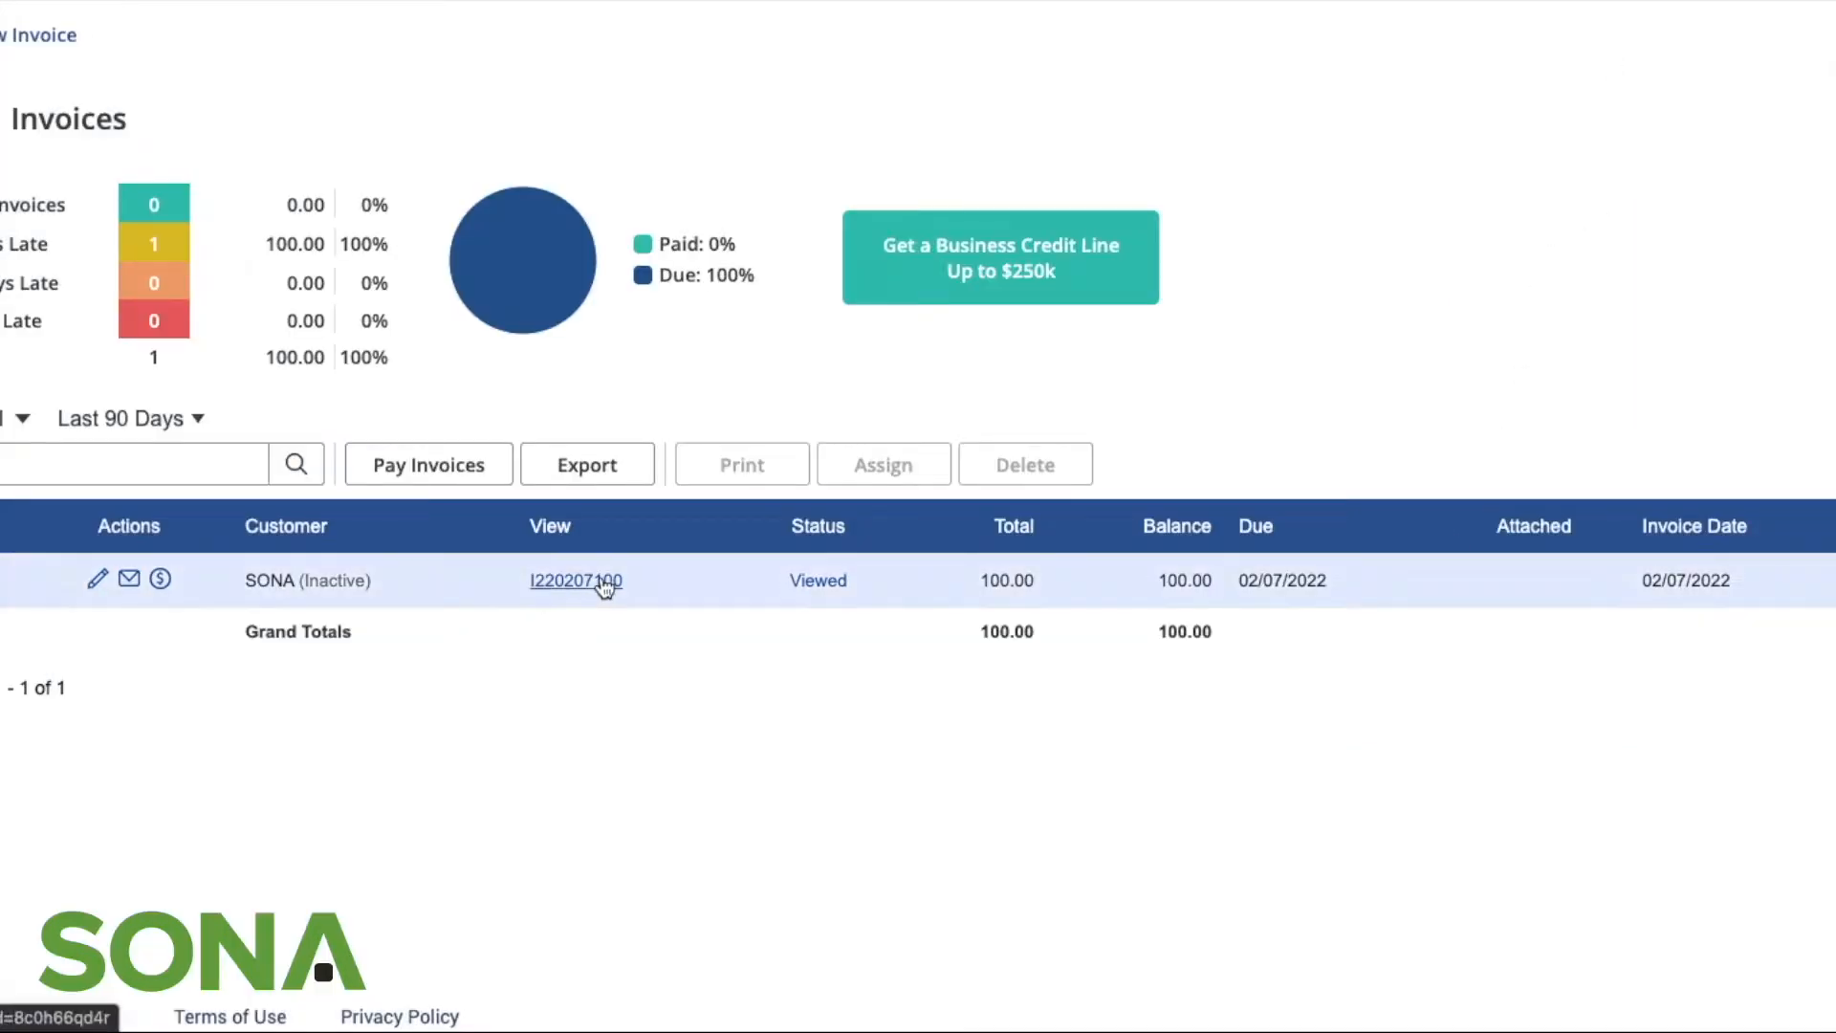
Step: Preview invoice I220207100 and show its payment methods: Check, Cash, Credit Card, Draft
left_click(575, 579)
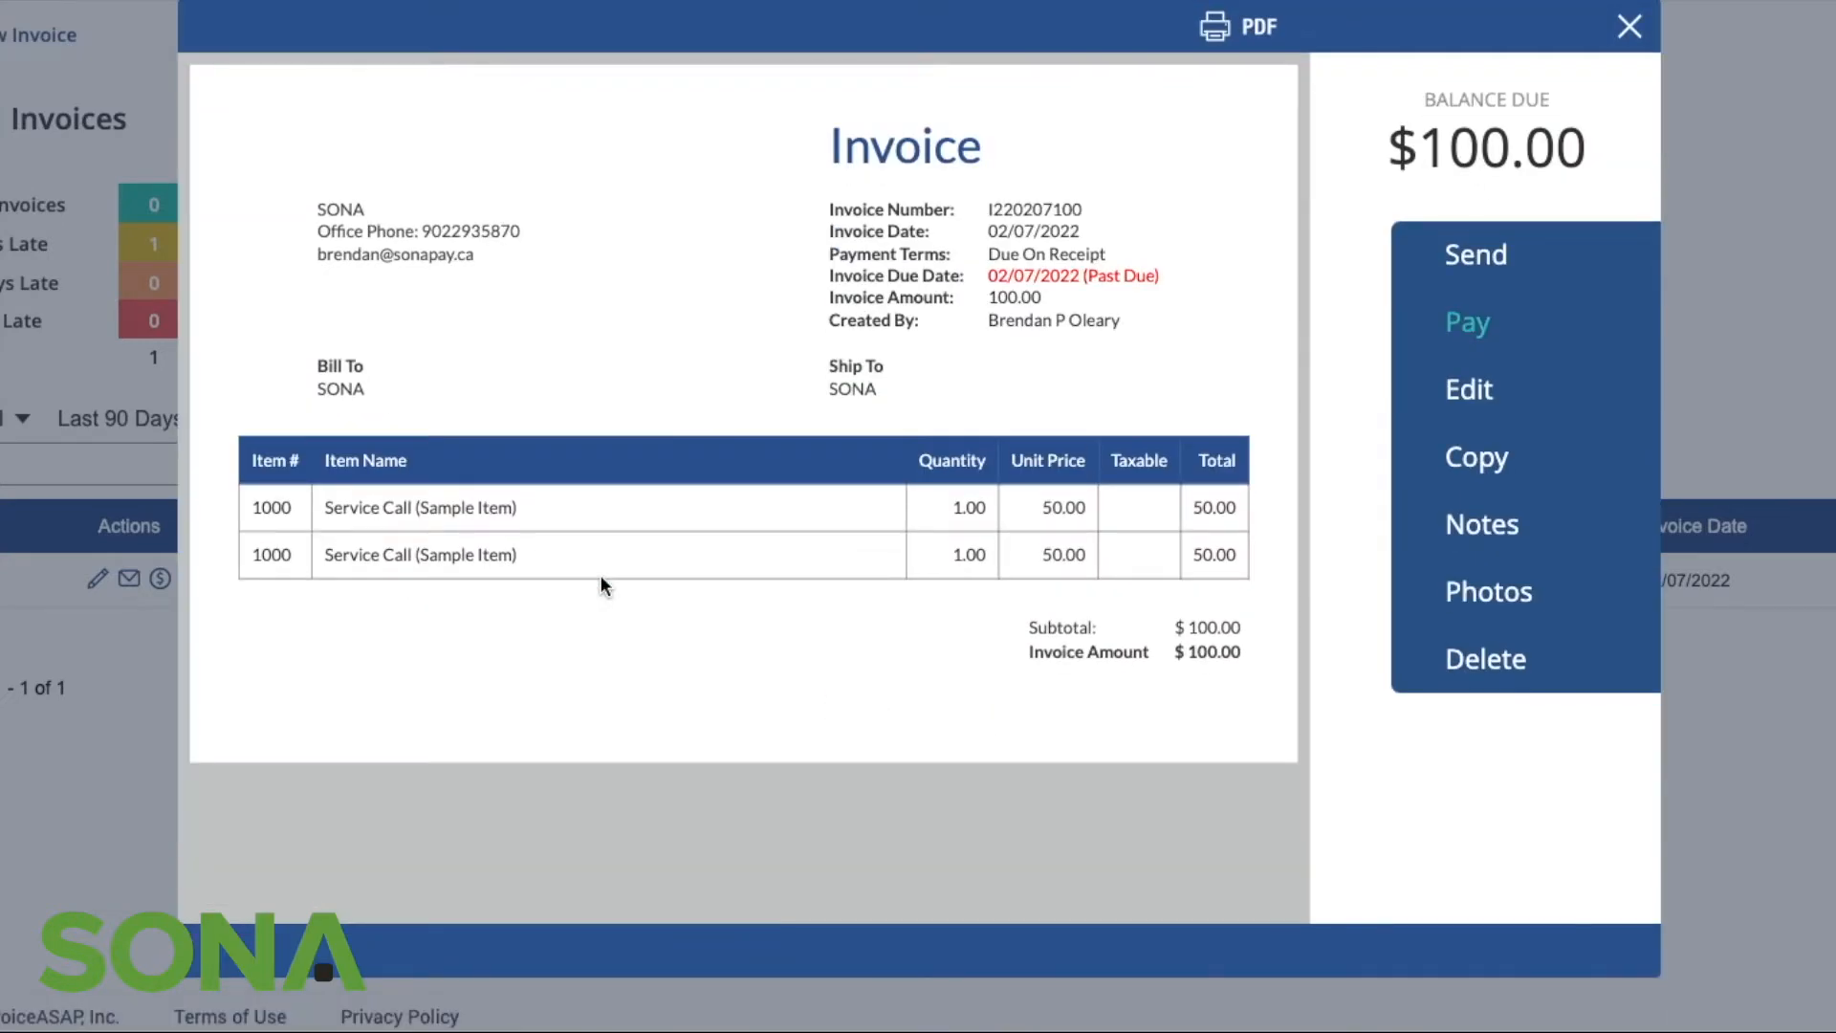
mouse_move(434, 610)
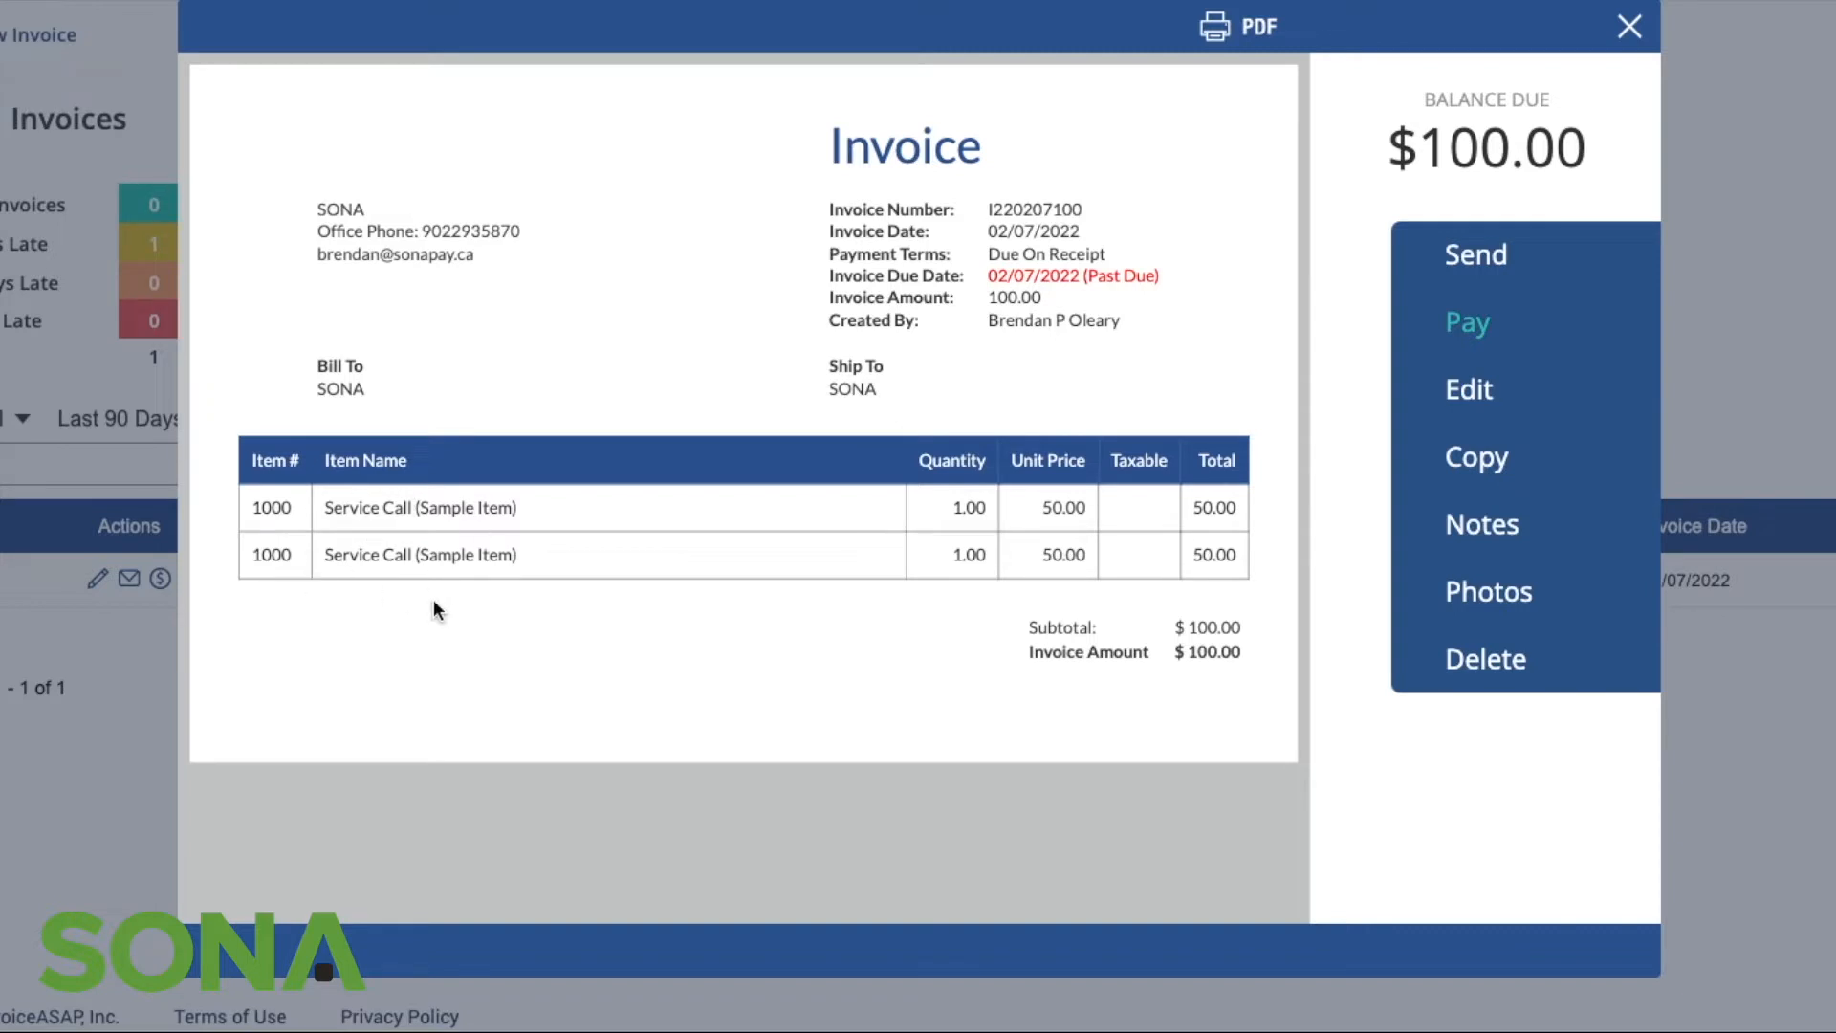
mouse_move(1025, 247)
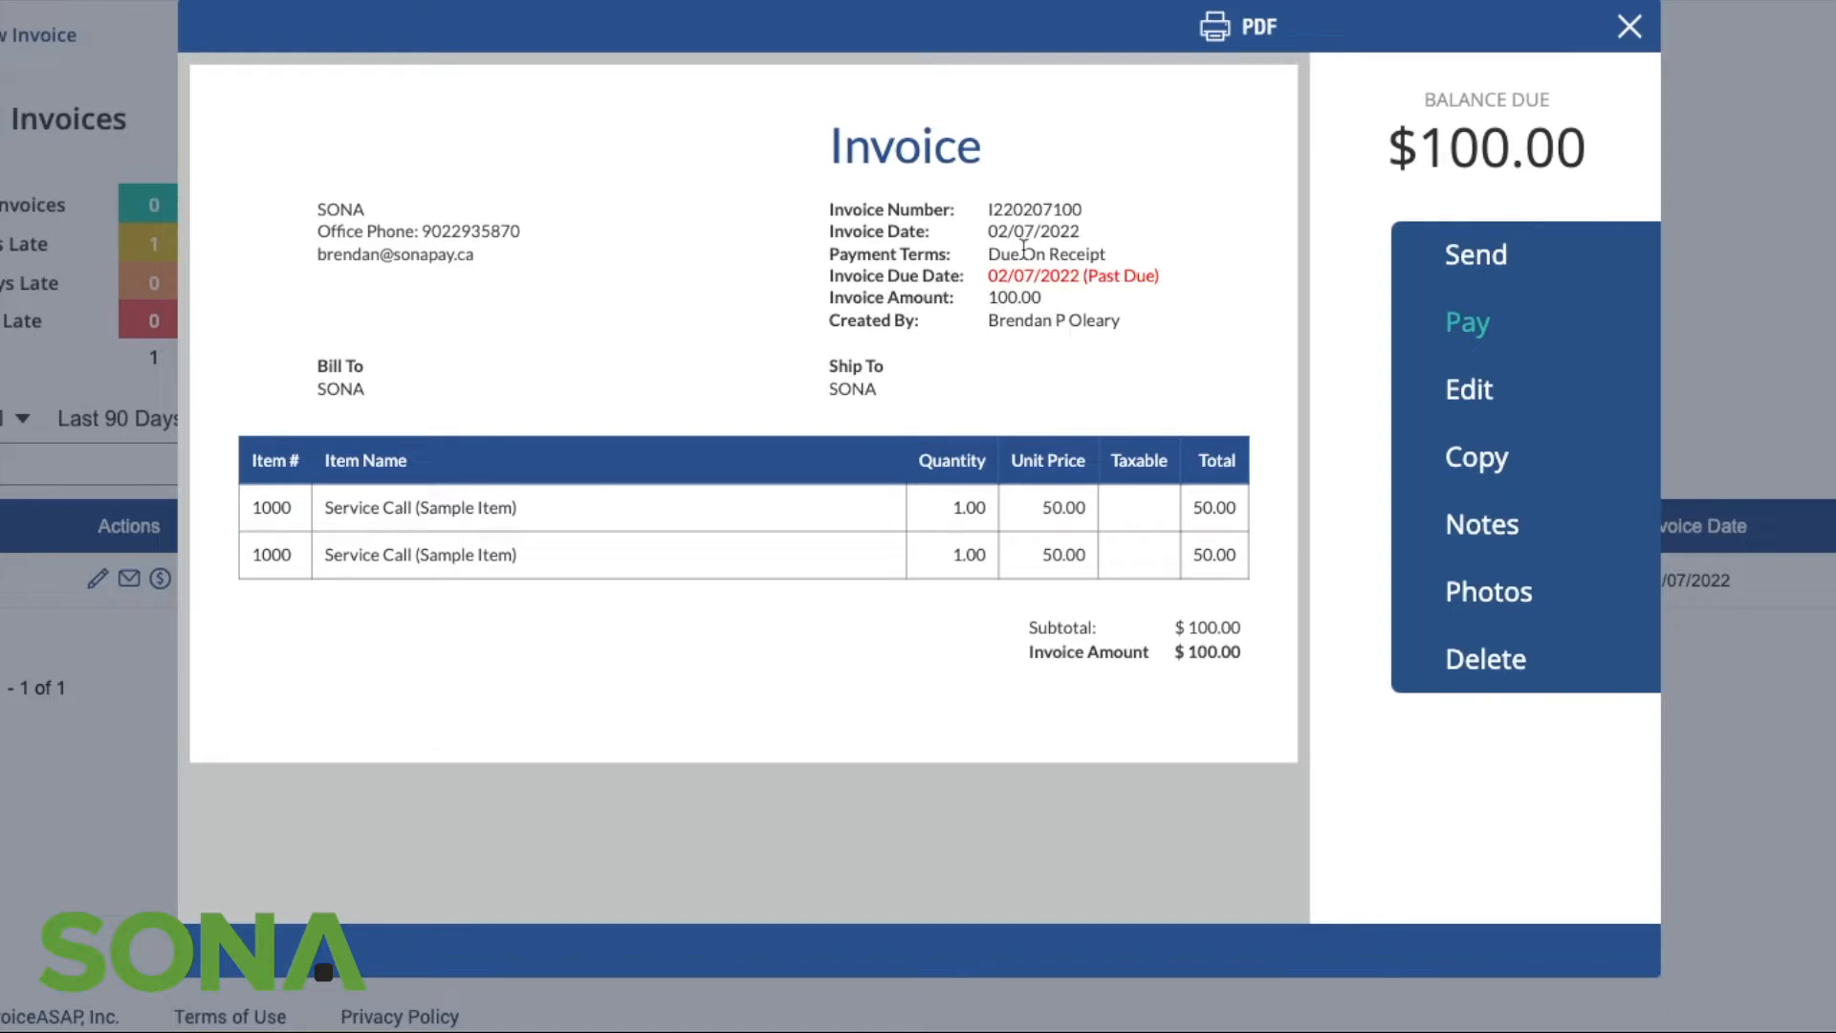
mouse_move(1522, 254)
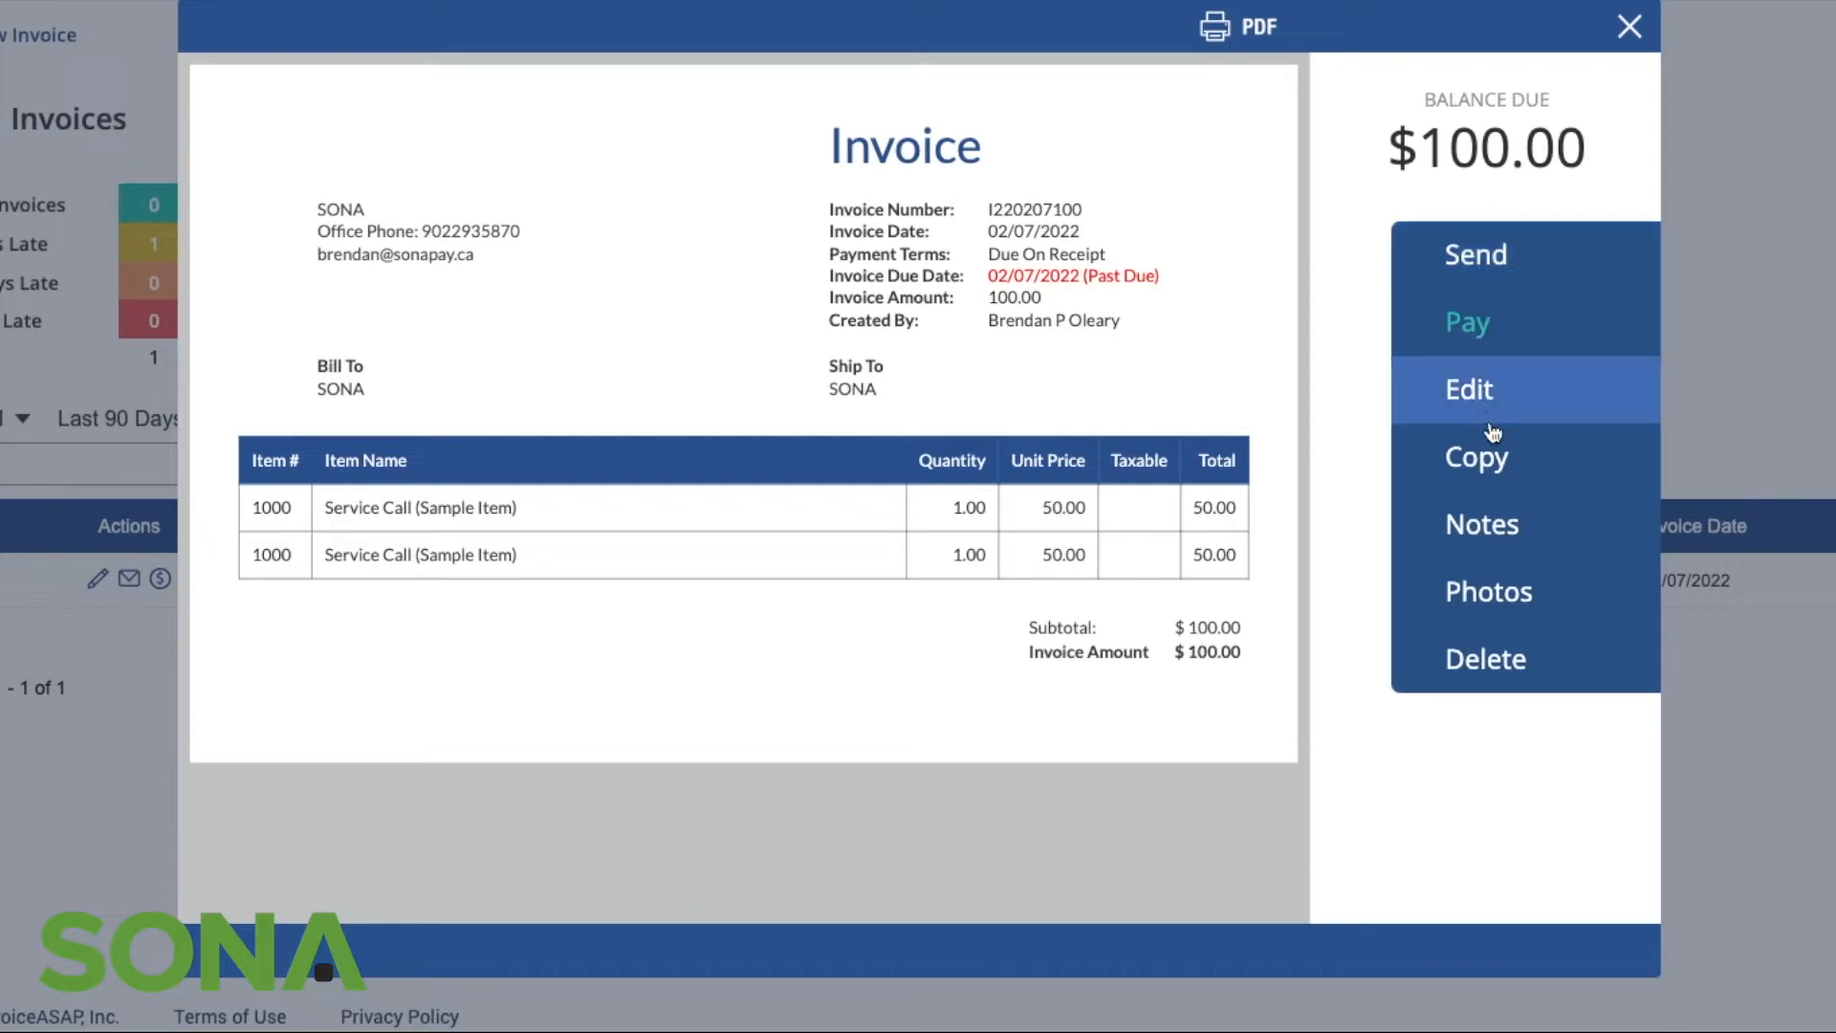
left_click(1469, 388)
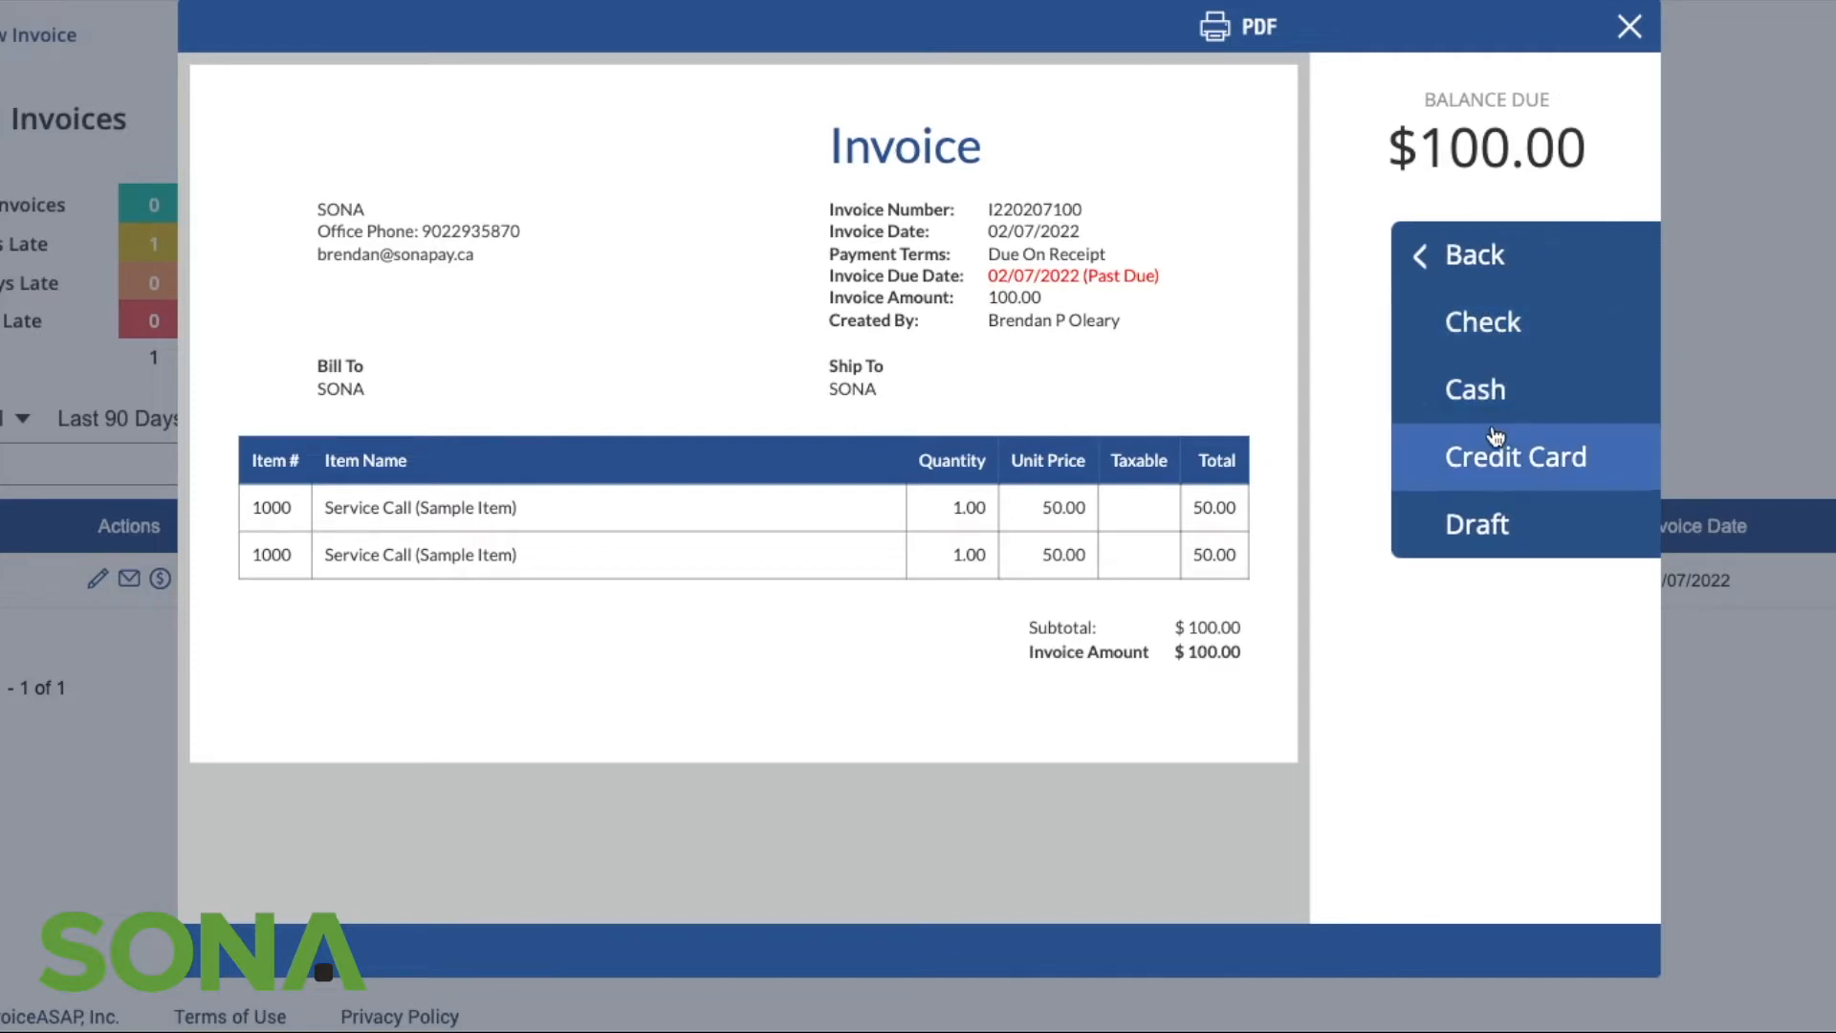
mouse_move(1557, 457)
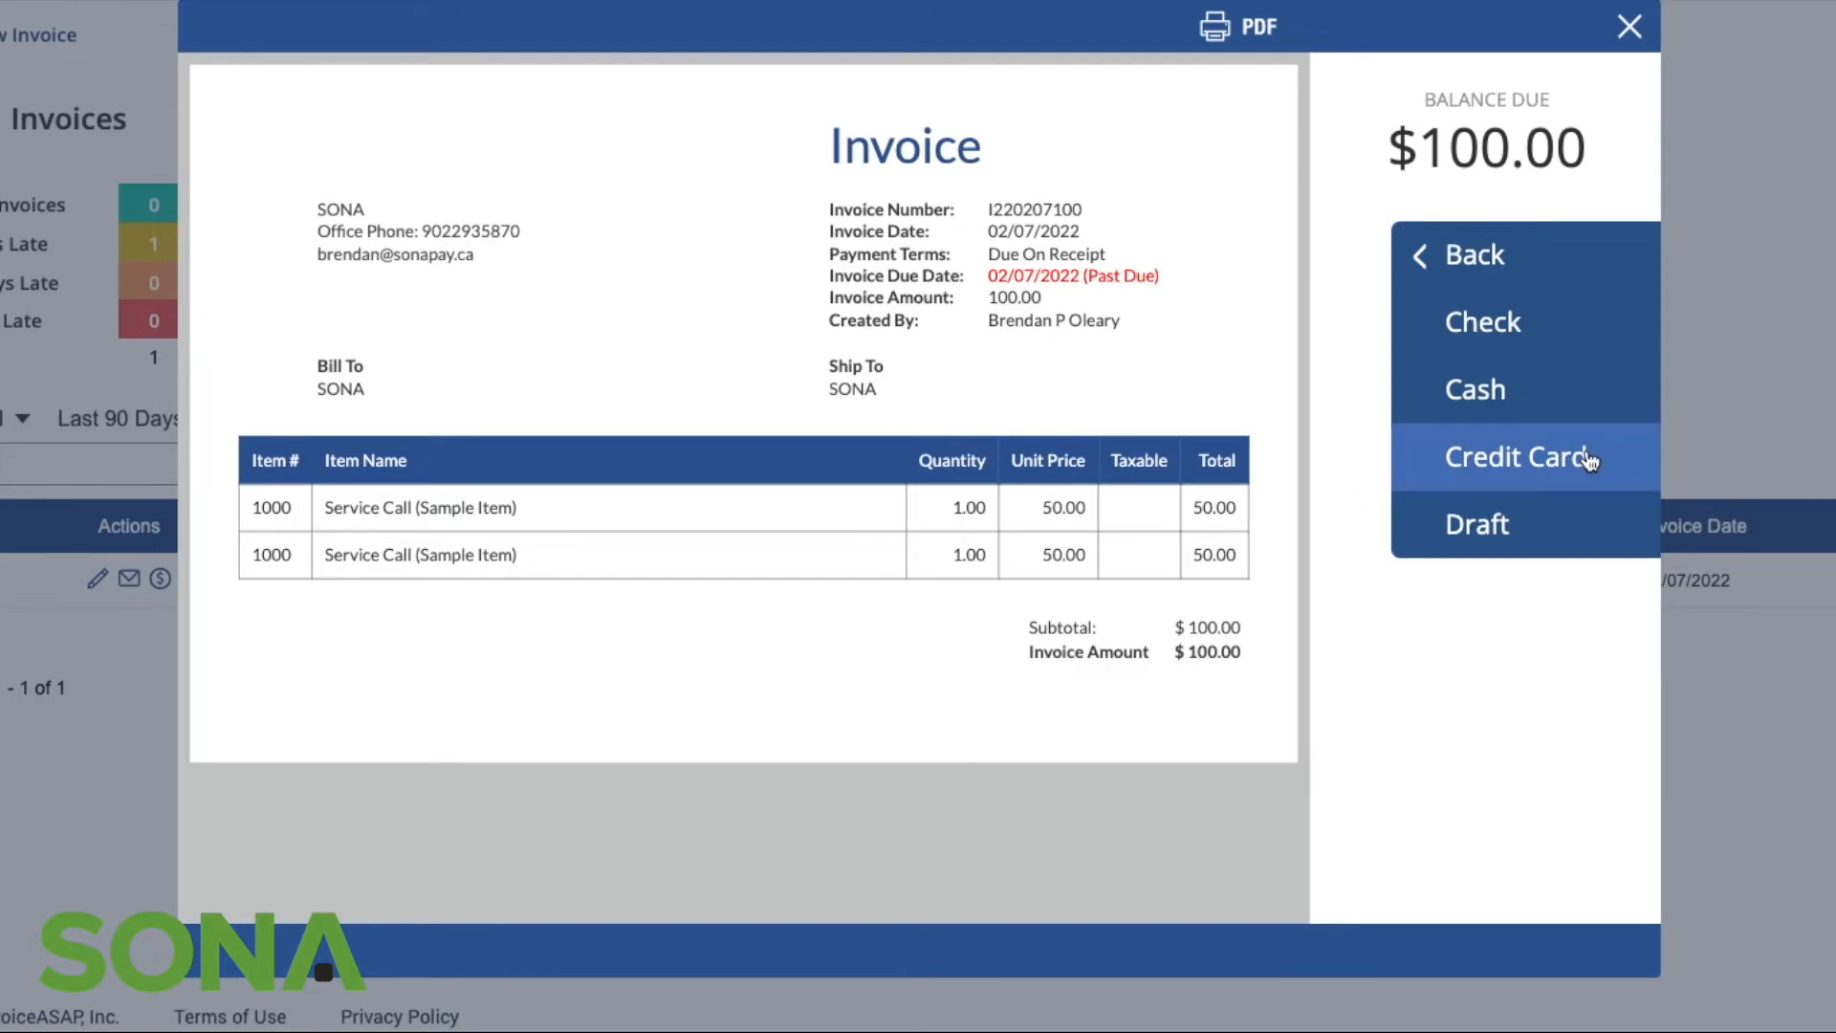
mouse_move(1626, 25)
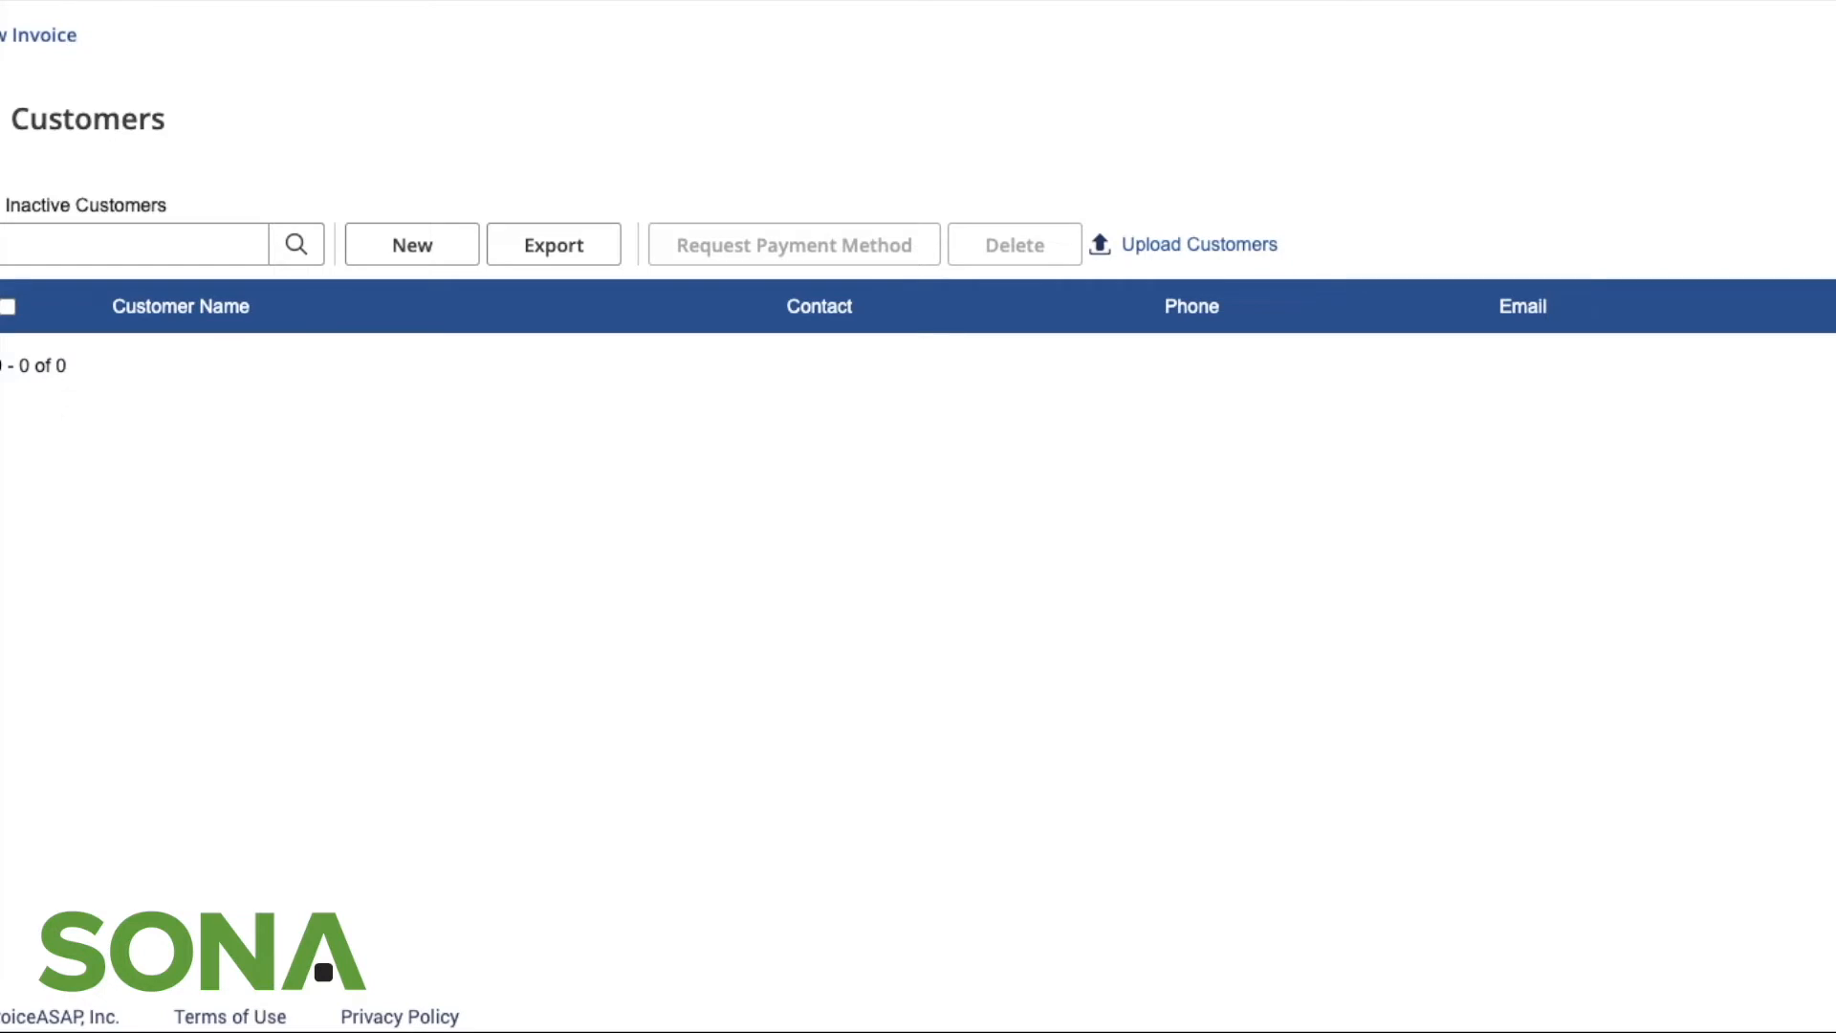
mouse_move(411, 253)
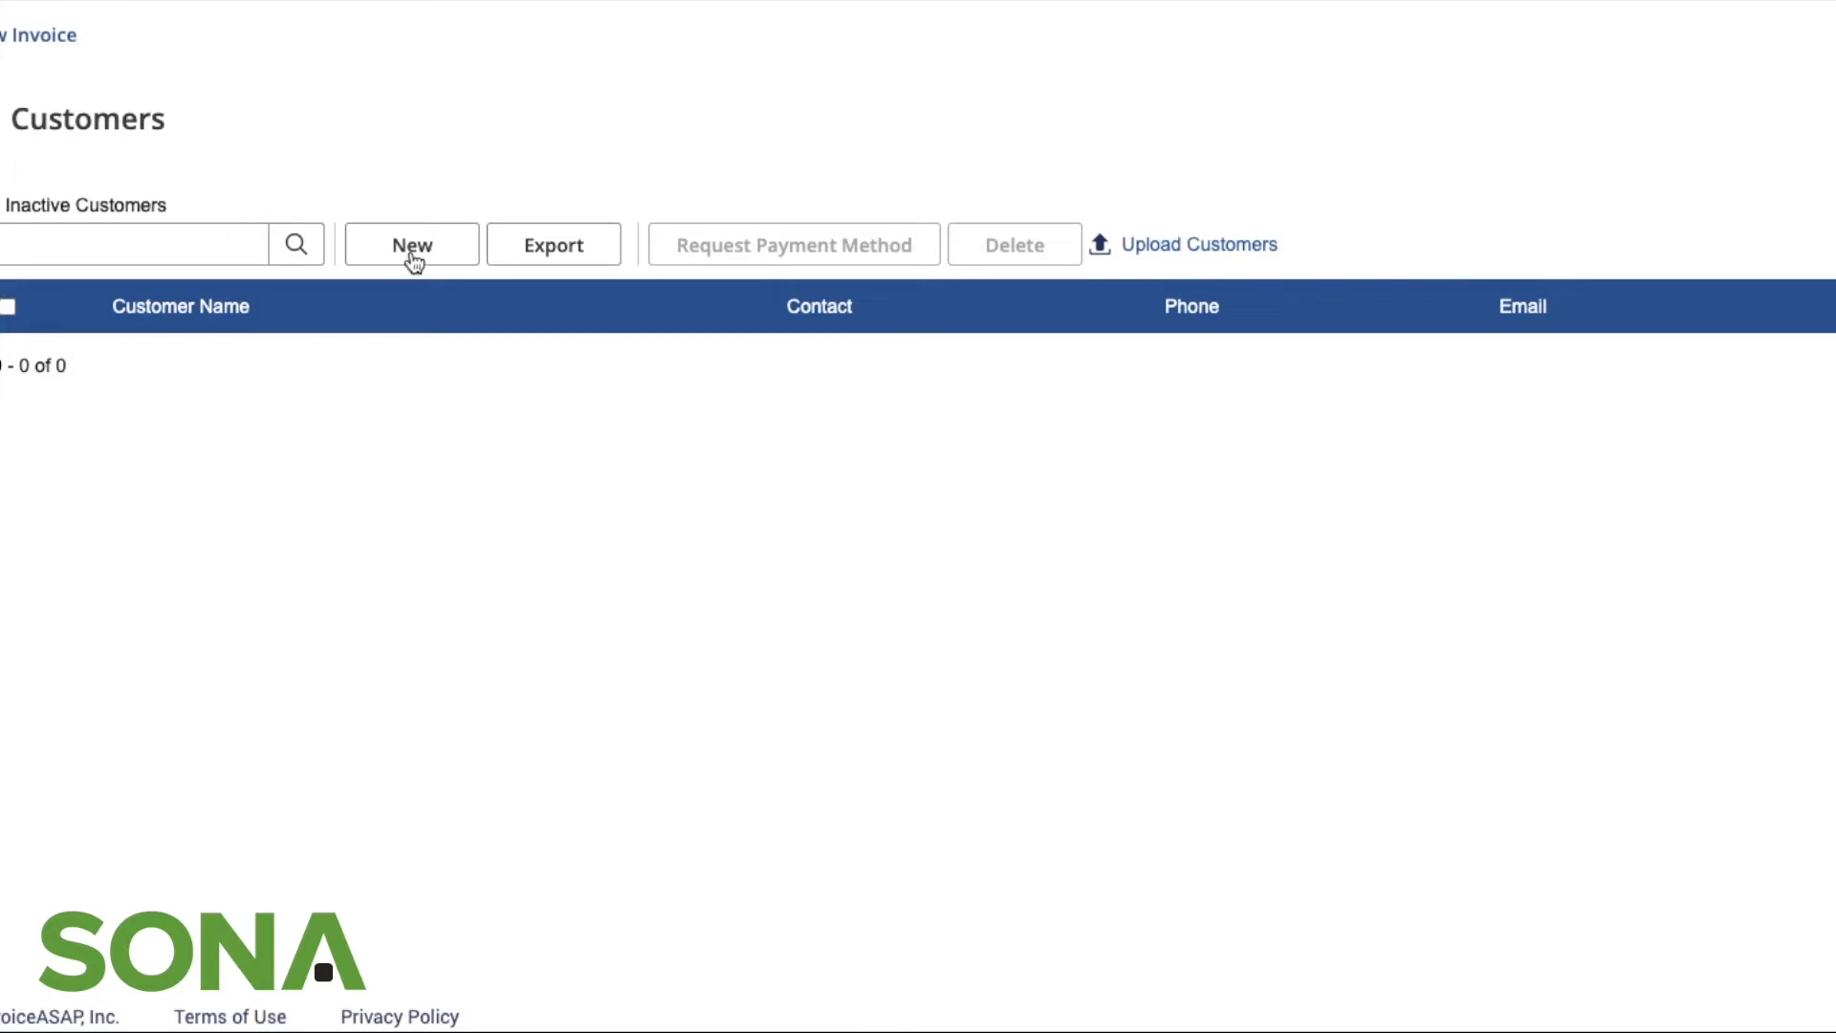
Step: Start a new customer from the empty customer list and close the form without saving
left_click(411, 245)
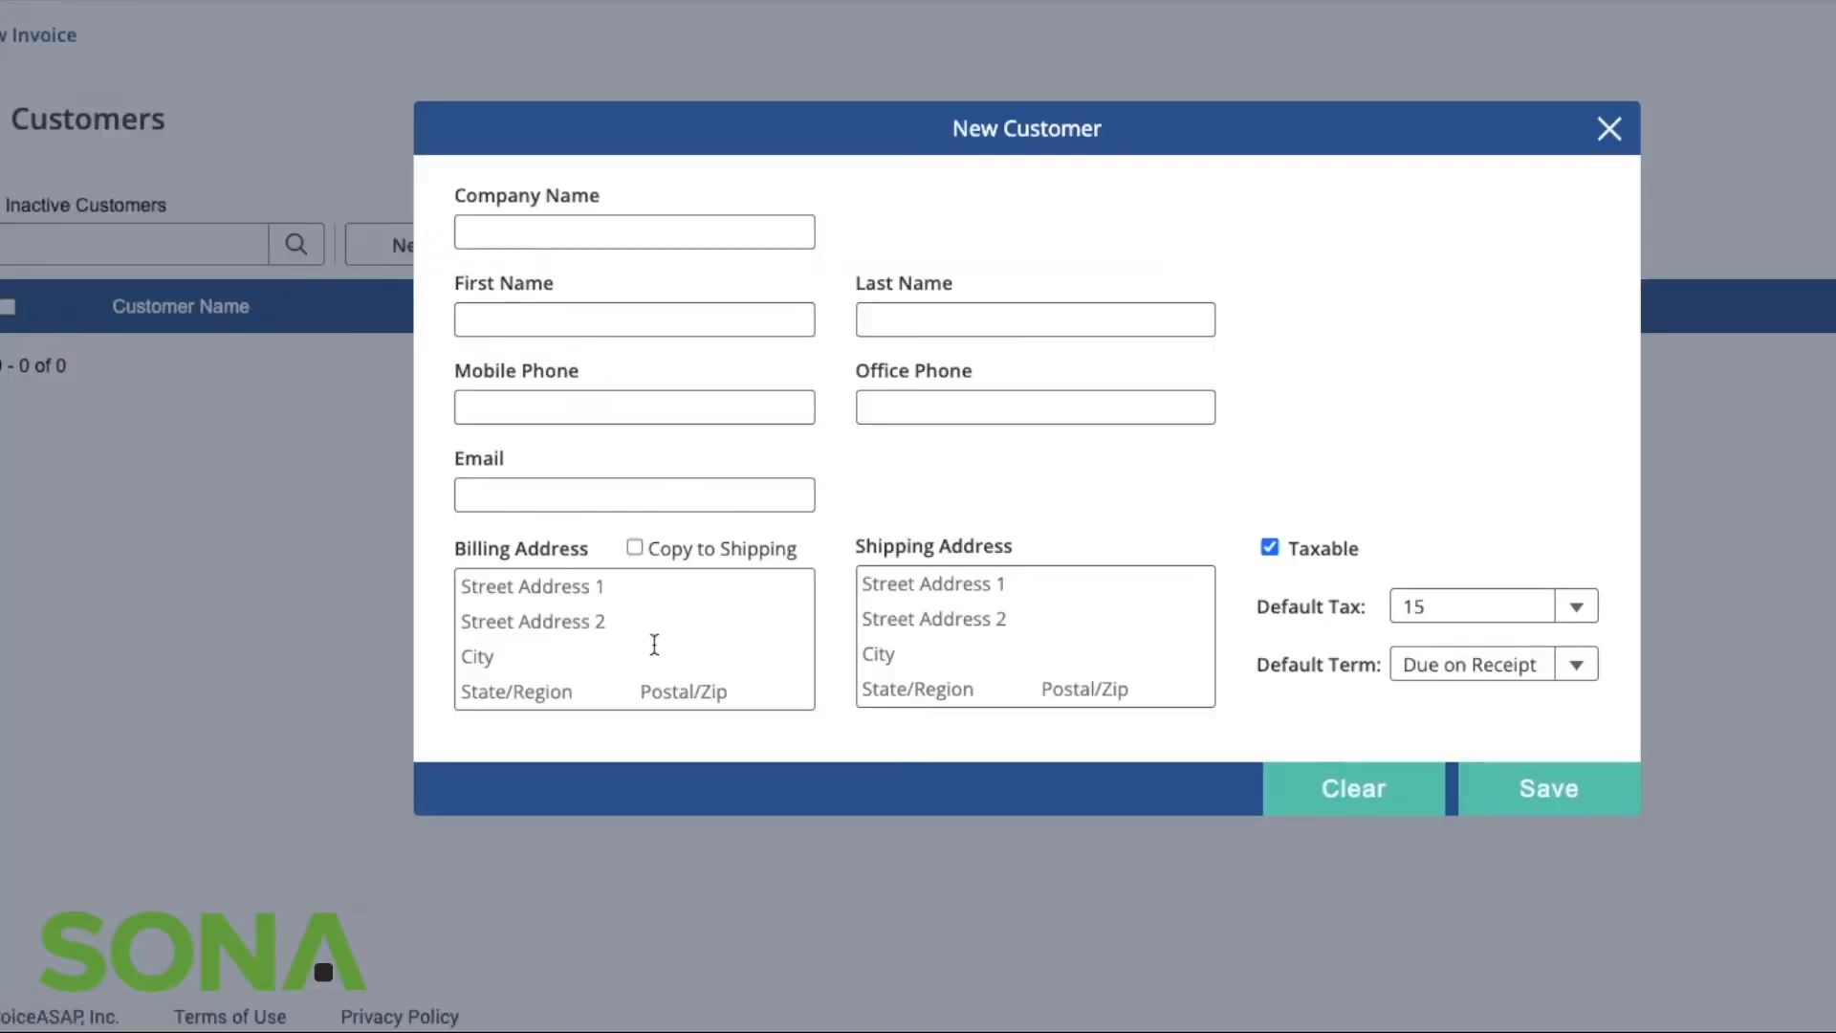
mouse_move(827, 447)
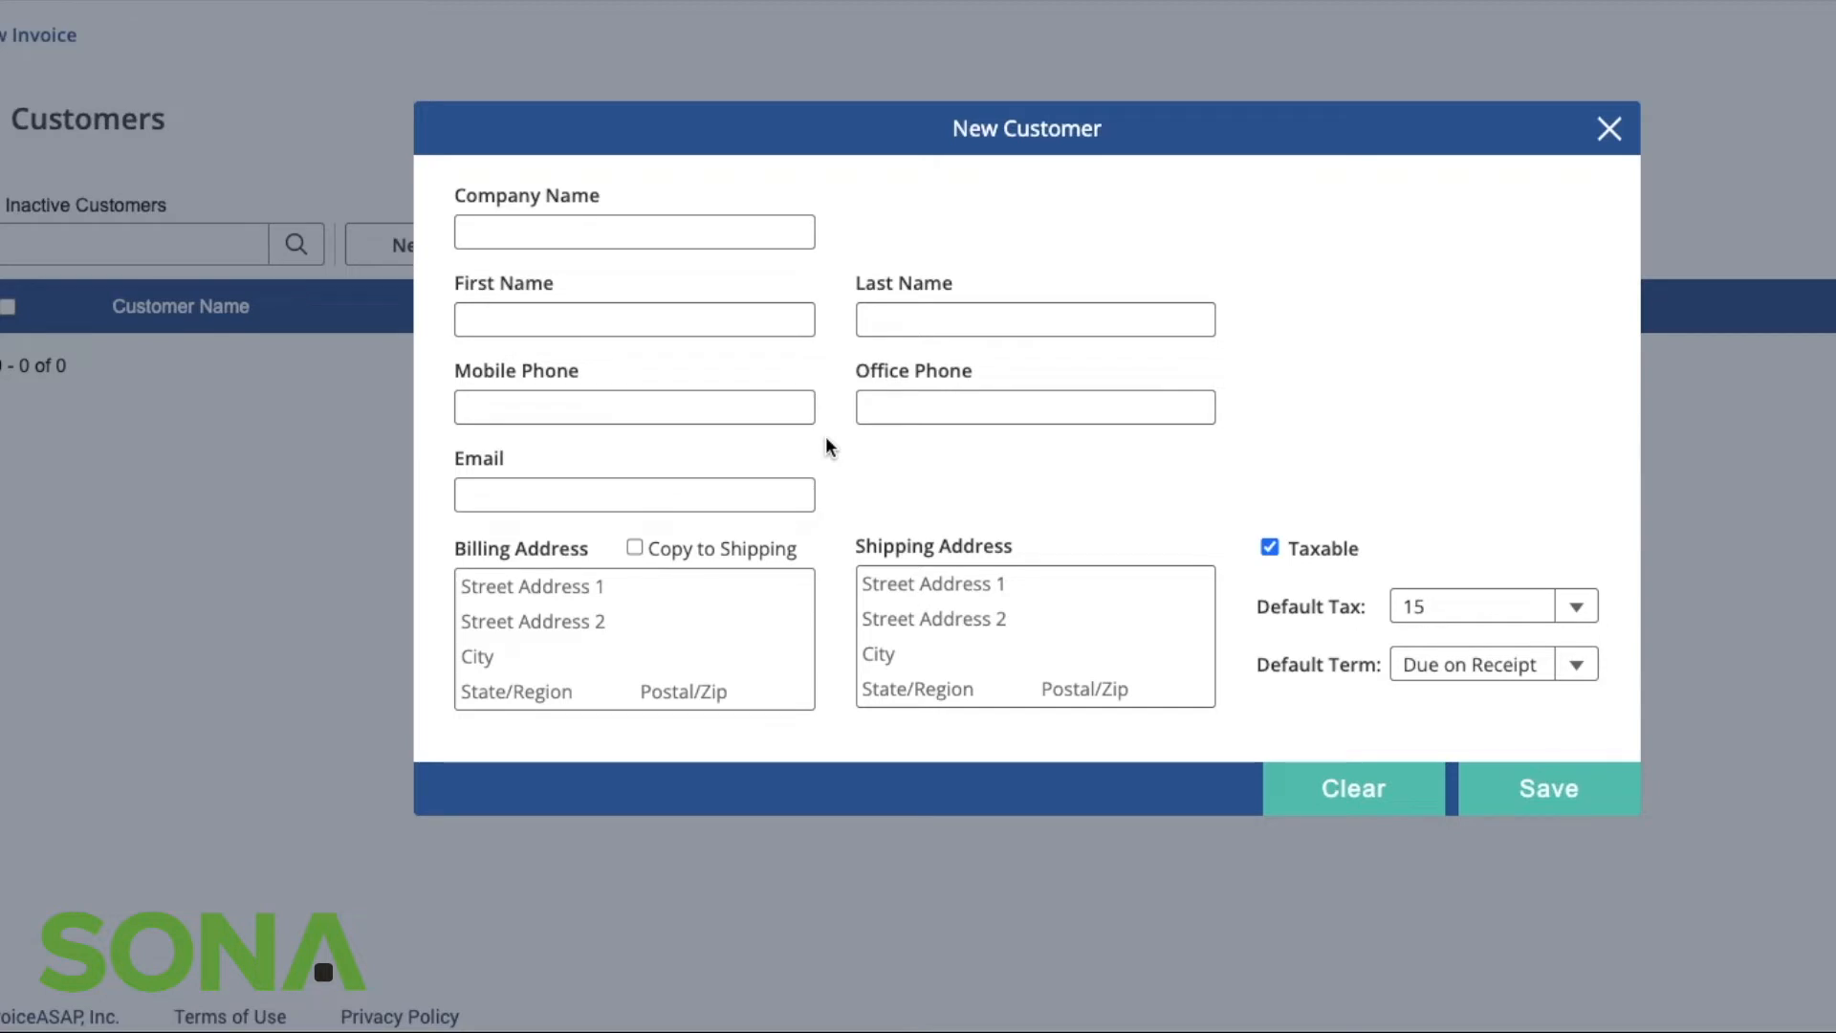
mouse_move(1638, 266)
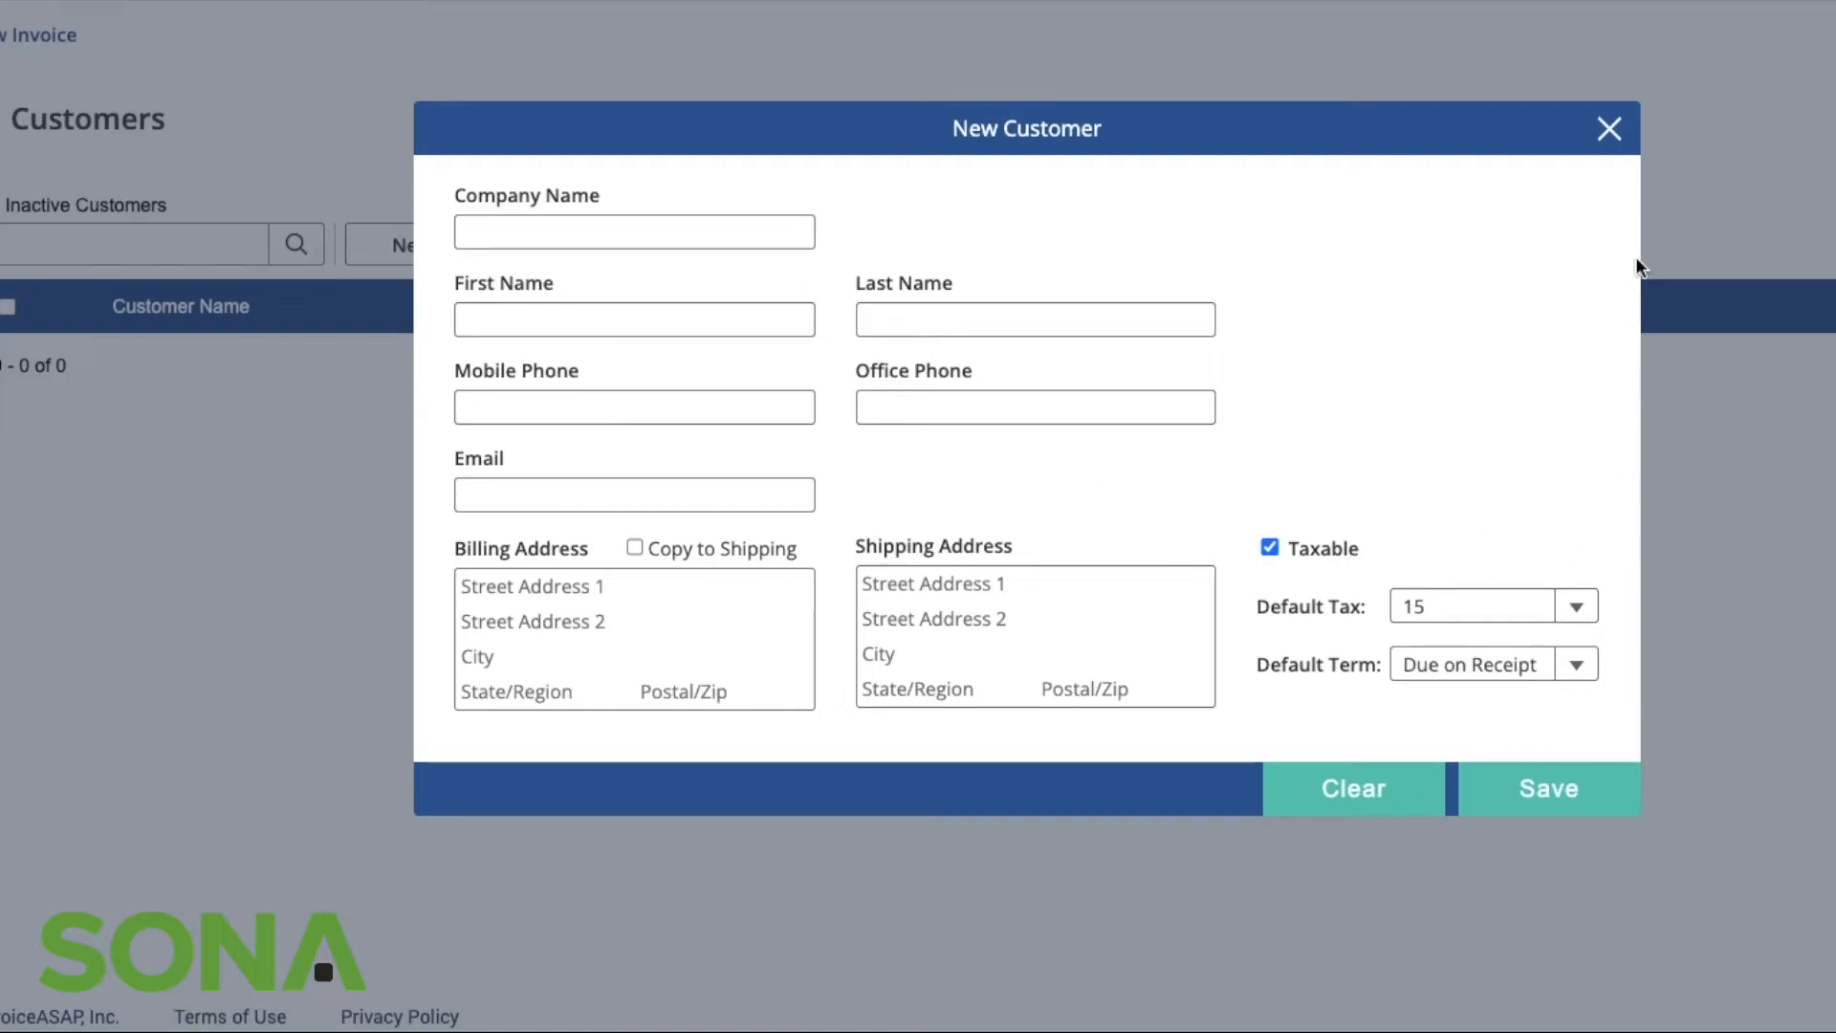
left_click(1608, 128)
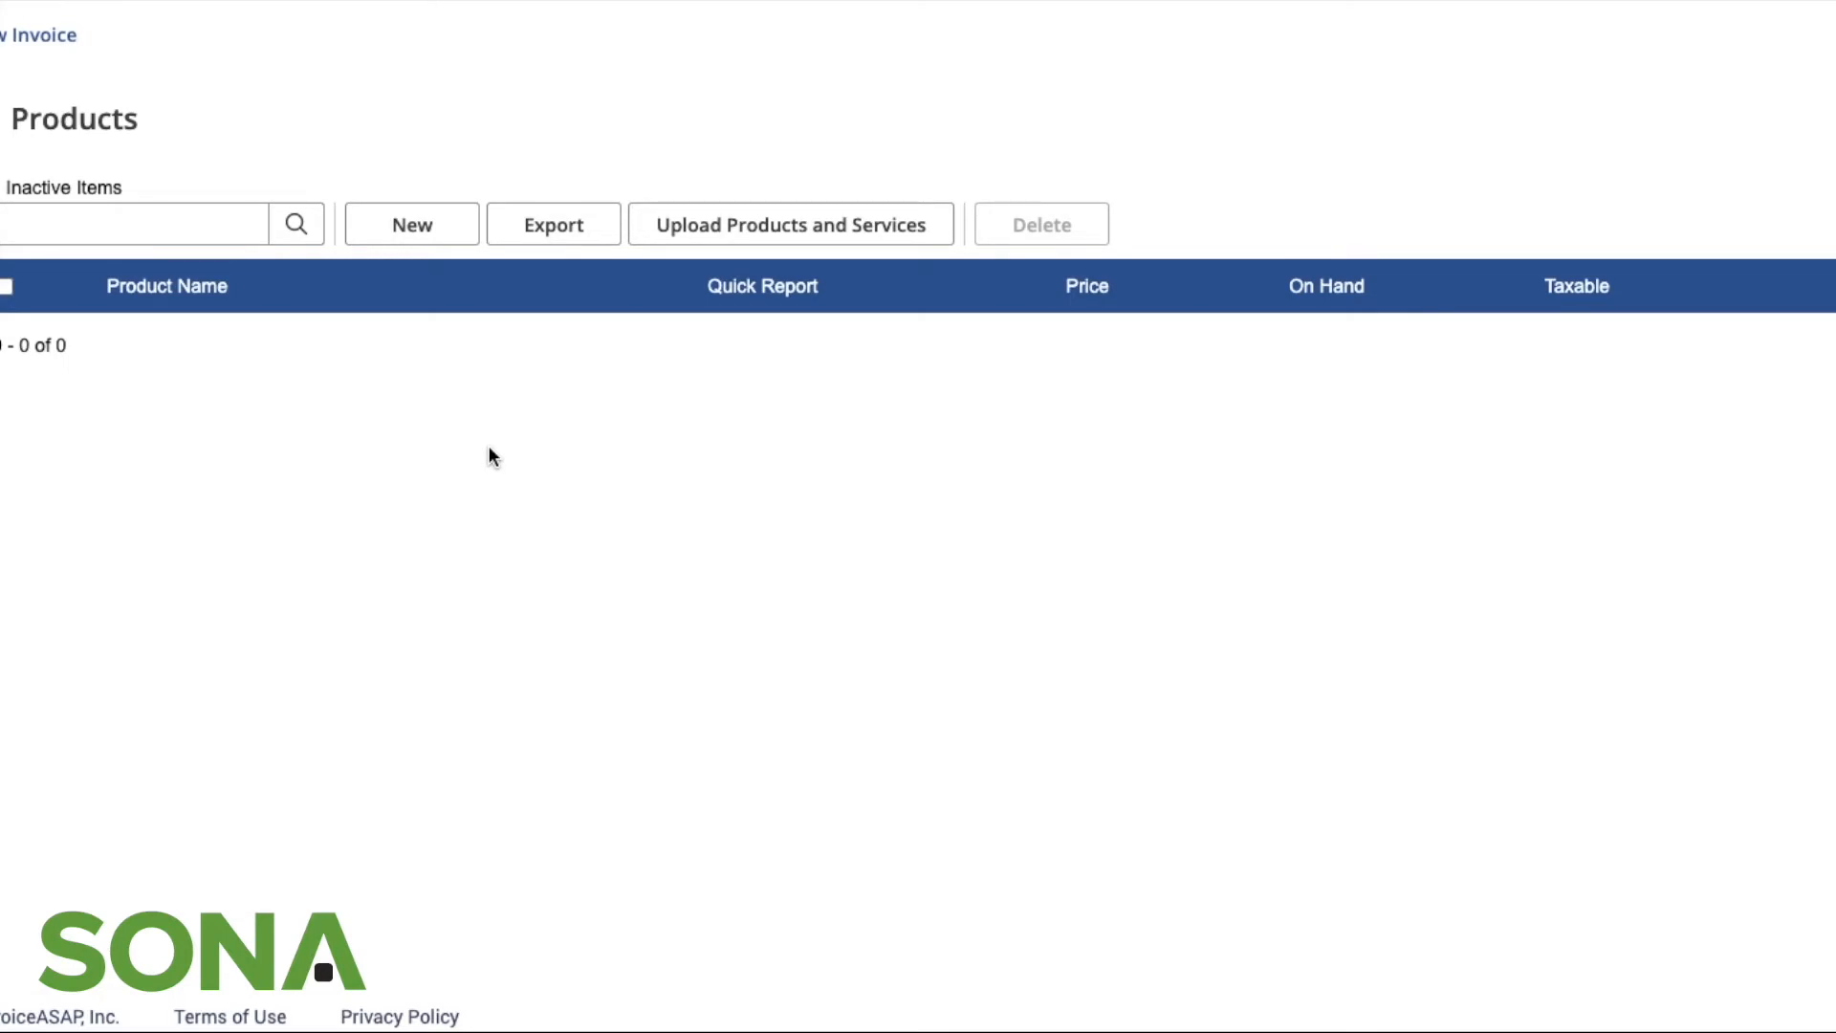
mouse_move(472, 369)
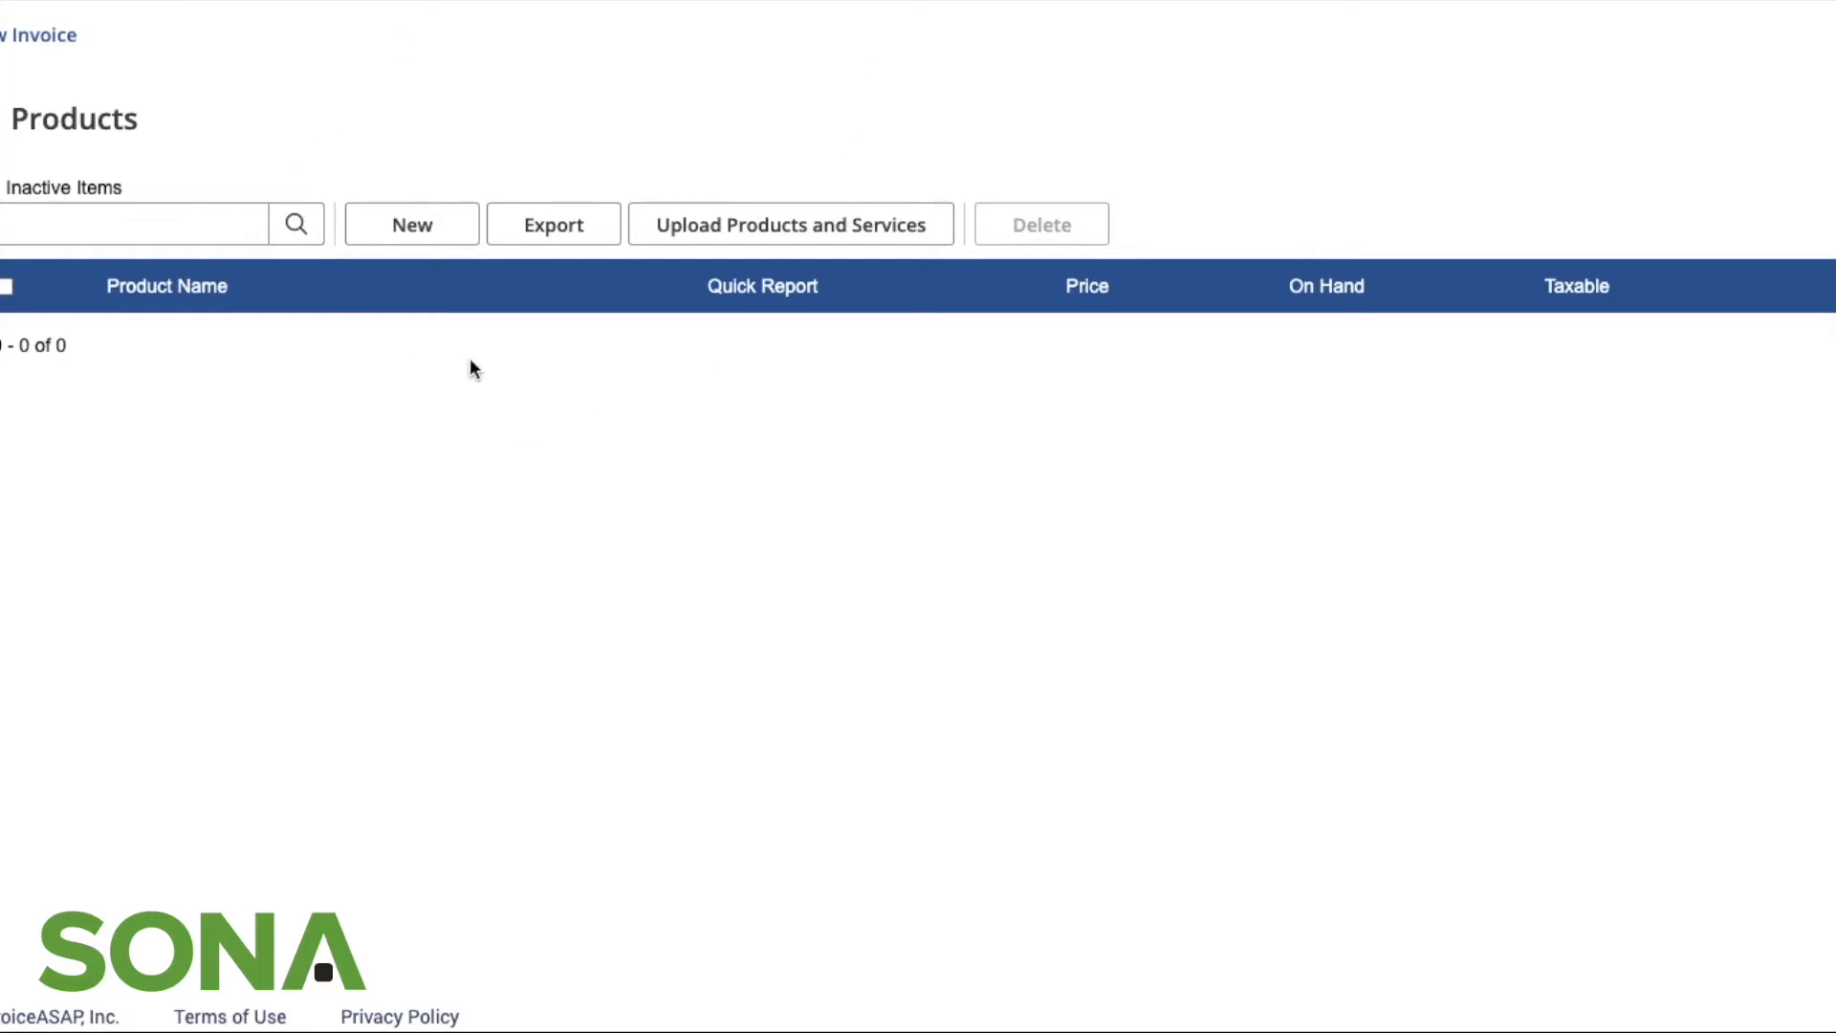
mouse_move(264, 551)
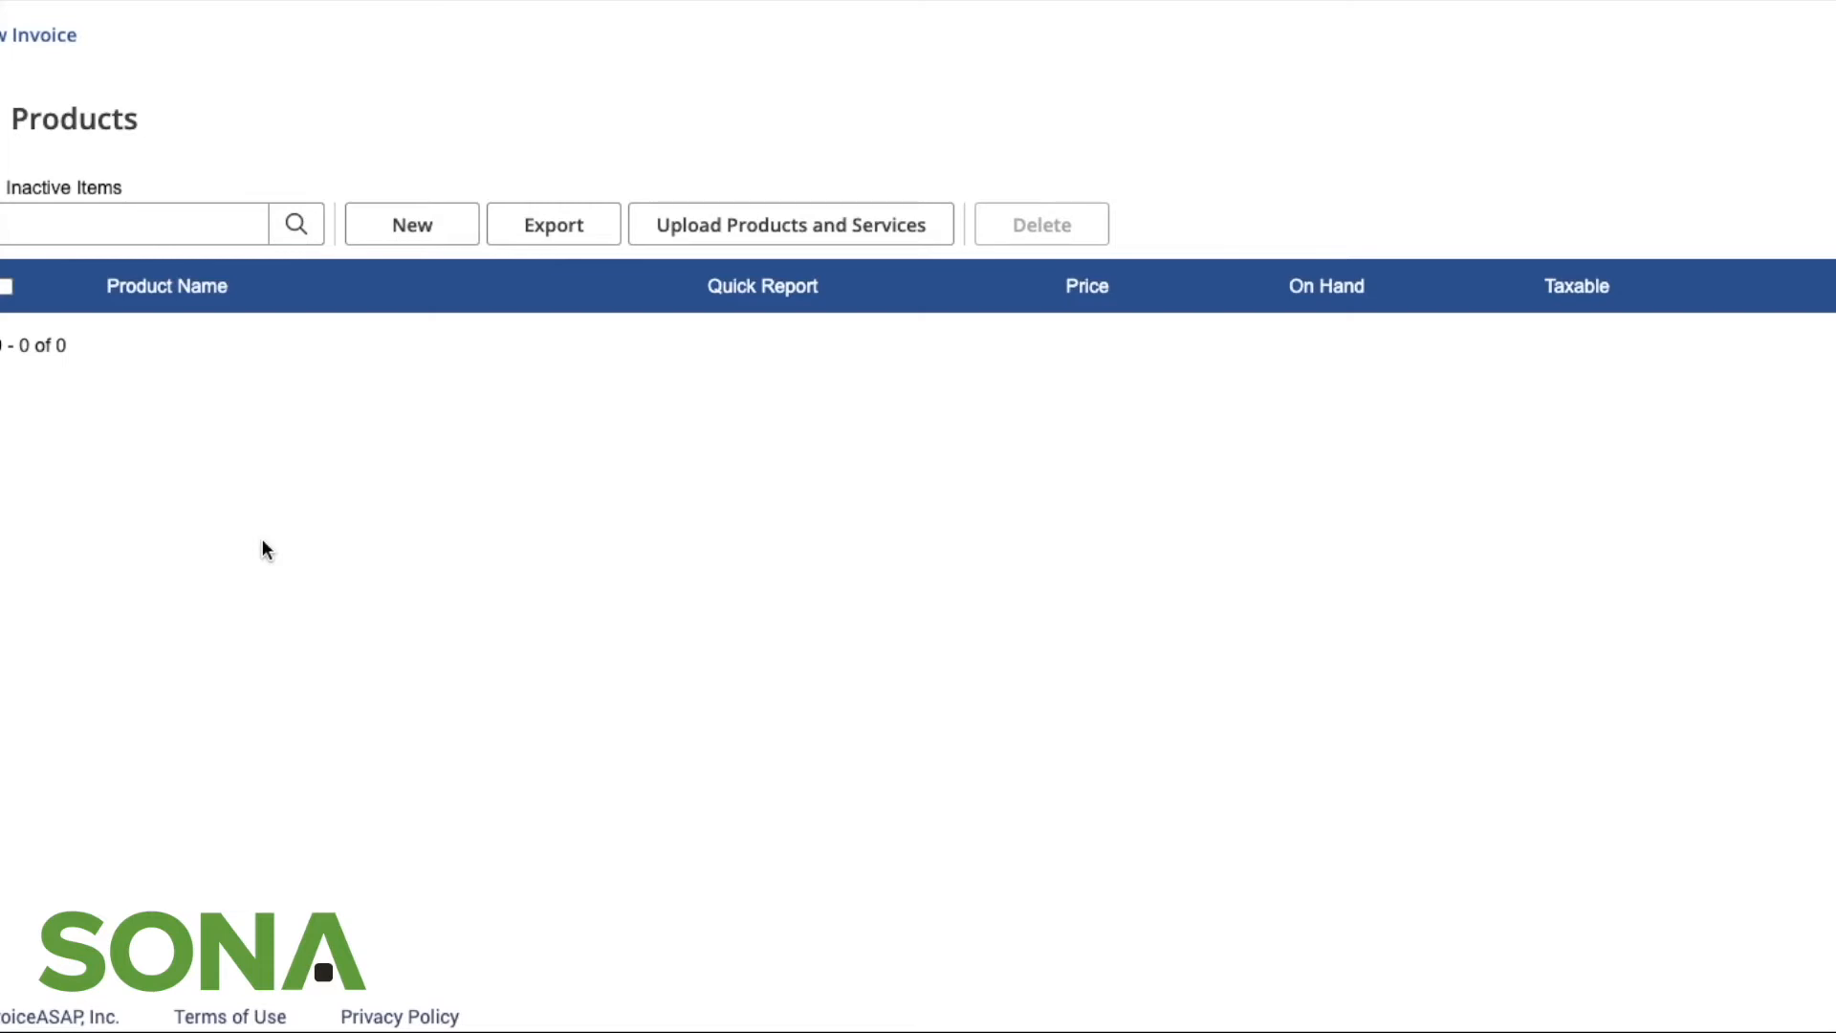
mouse_move(38, 34)
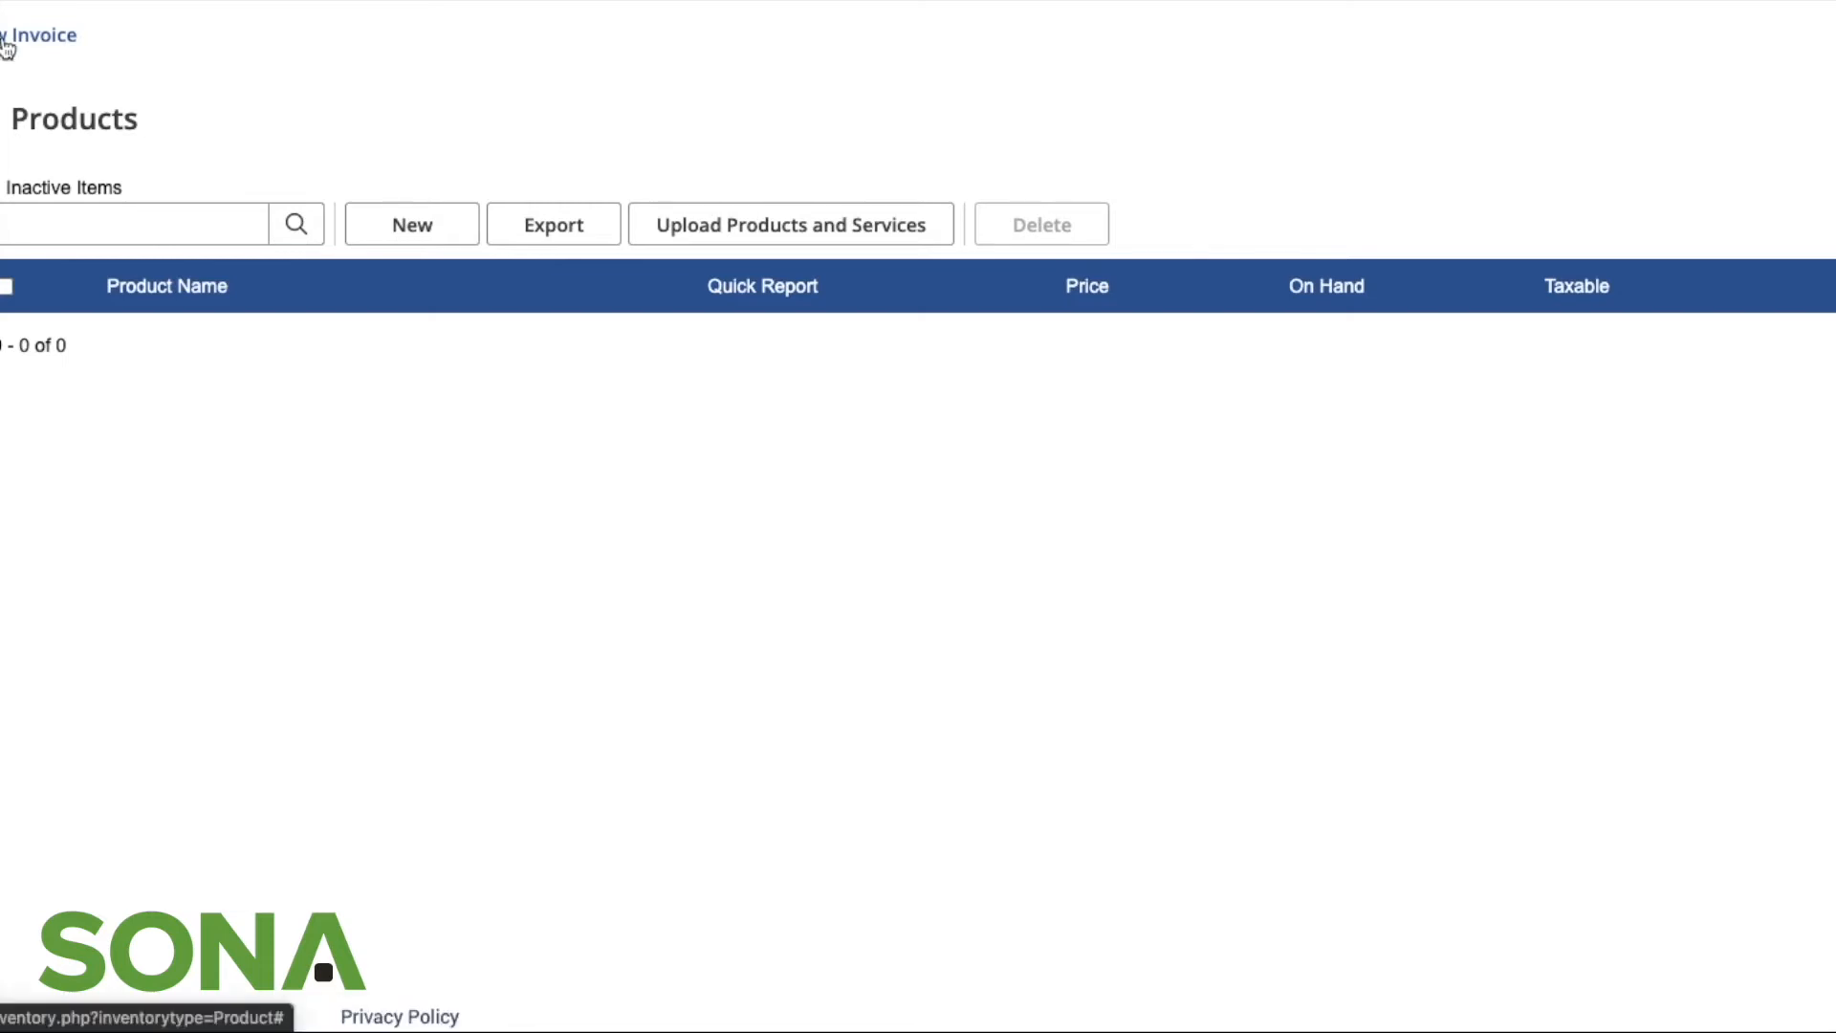
Step: Return from the empty Products page to the invoice list with SONA invoice I220207100
left_click(44, 35)
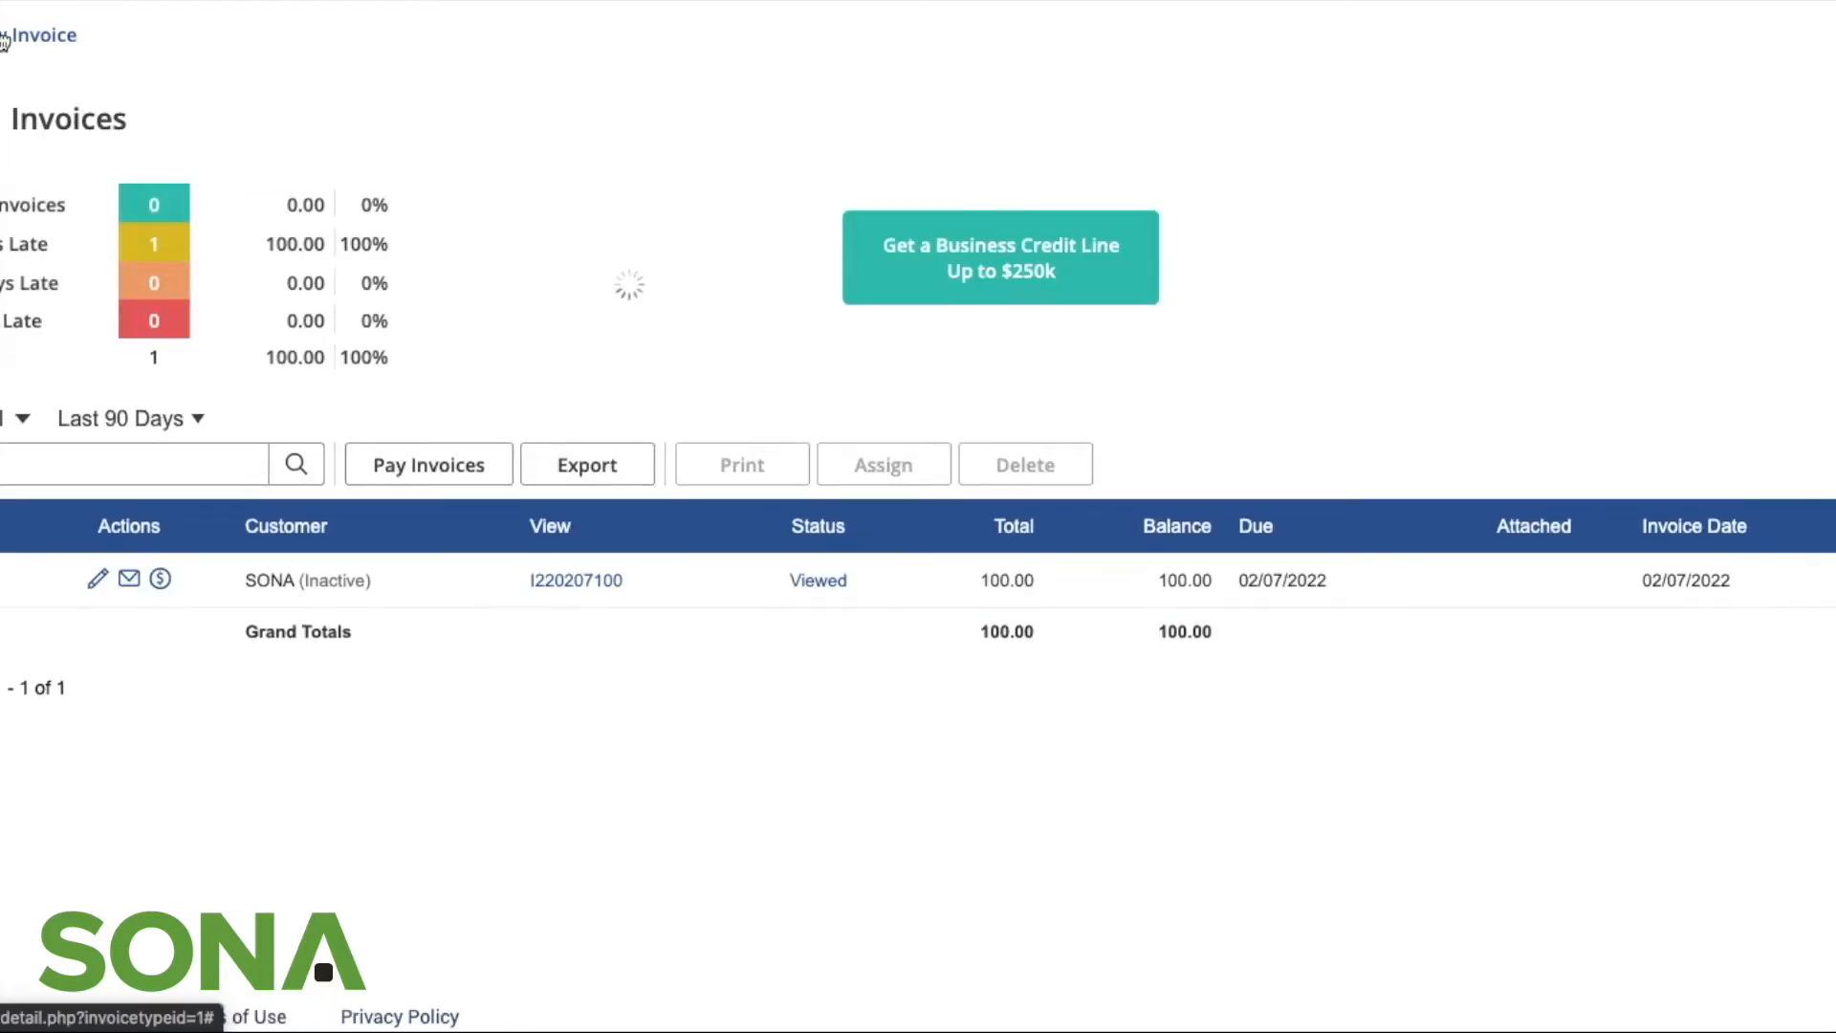
Step: Begin a new invoice and review the available customers and payment terms
left_click(44, 35)
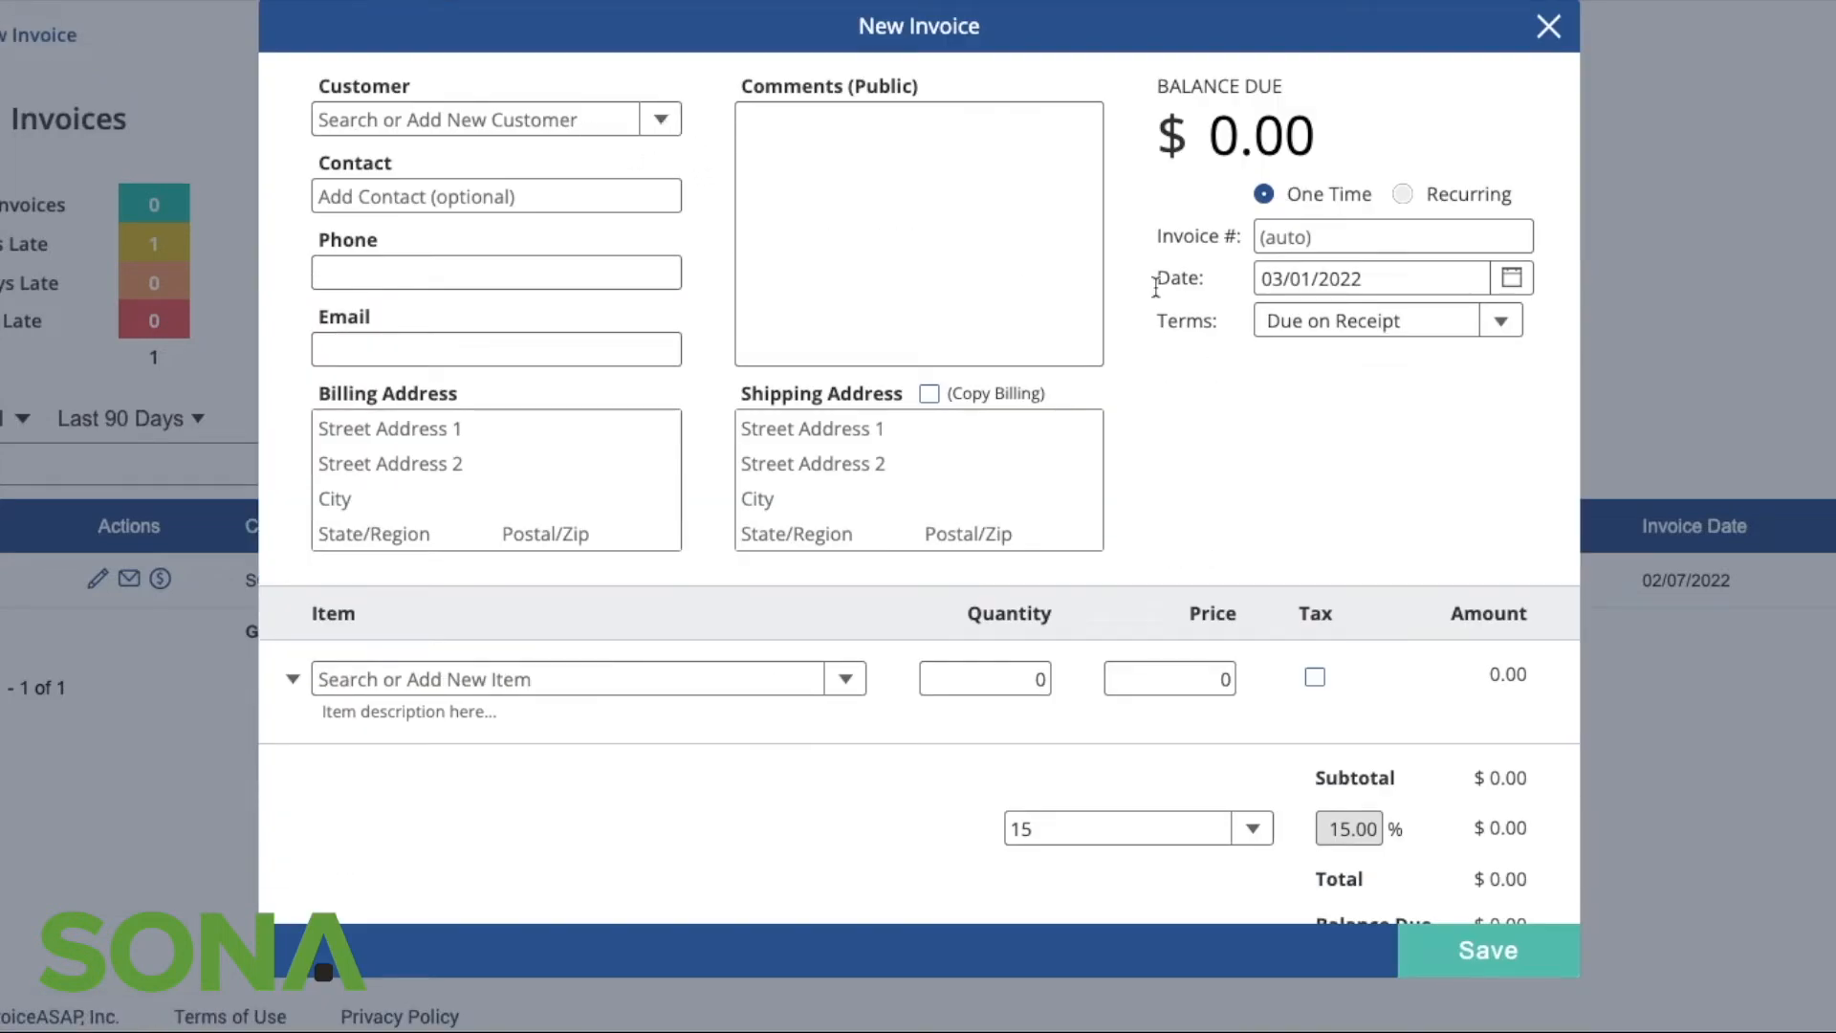
mouse_move(629, 226)
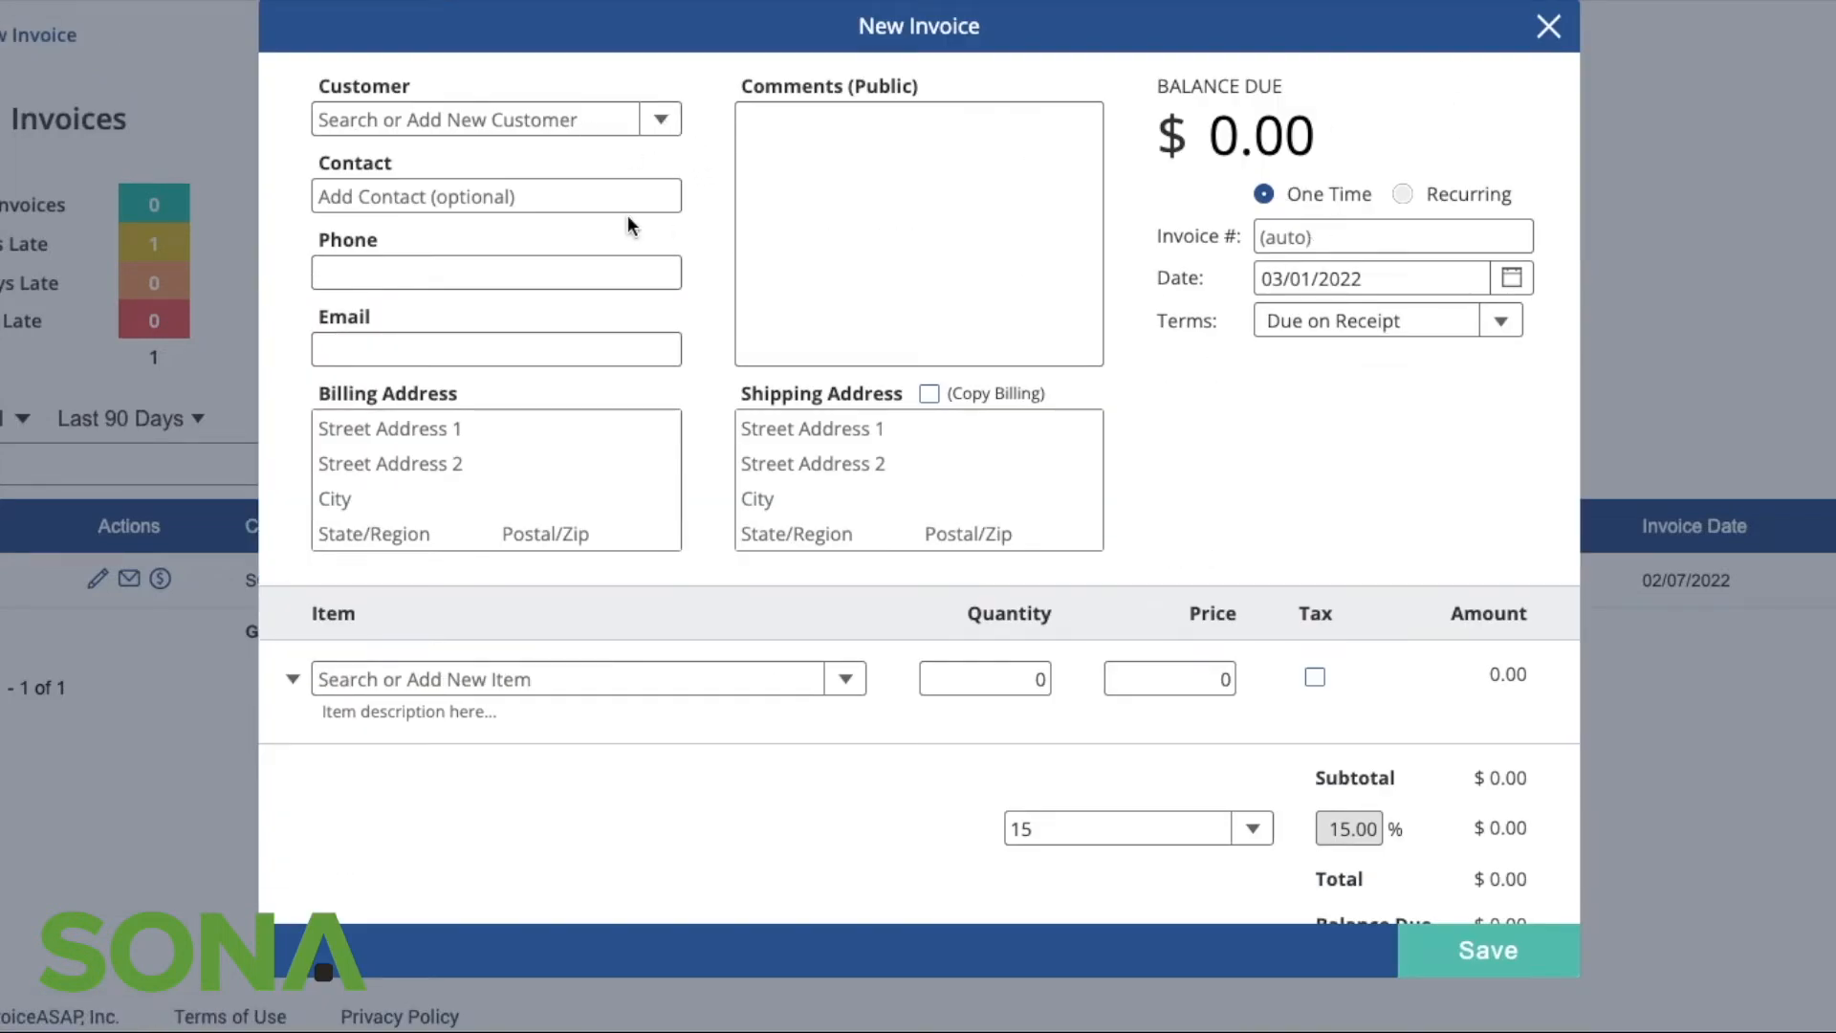
left_click(660, 118)
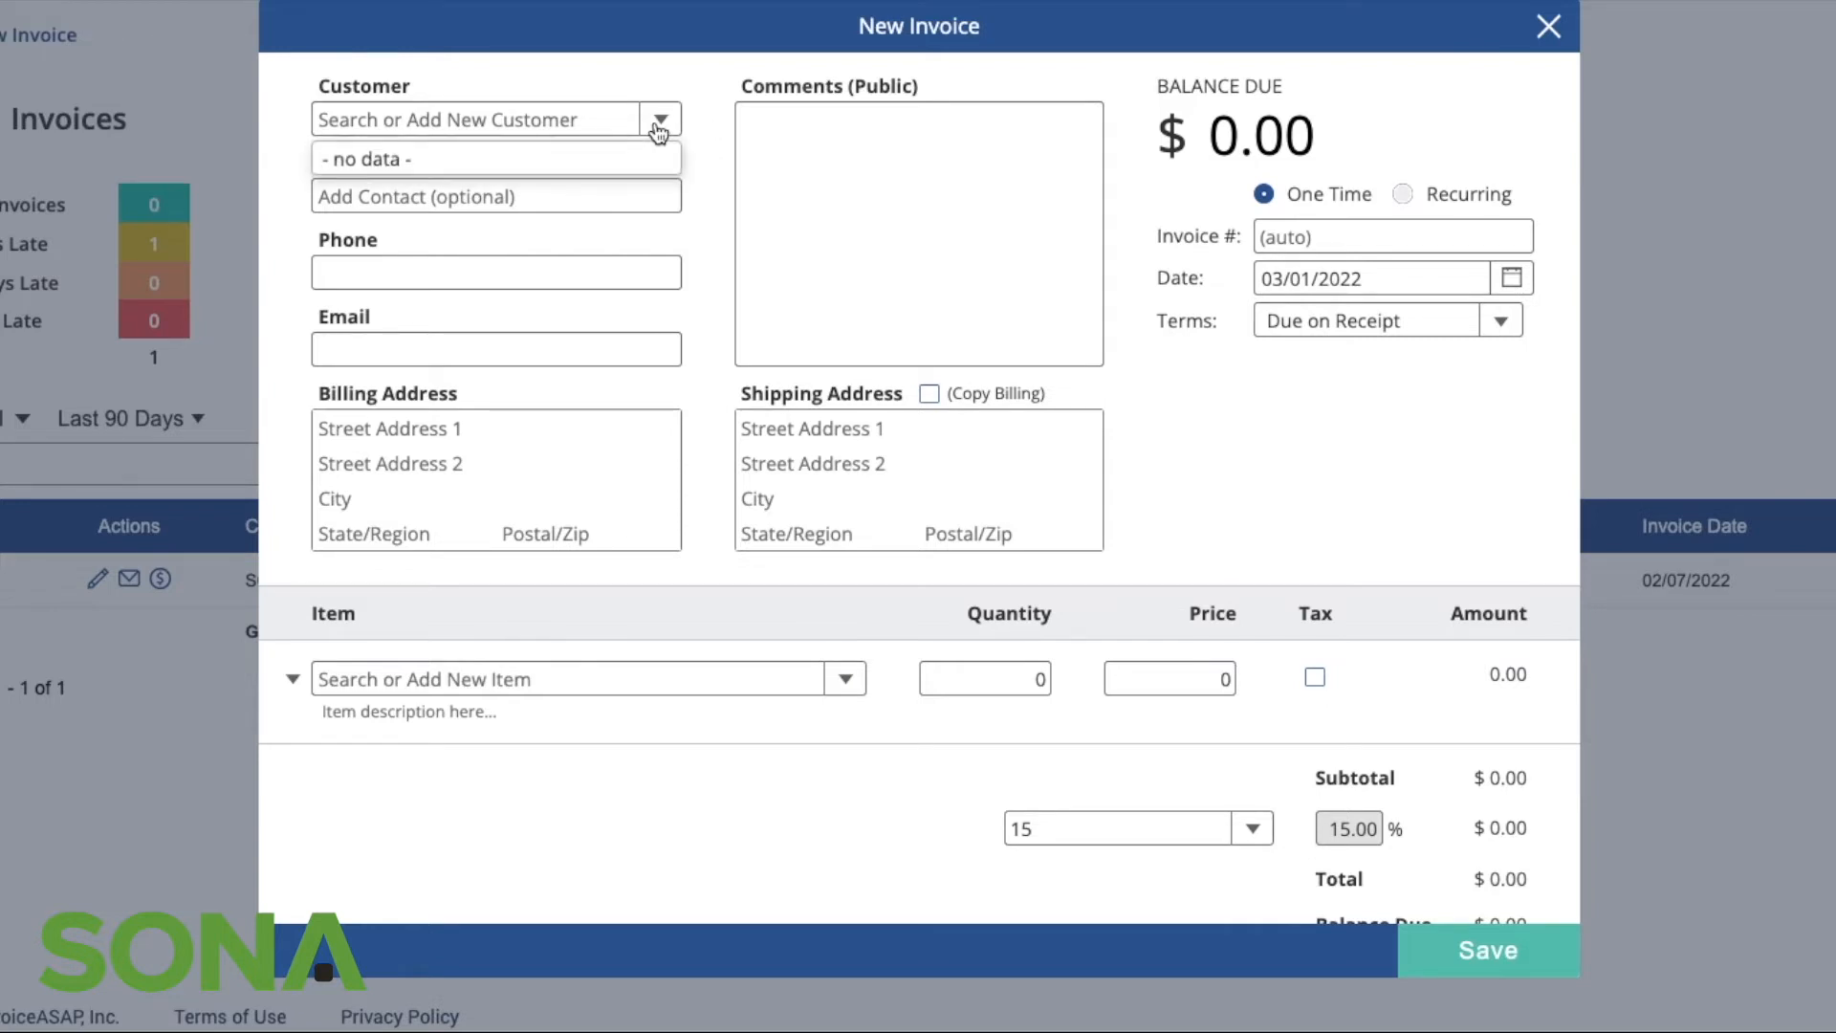
mouse_move(694, 207)
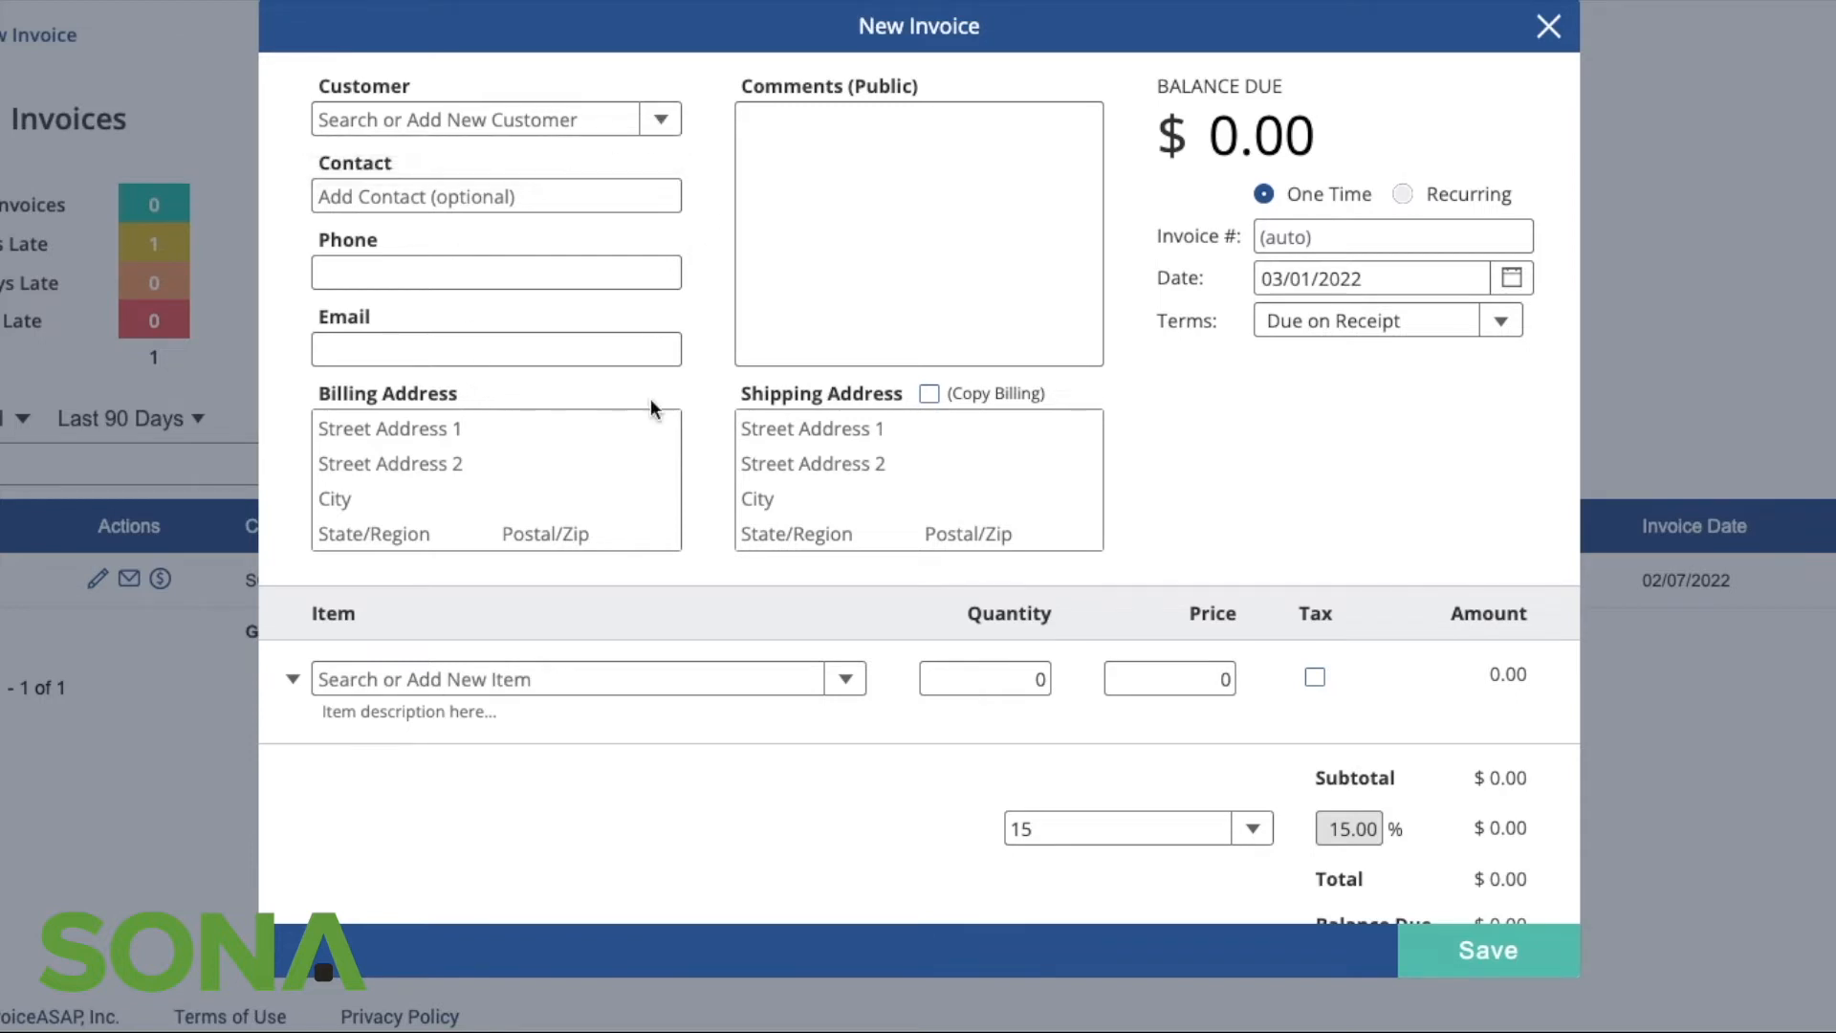
mouse_move(572, 612)
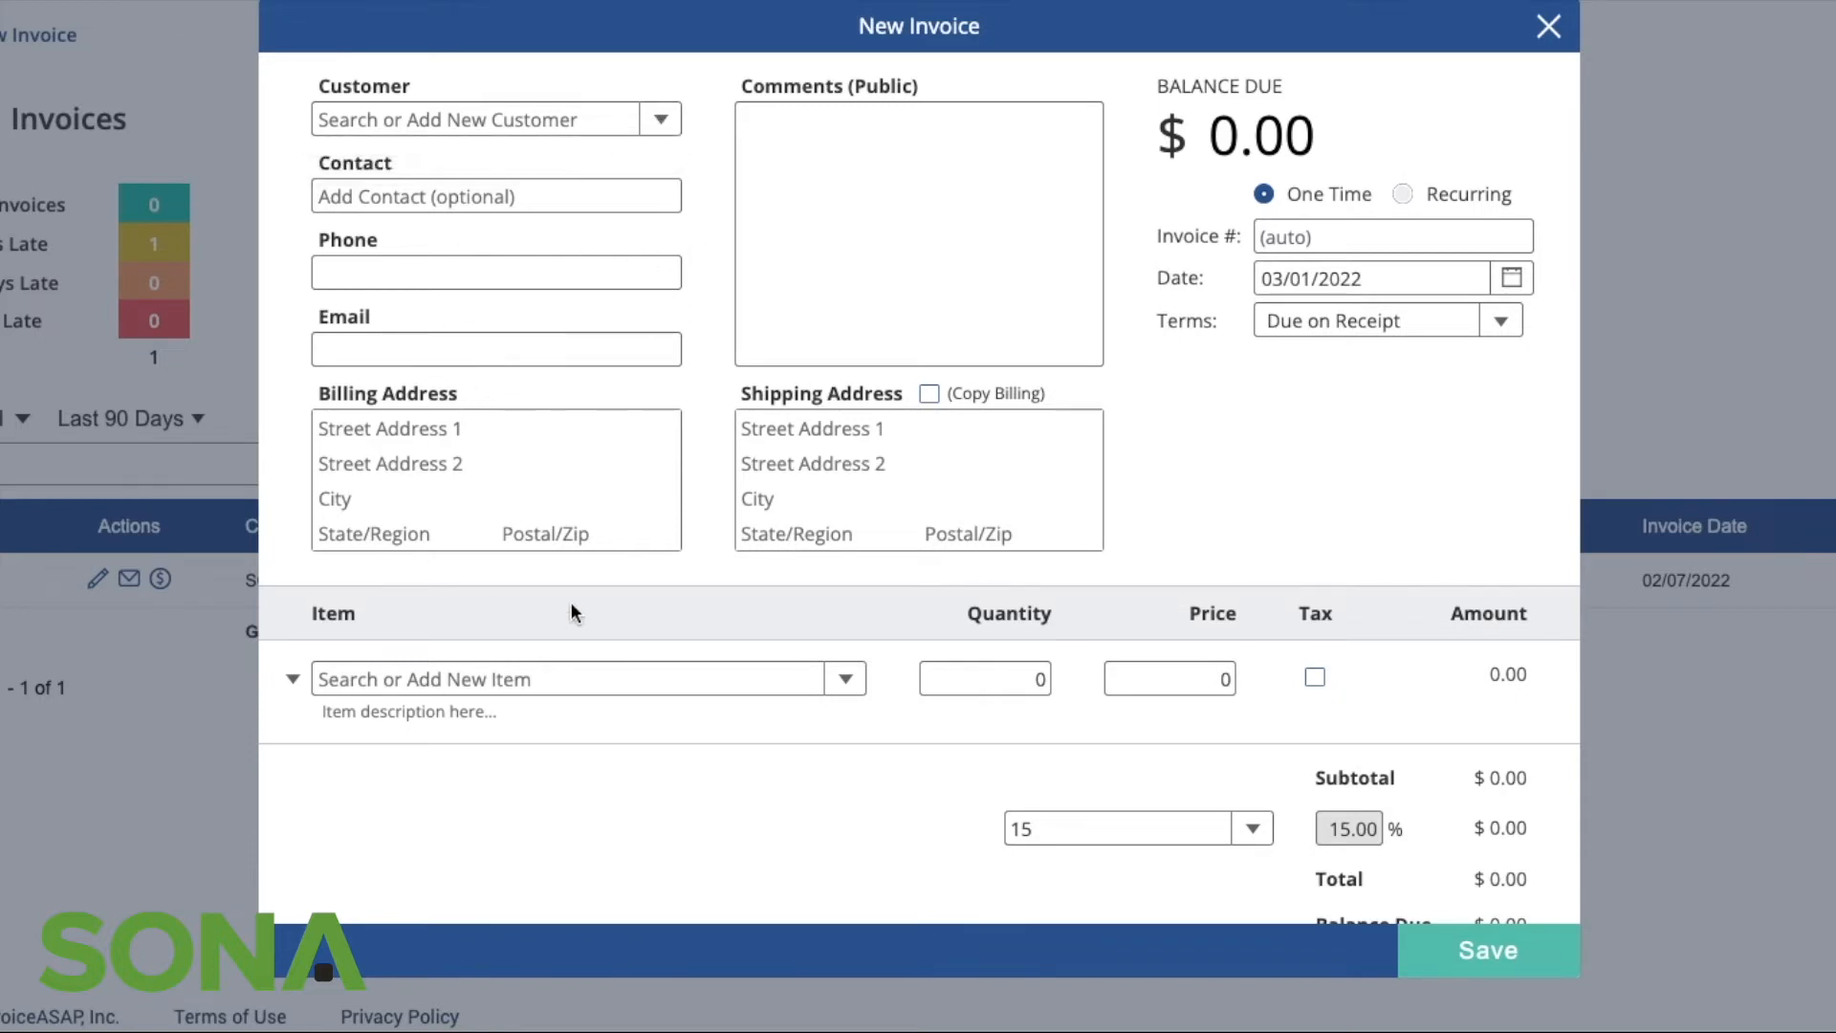
mouse_move(520, 257)
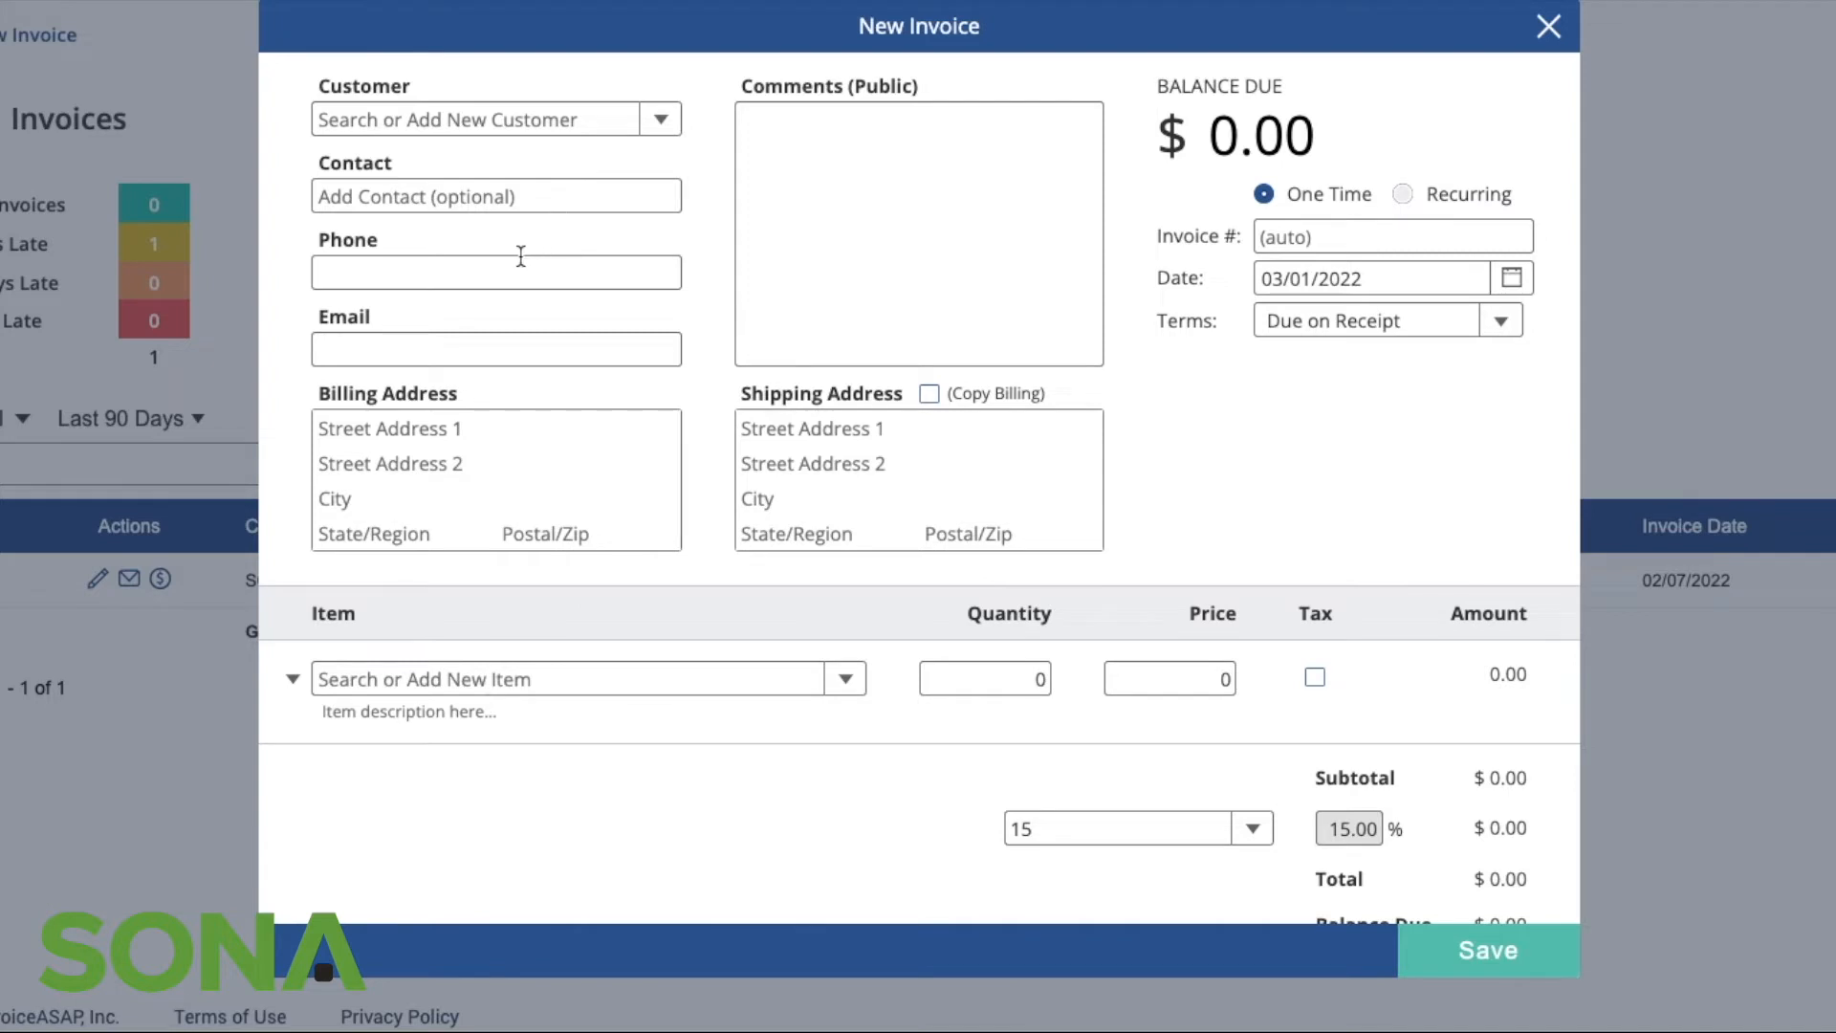
mouse_move(411, 362)
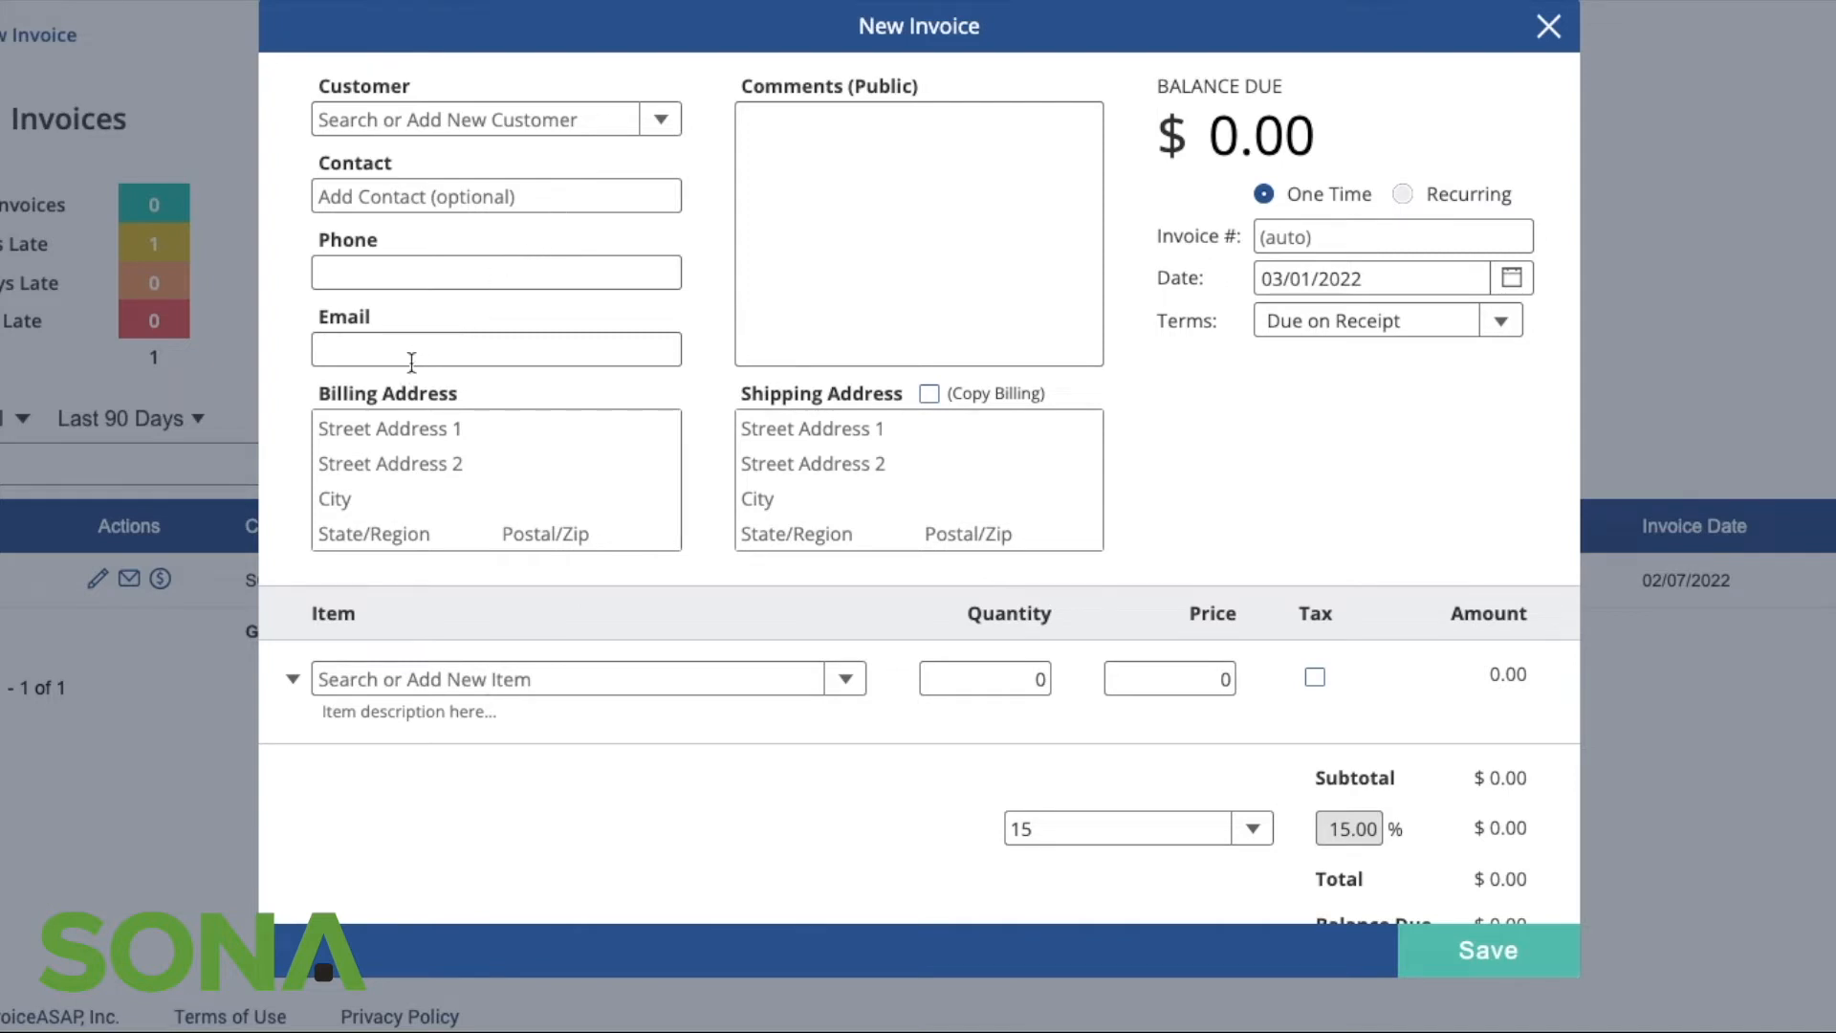
mouse_move(447, 536)
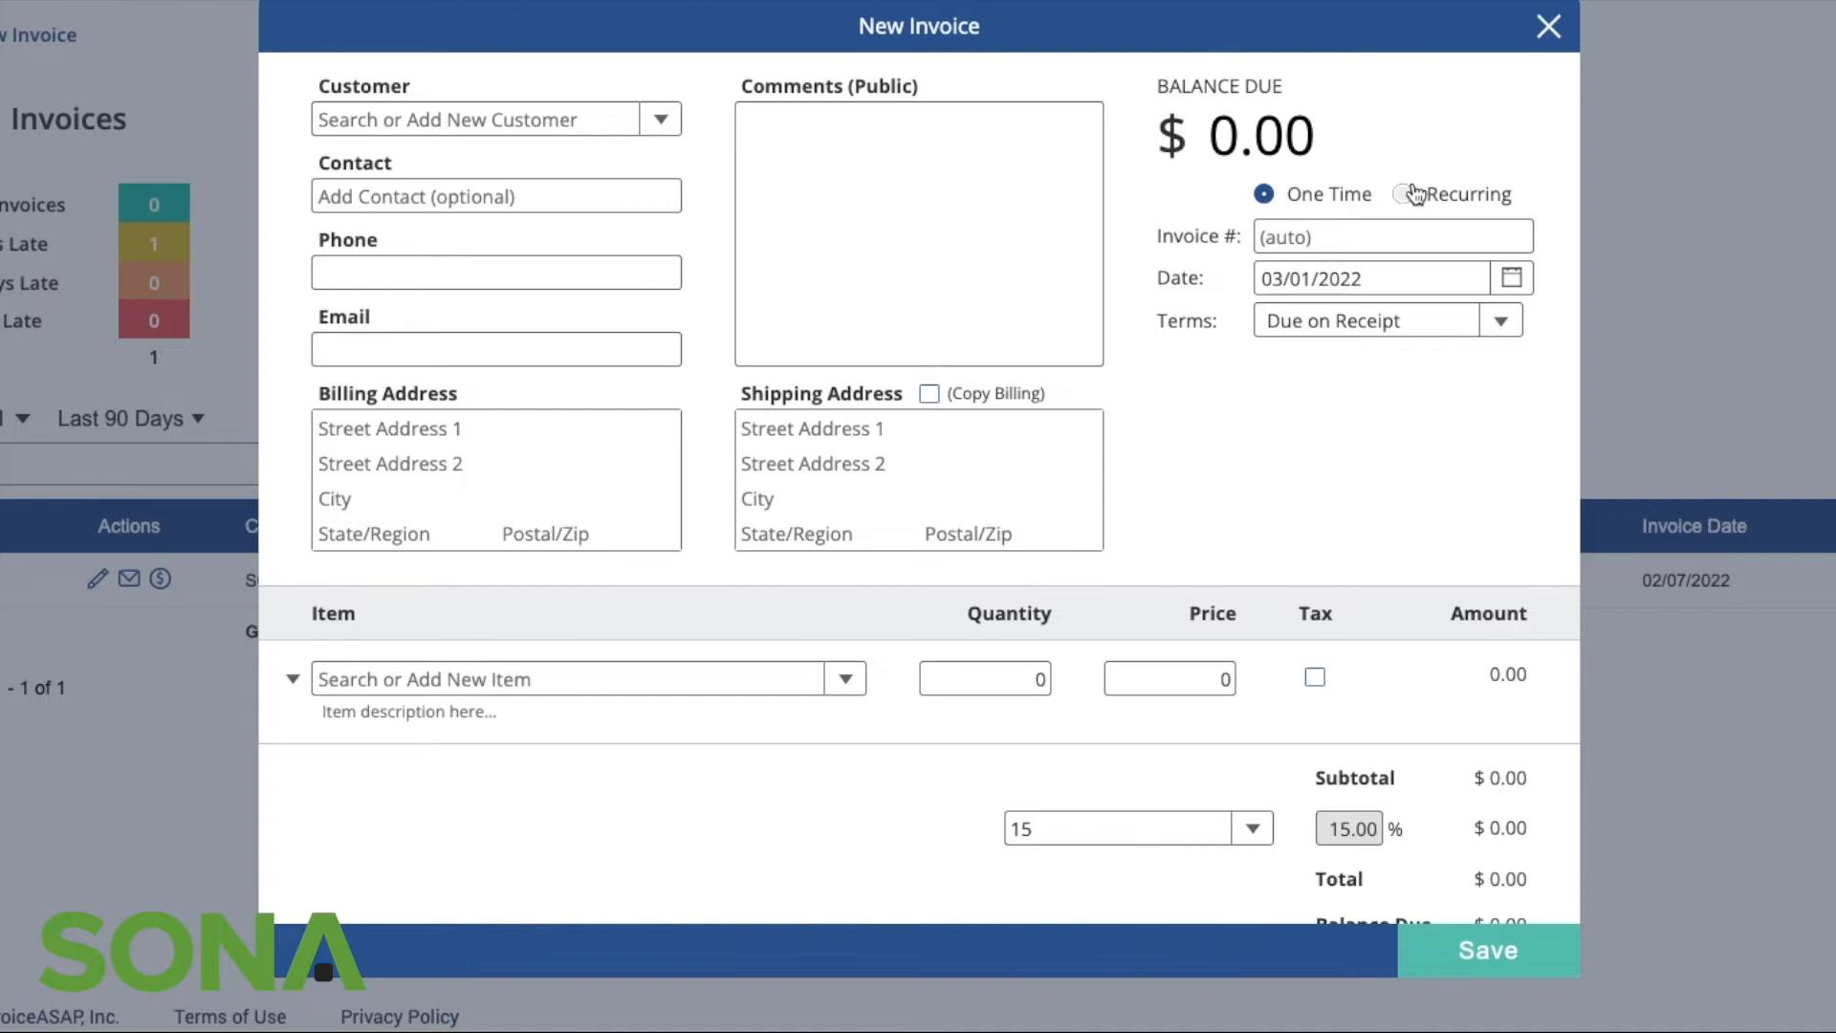
mouse_move(1322, 221)
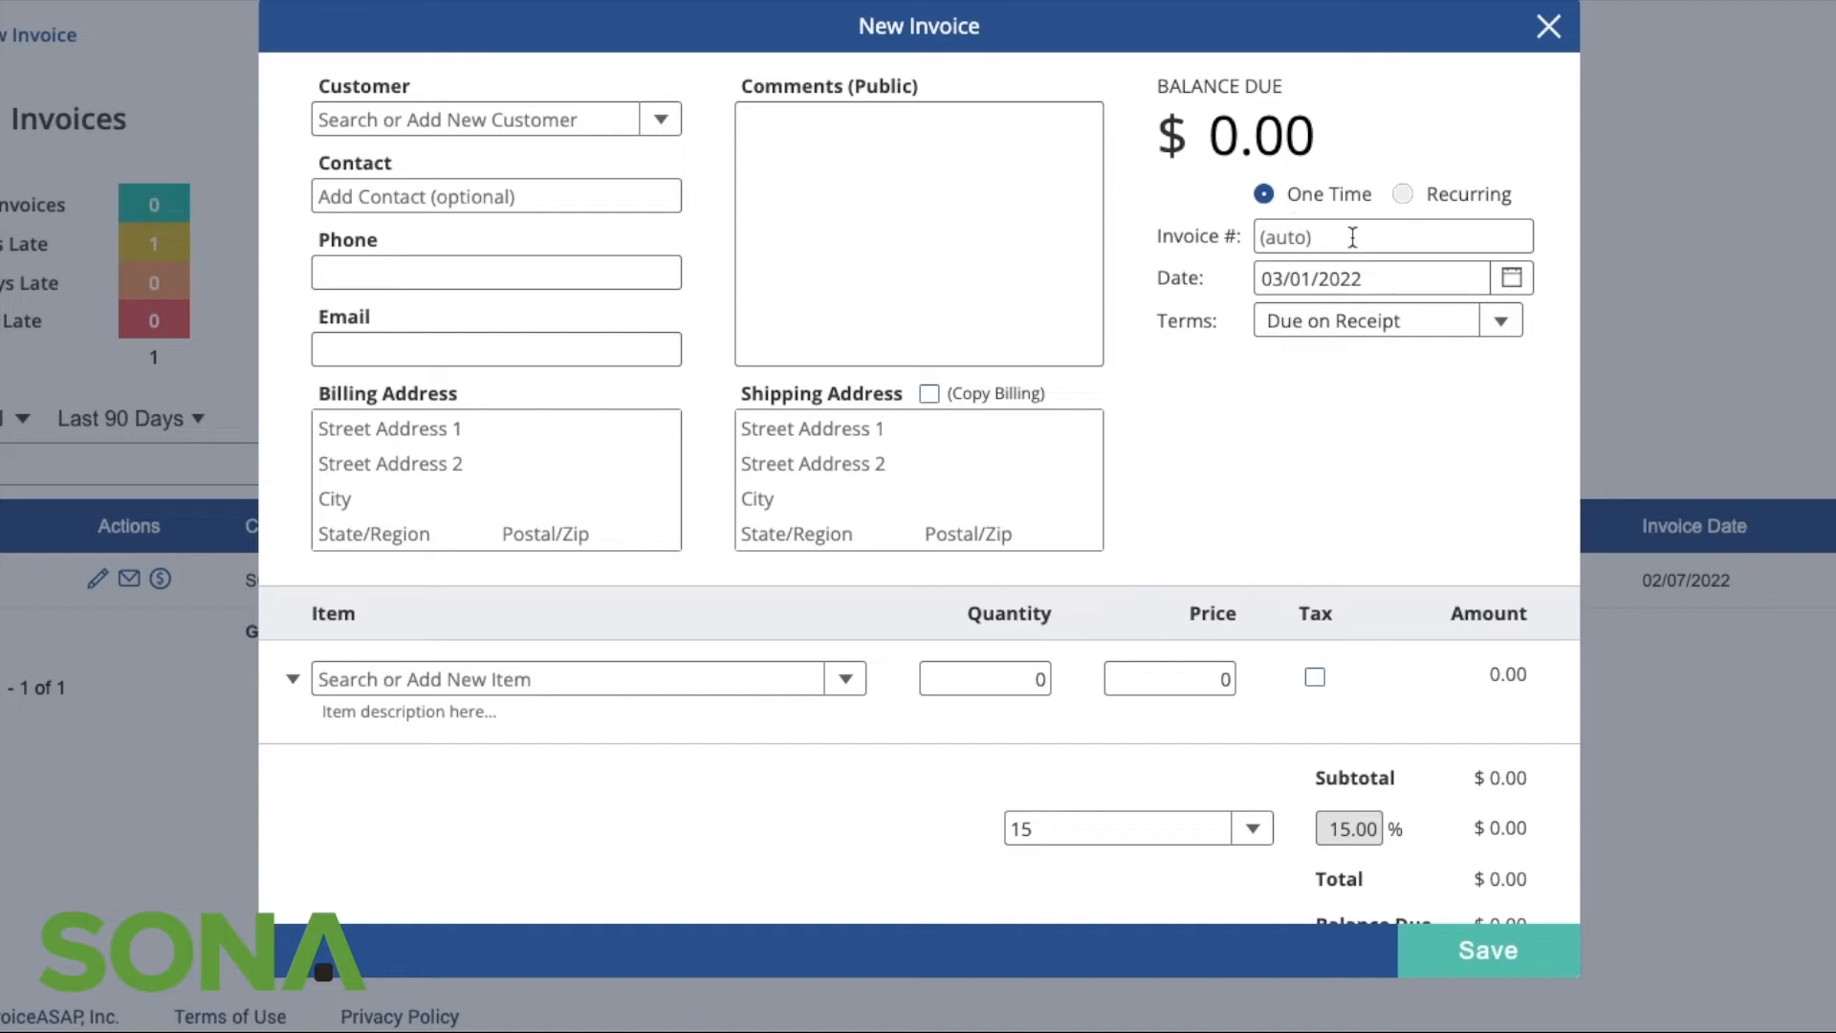
mouse_move(1331, 413)
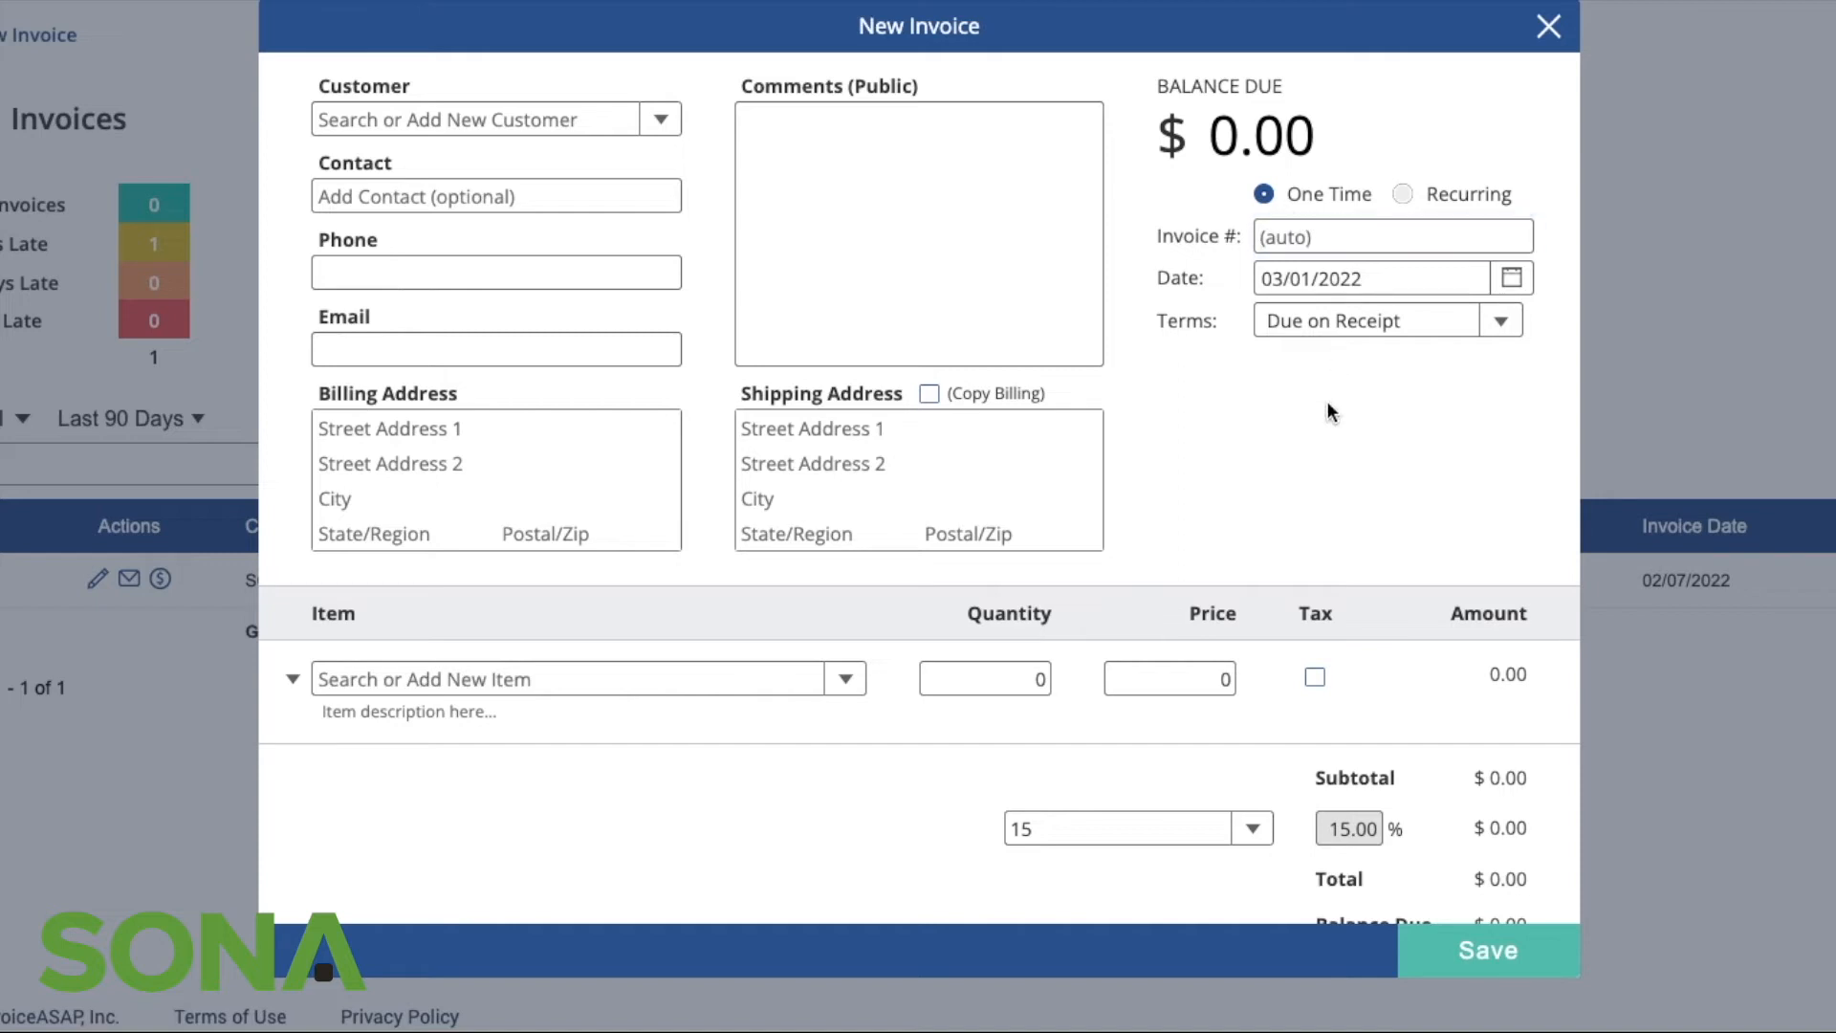
mouse_move(1503, 324)
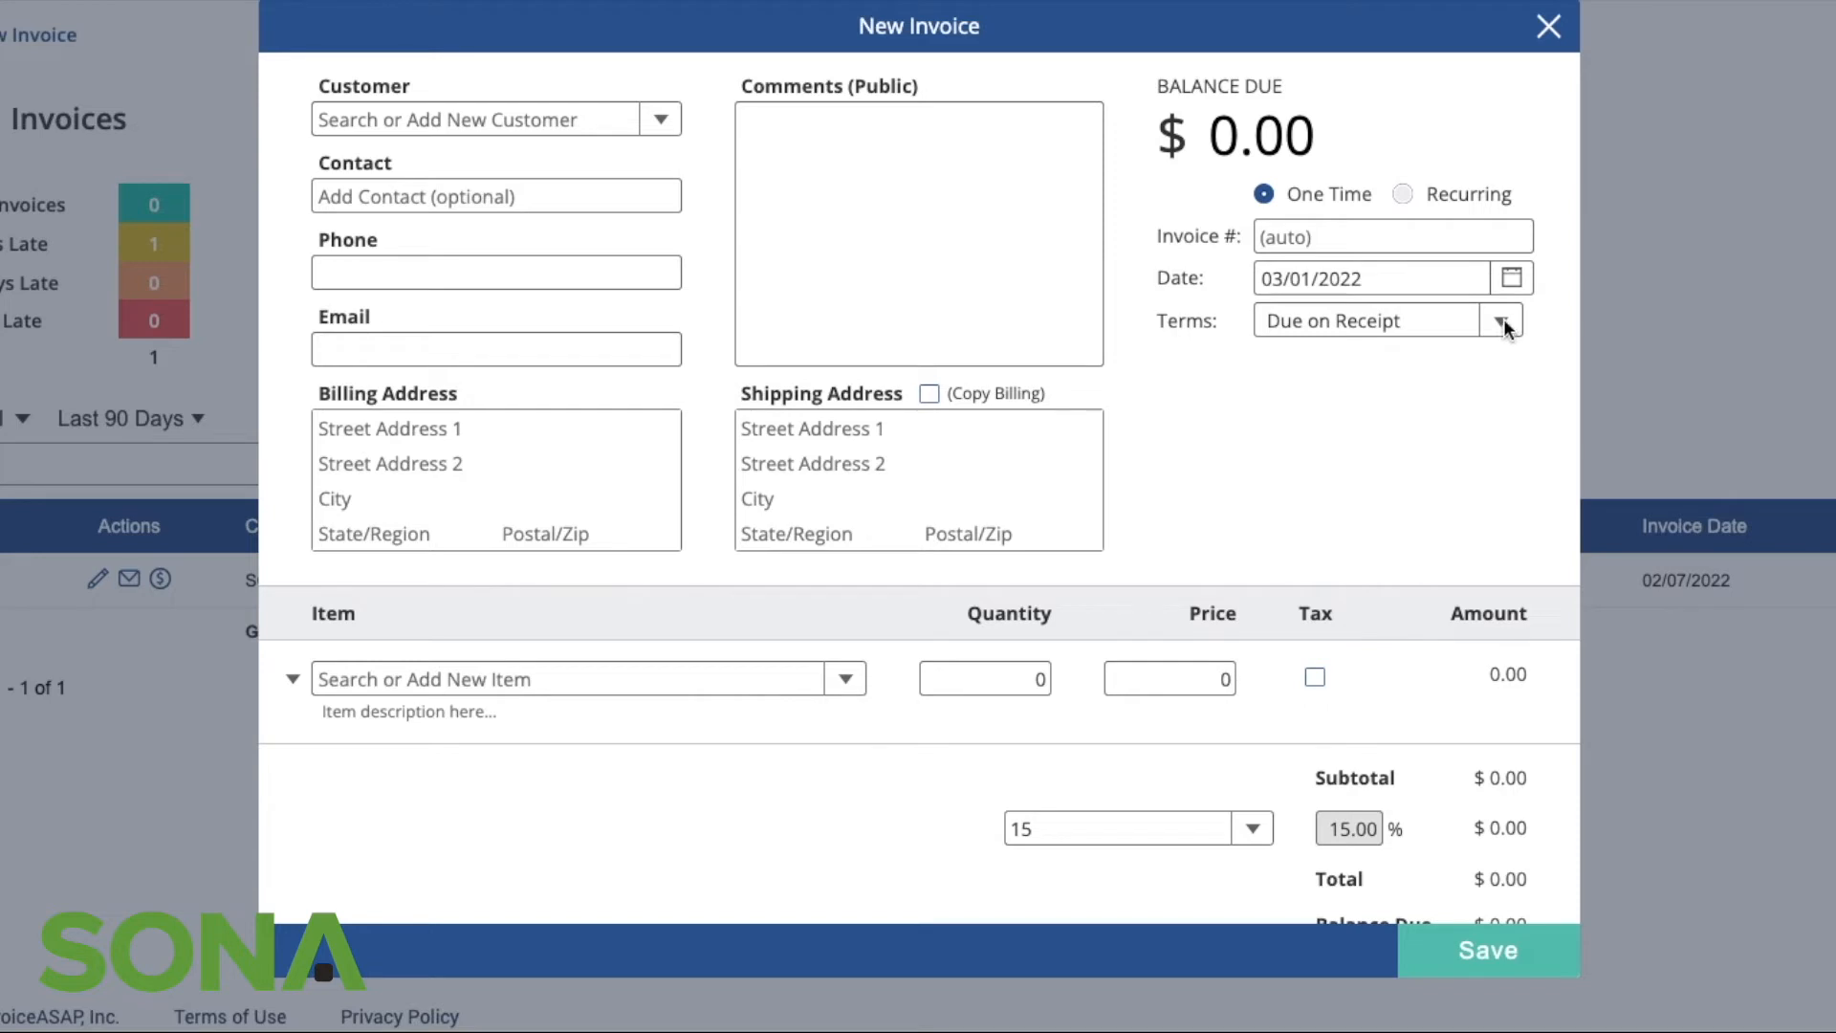
left_click(1503, 319)
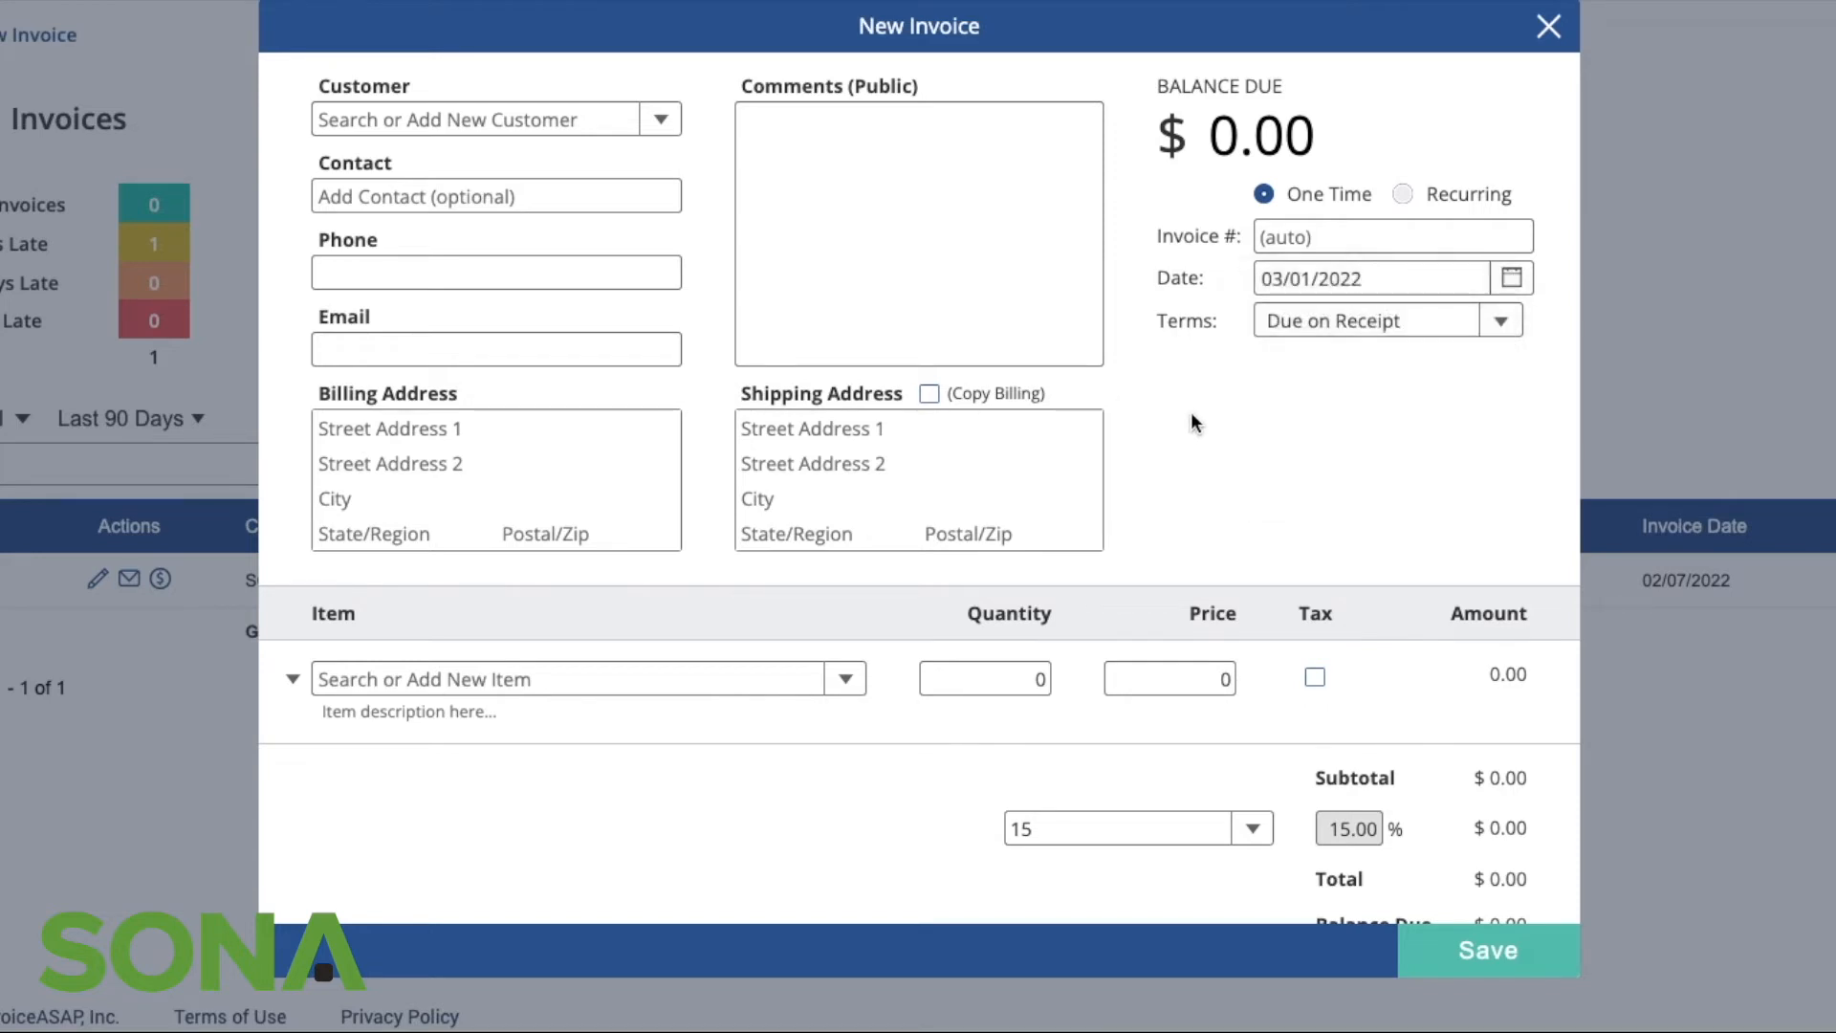
Step: Add Service Call (Sample Item) for a $50.00 balance due, then close the invoice form
left_click(573, 679)
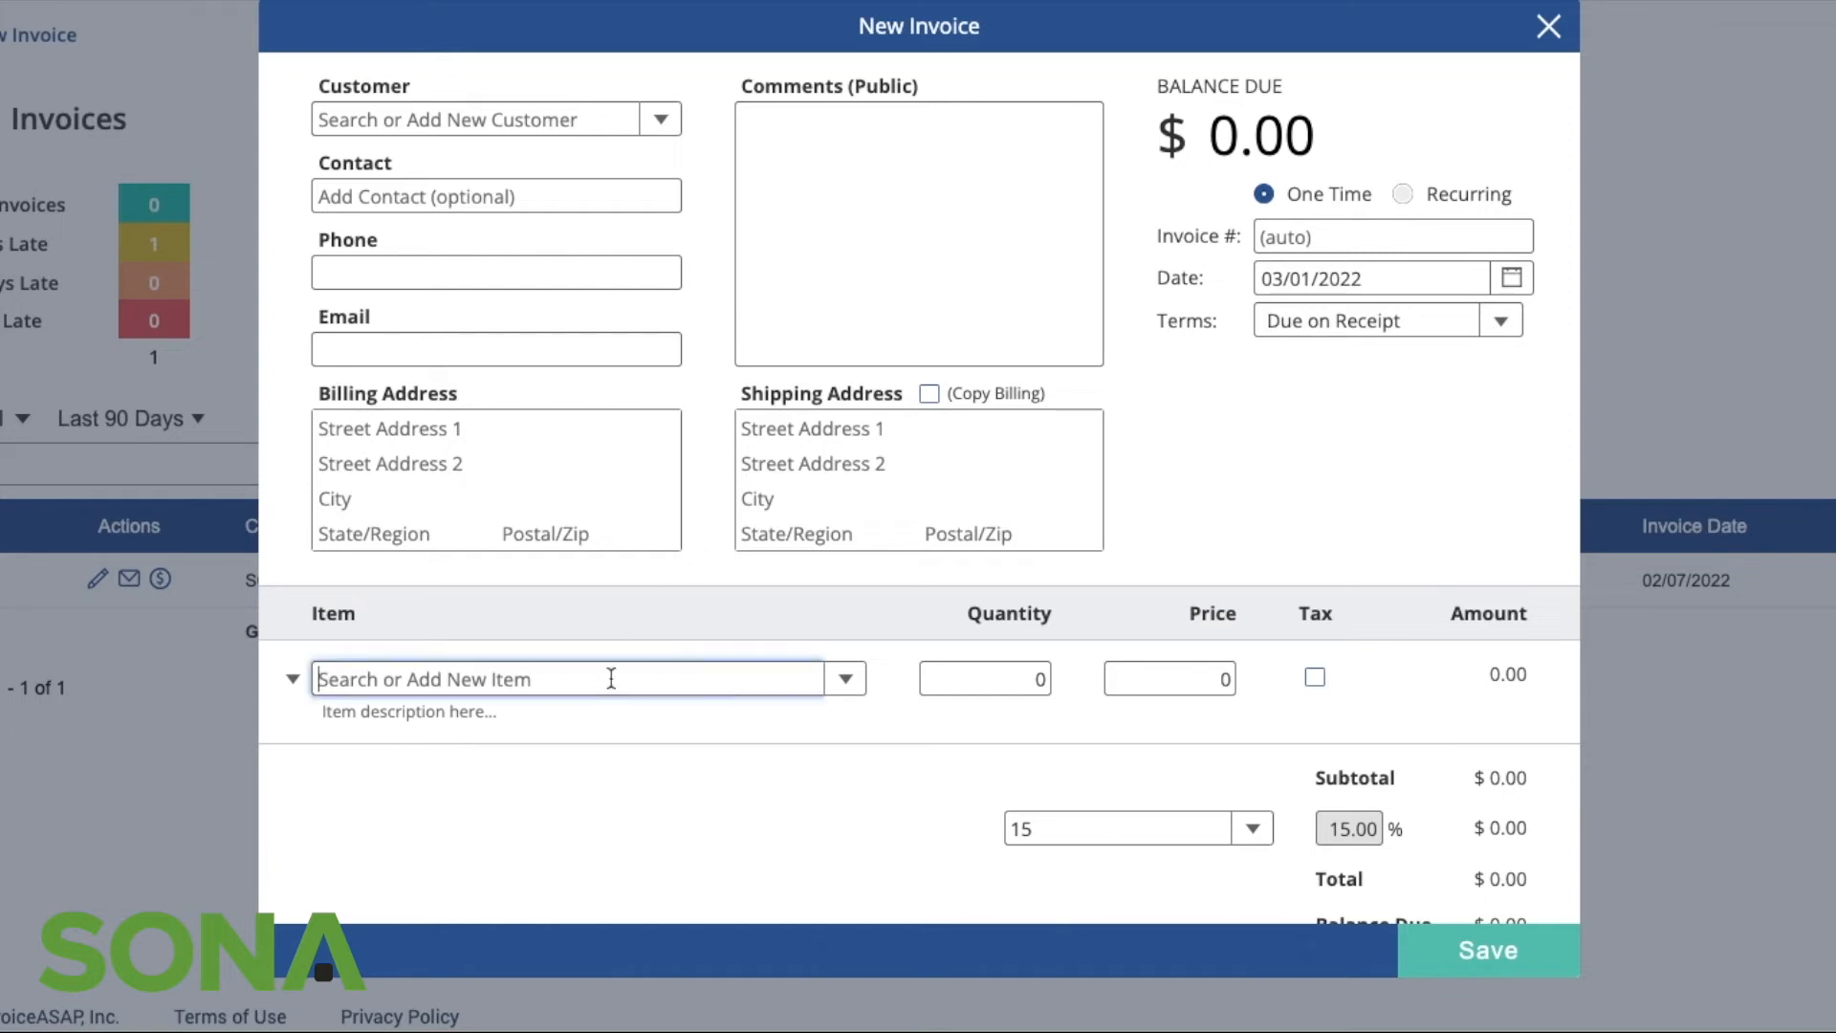
left_click(843, 677)
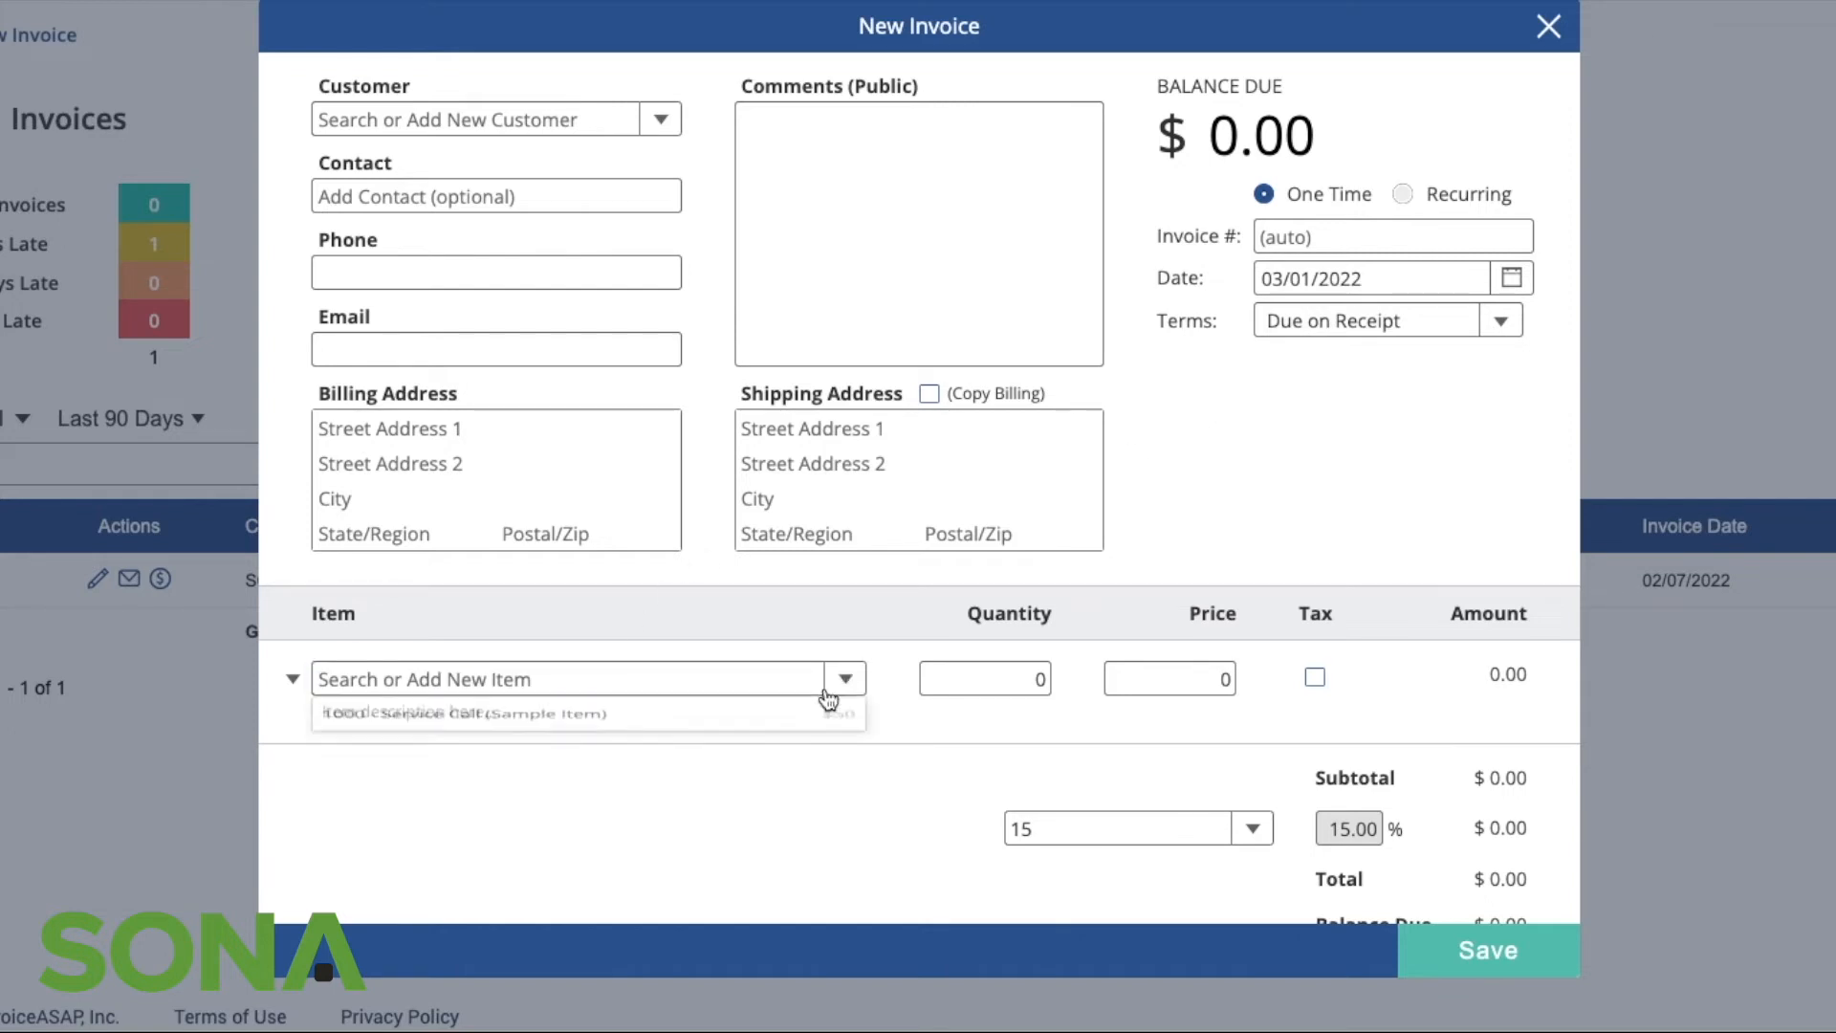
left_click(467, 714)
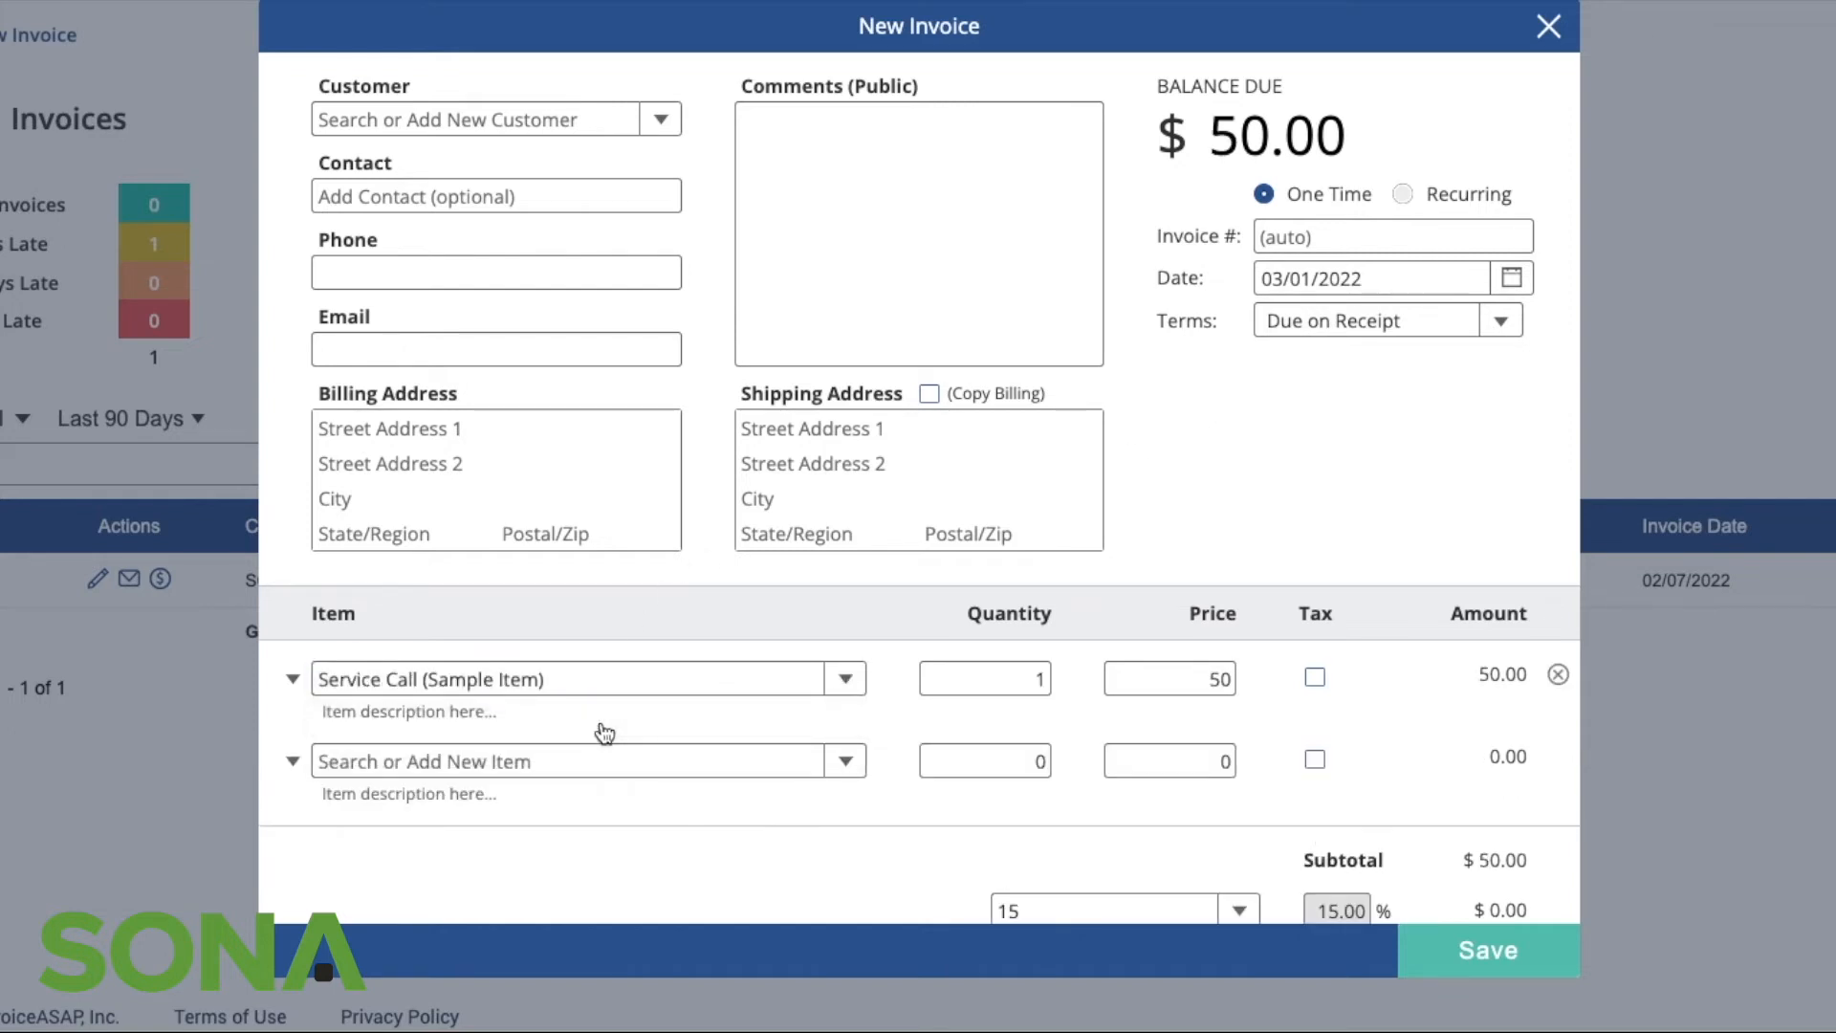
mouse_move(1505, 665)
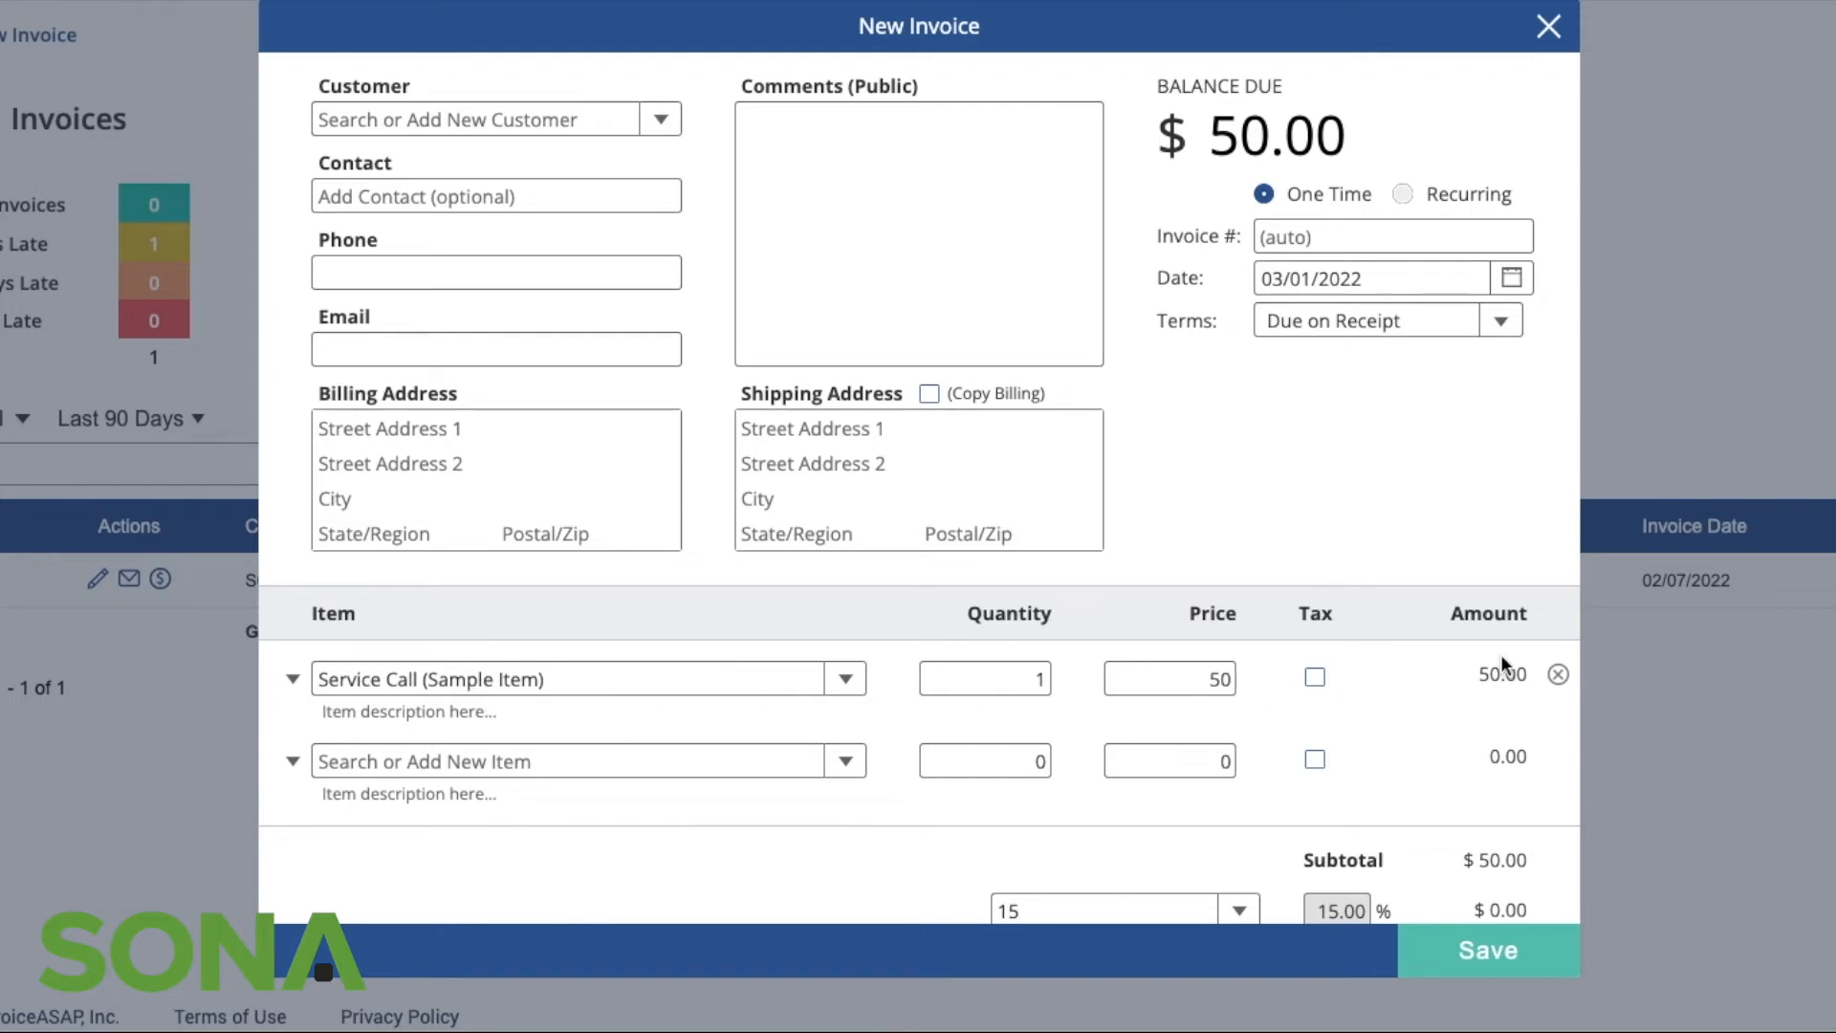
scroll("down", 3)
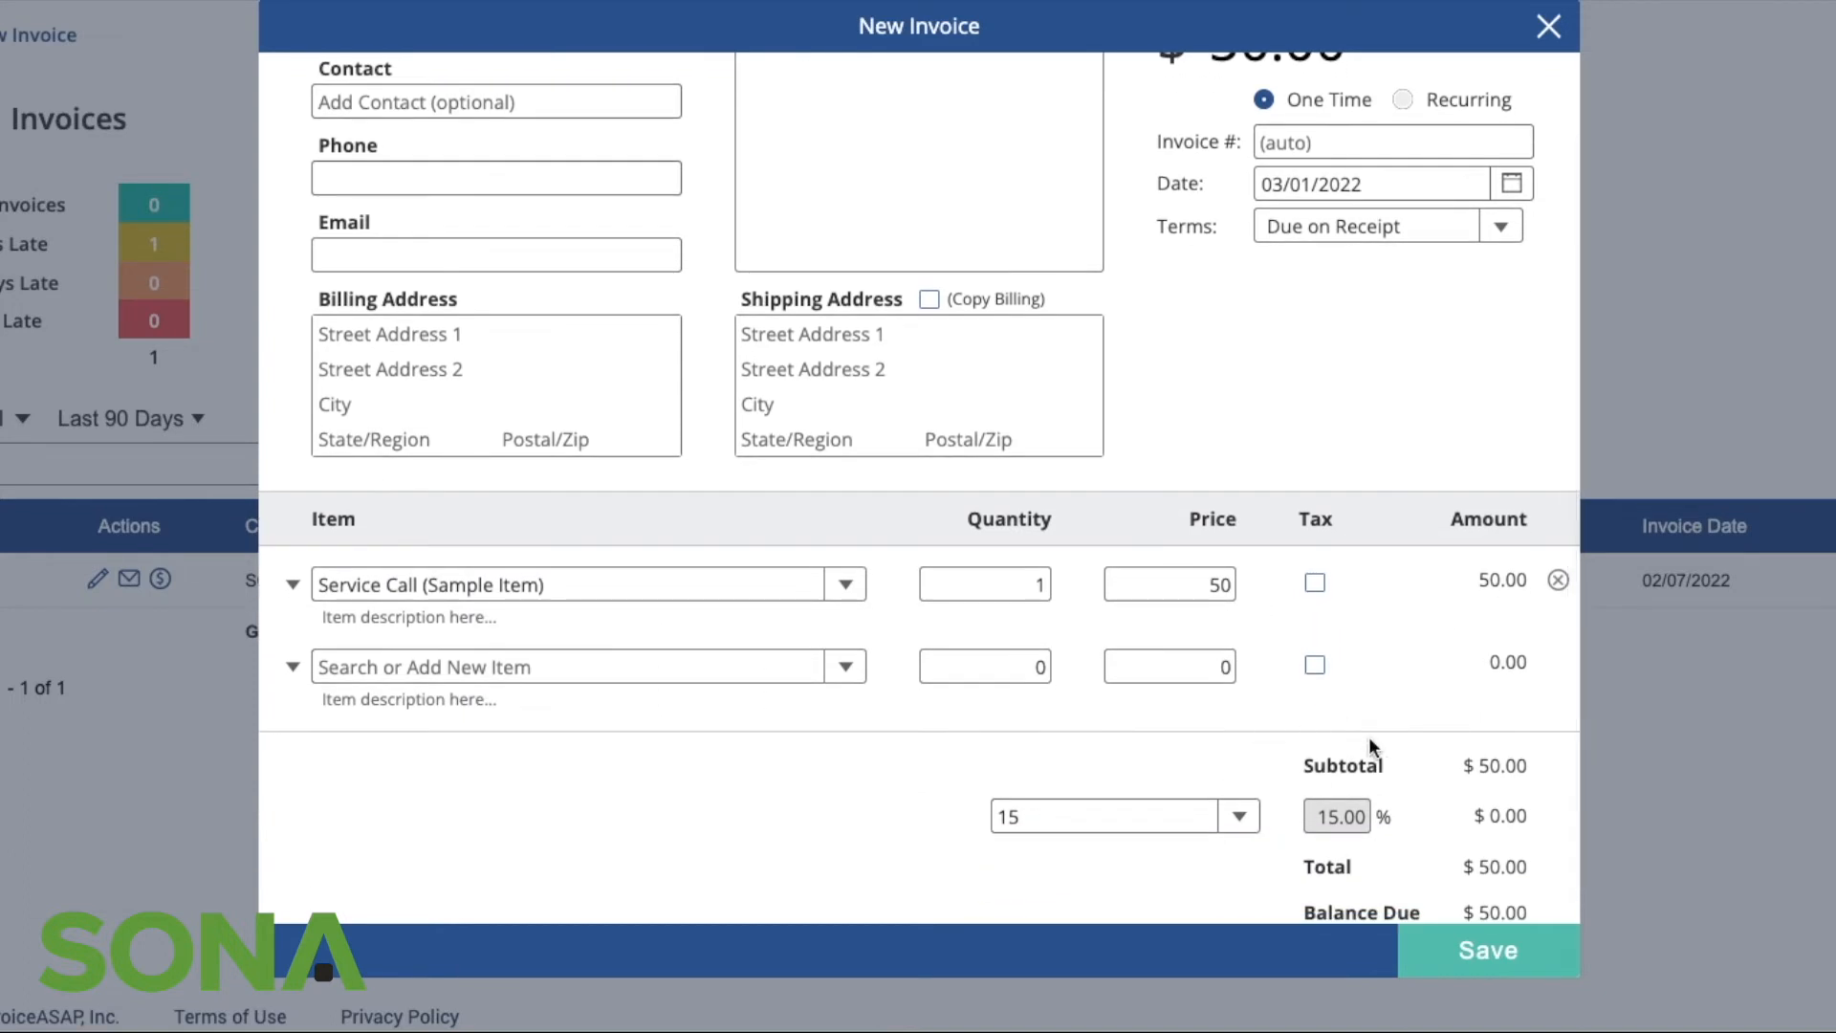
scroll("down", 3)
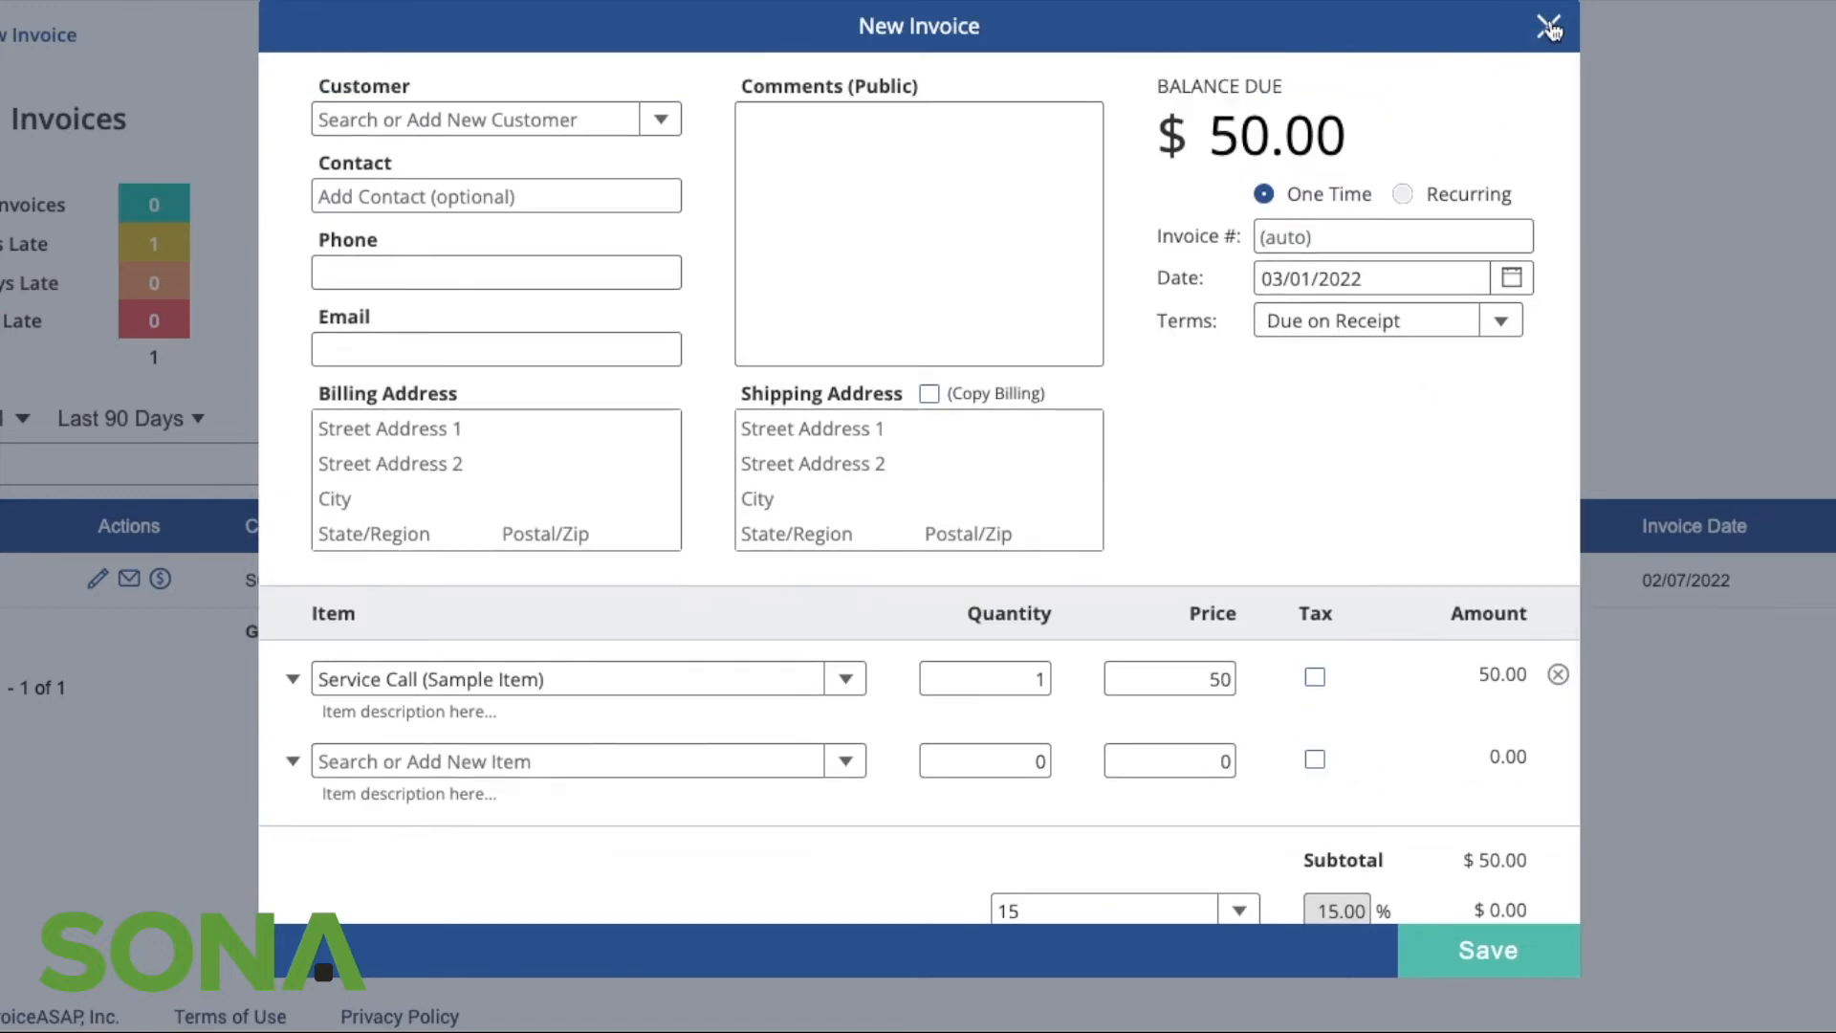
left_click(1547, 25)
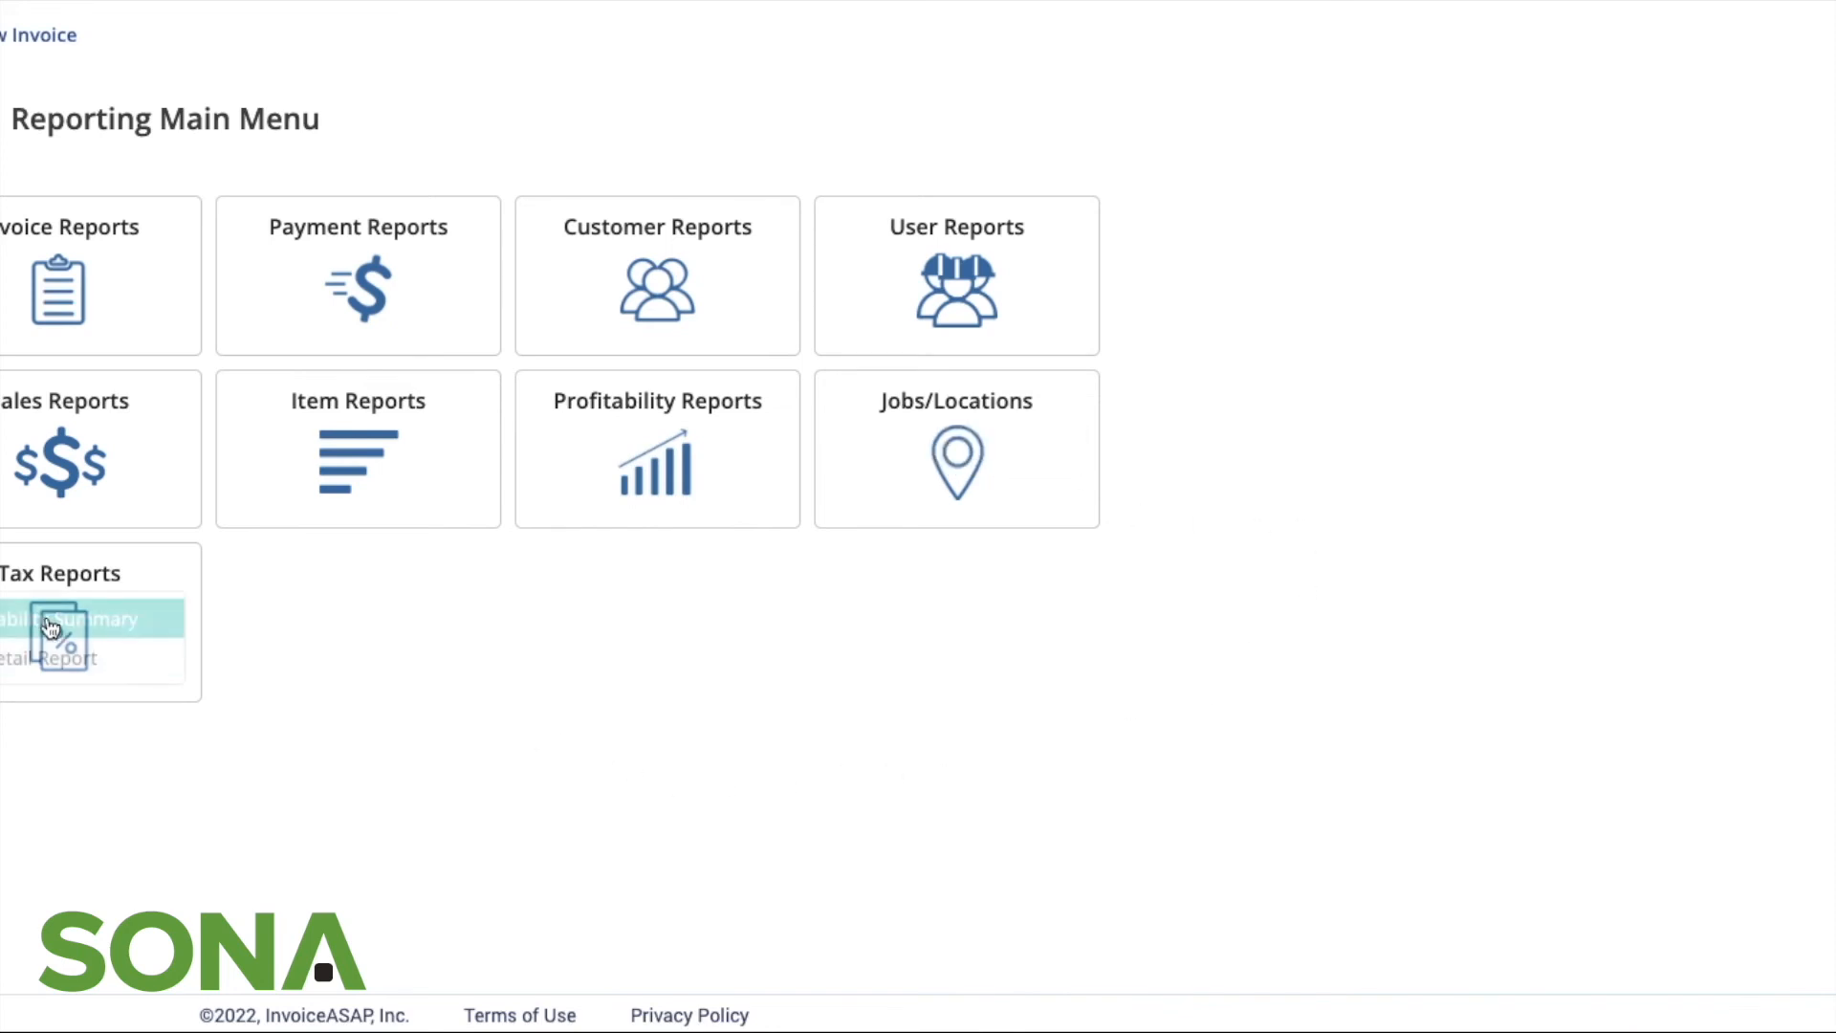
mouse_move(61, 859)
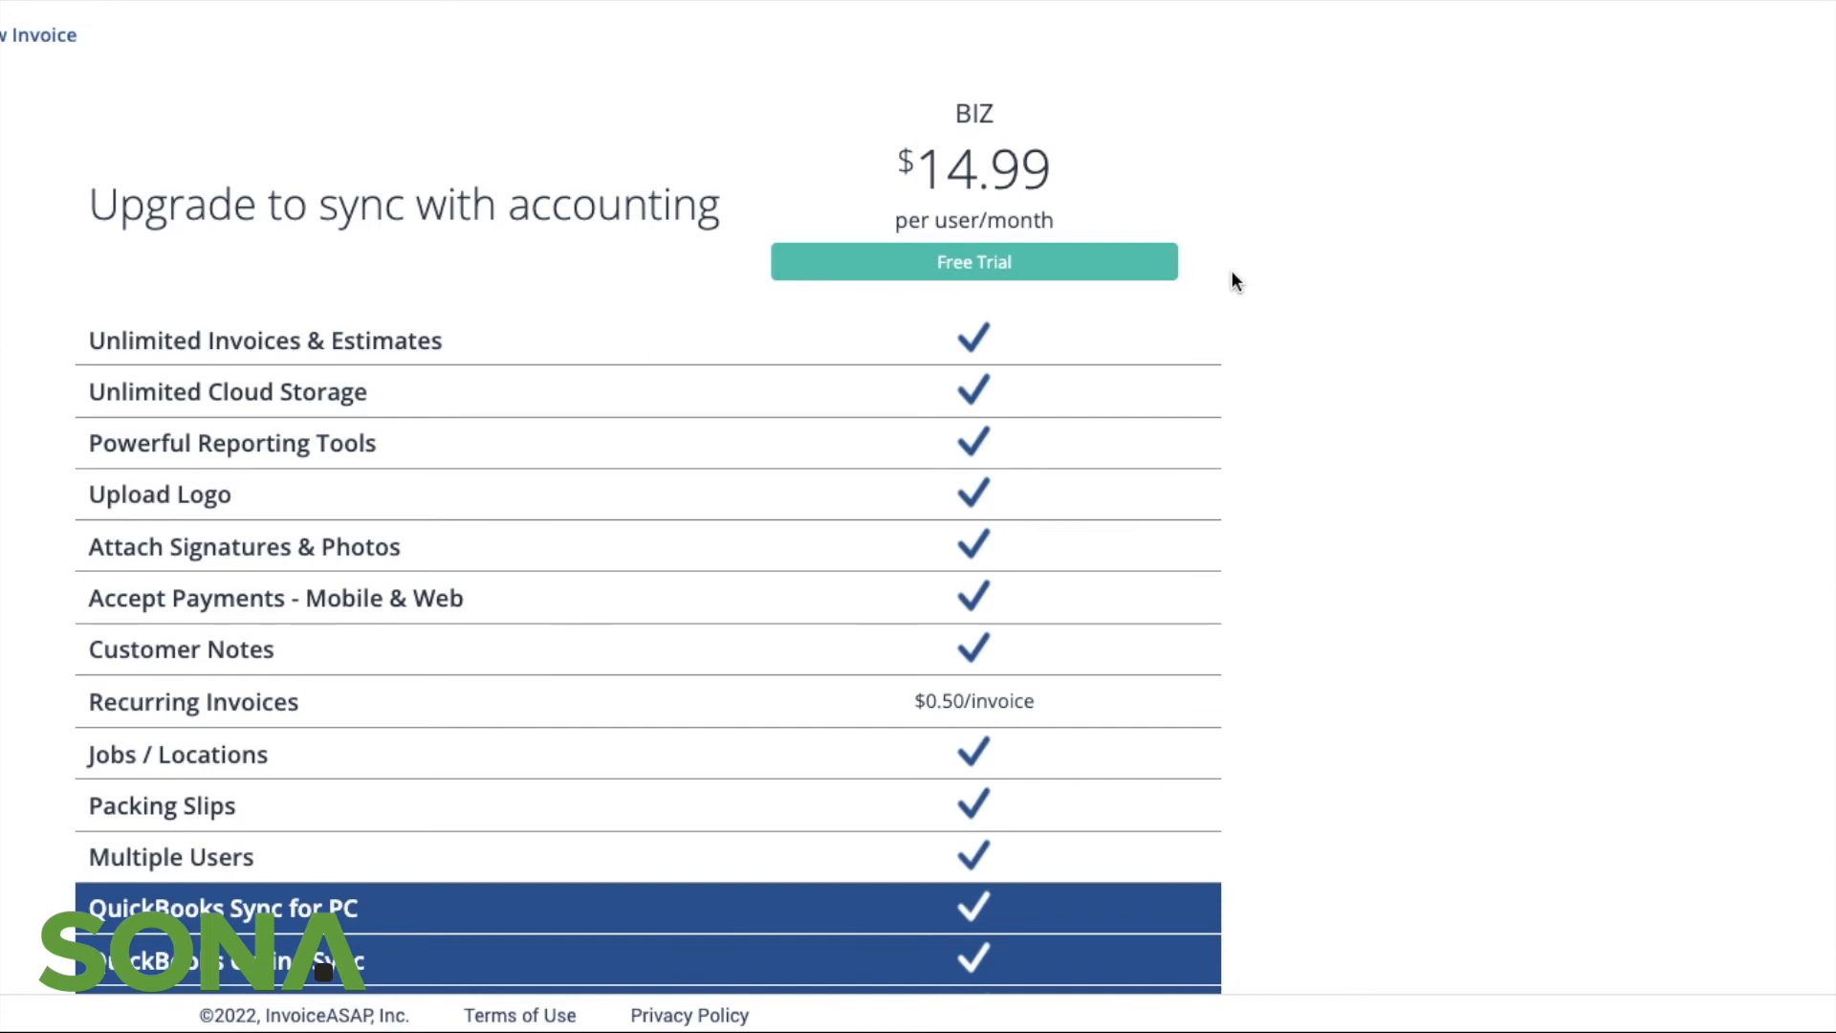
mouse_move(291, 816)
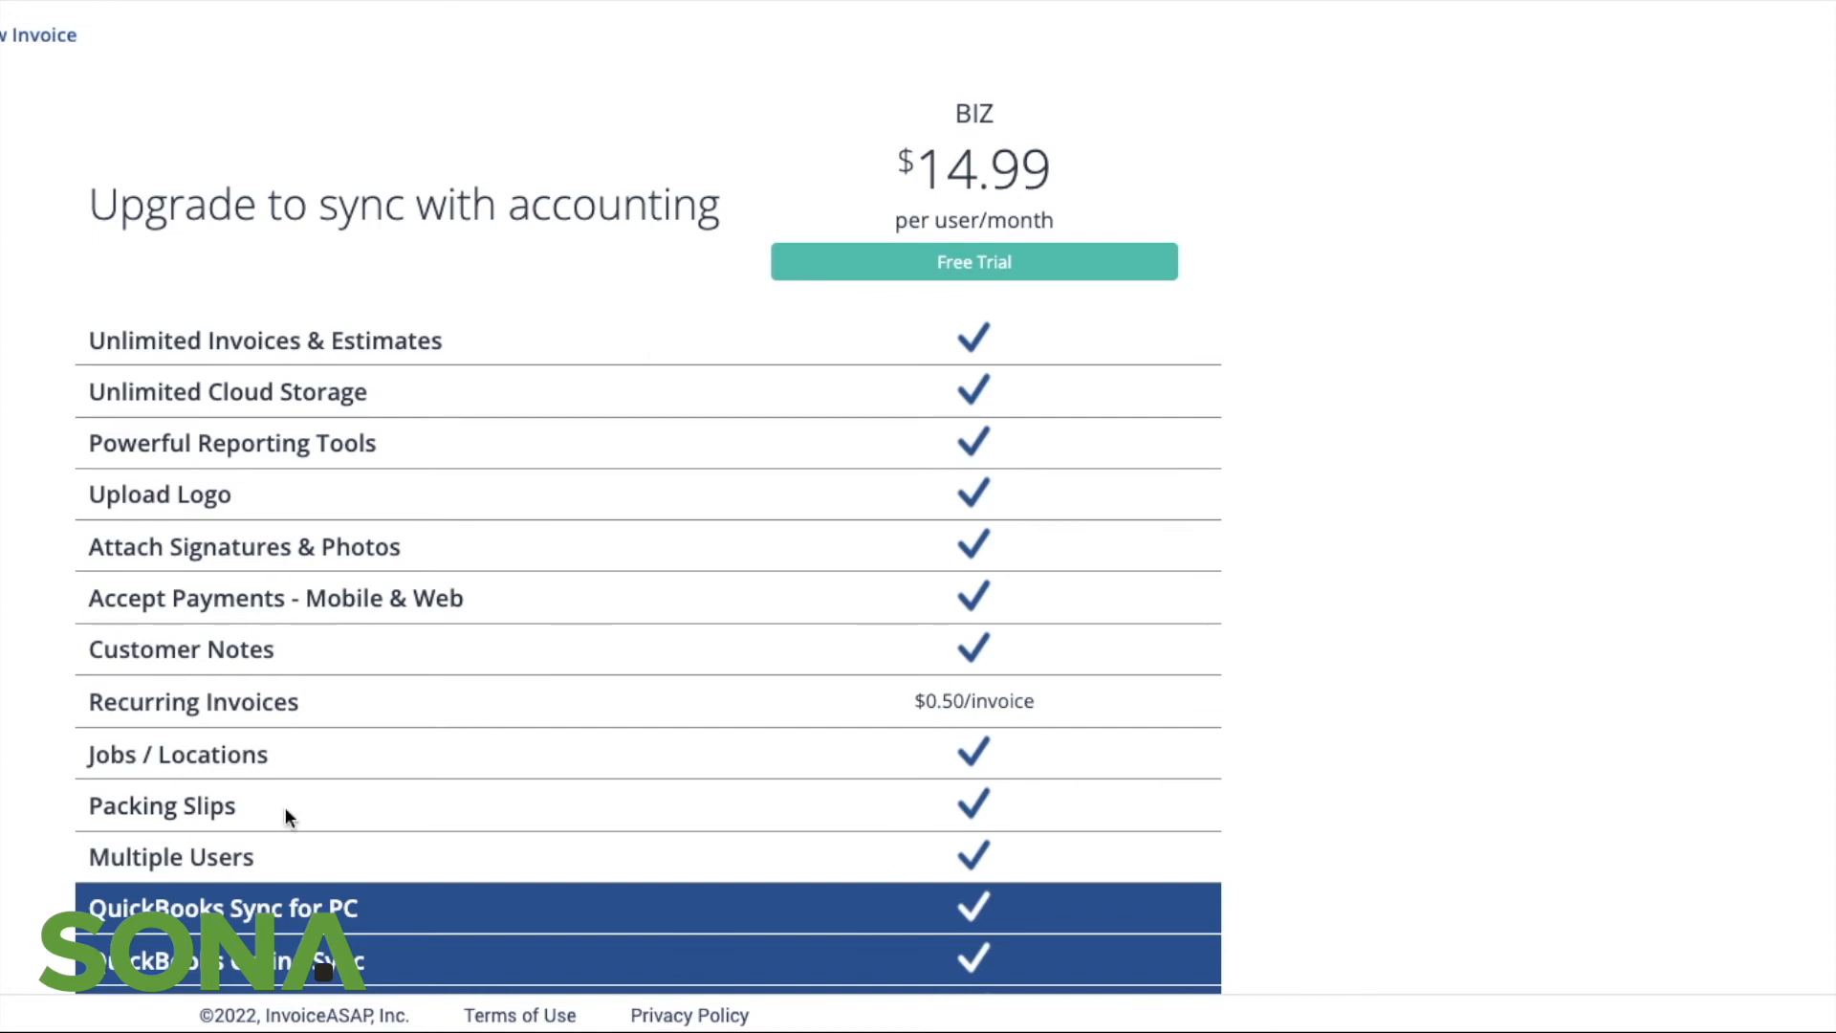